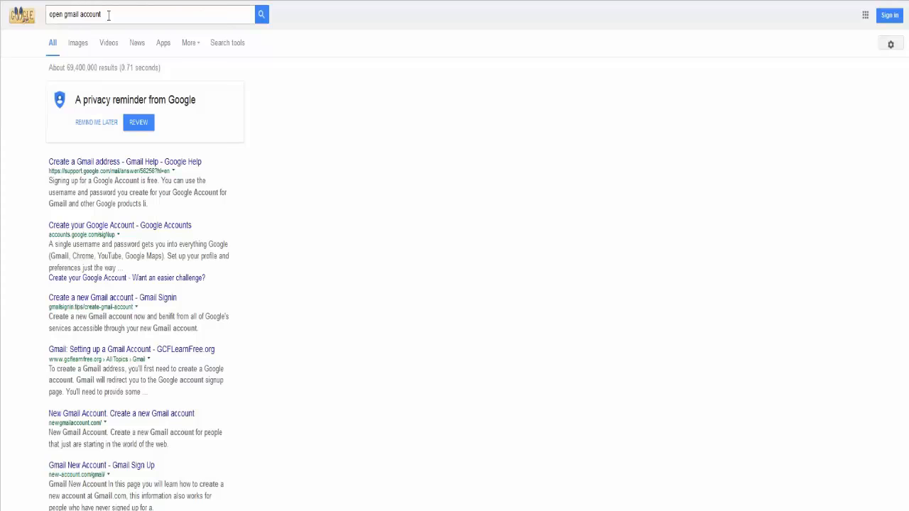
pyautogui.moveTo(228, 411)
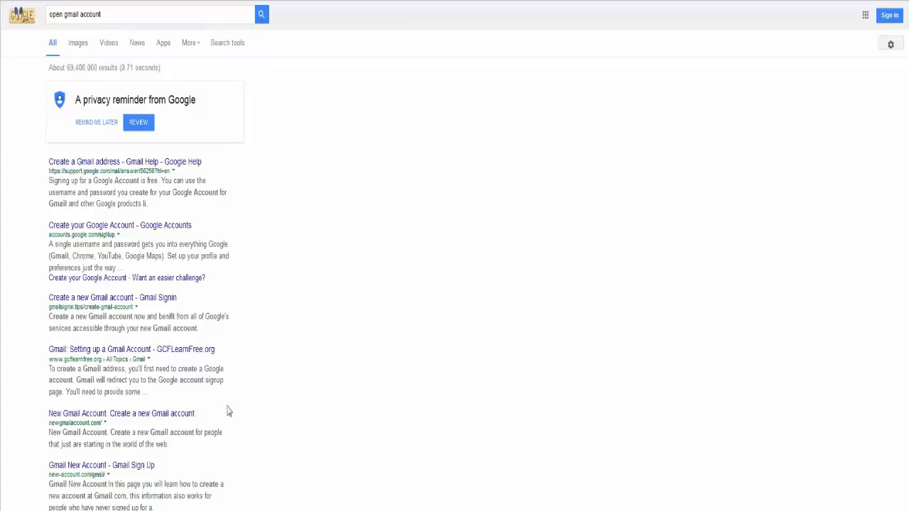
pyautogui.moveTo(110, 165)
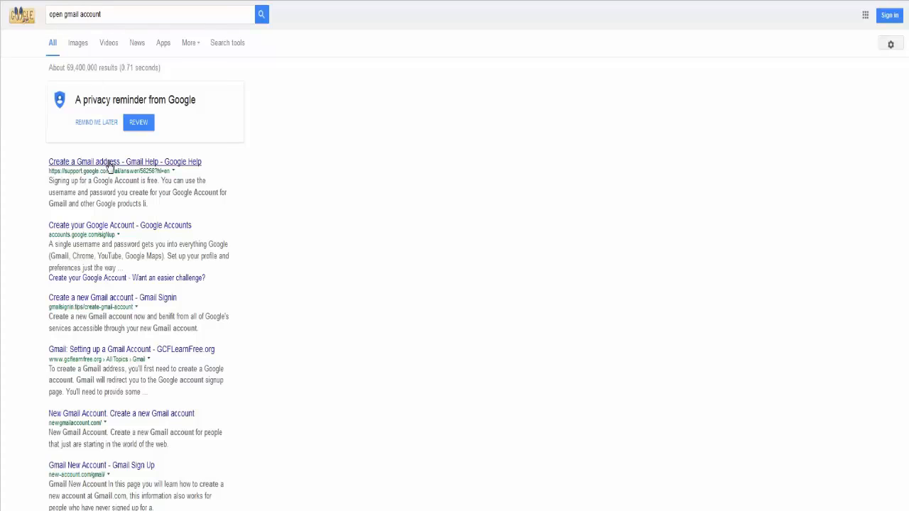
# - Open the 'Create a Gmail address - Gmail Help' article and start a new Google account
pyautogui.click(124, 161)
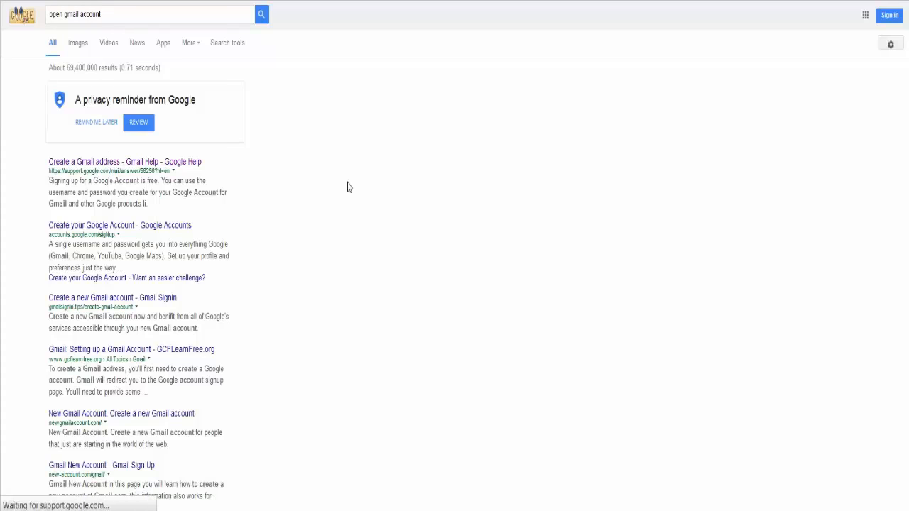
pyautogui.click(124, 161)
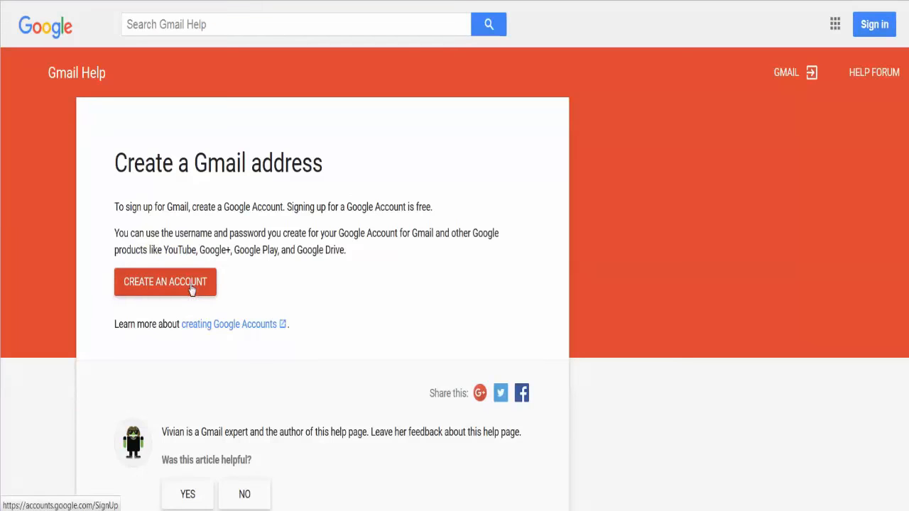
pyautogui.click(165, 281)
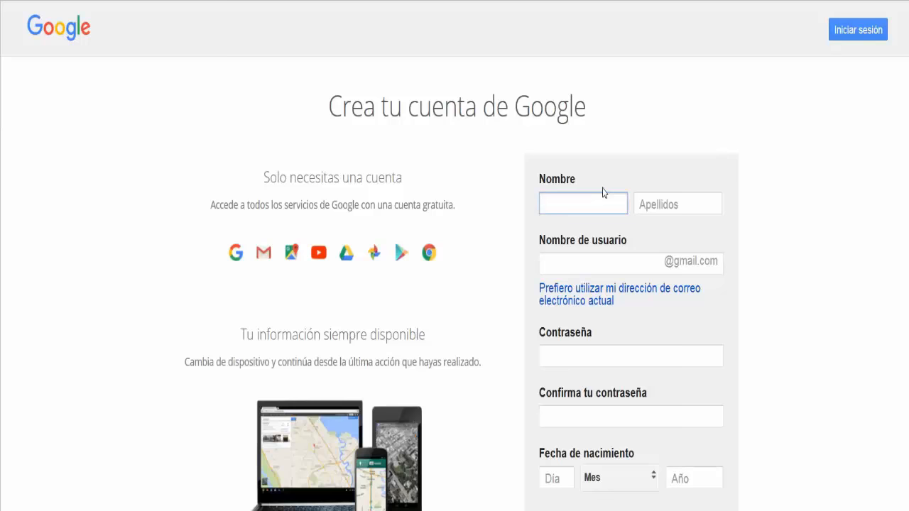
pyautogui.write('Vlogs')
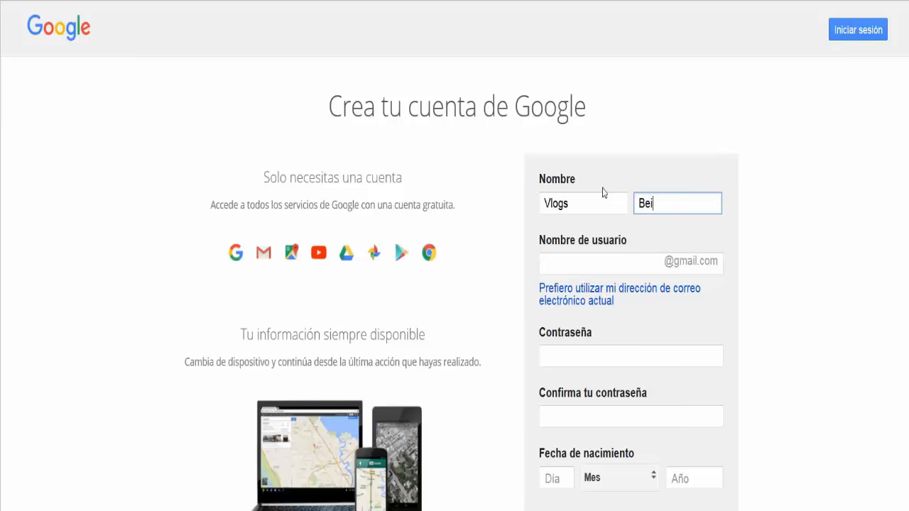
pyautogui.click(630, 262)
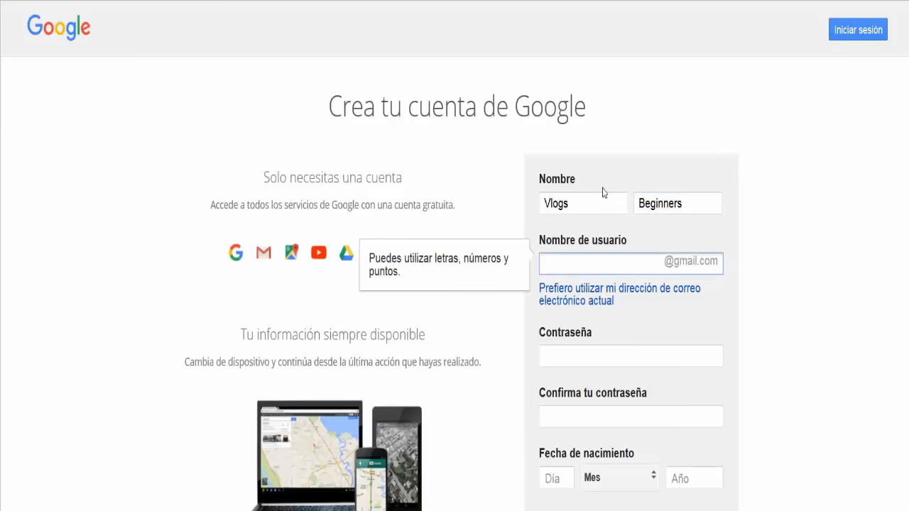
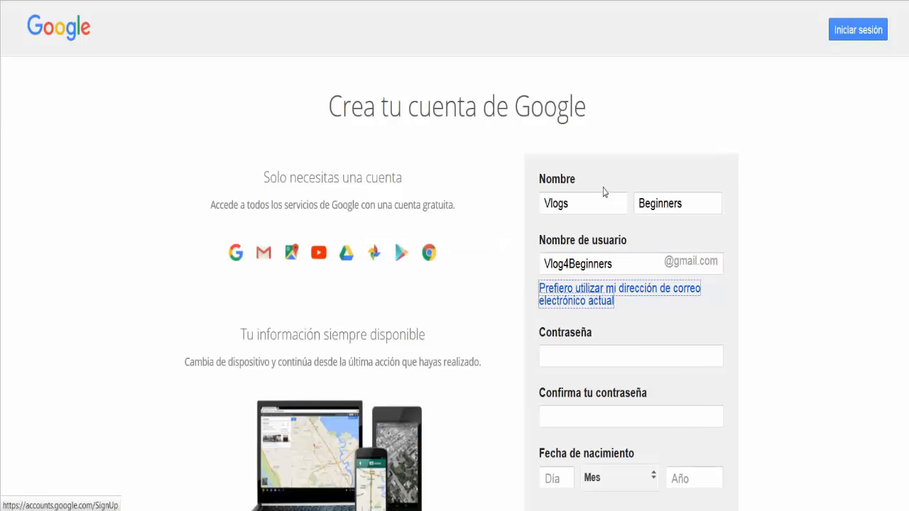
pyautogui.scroll(-3)
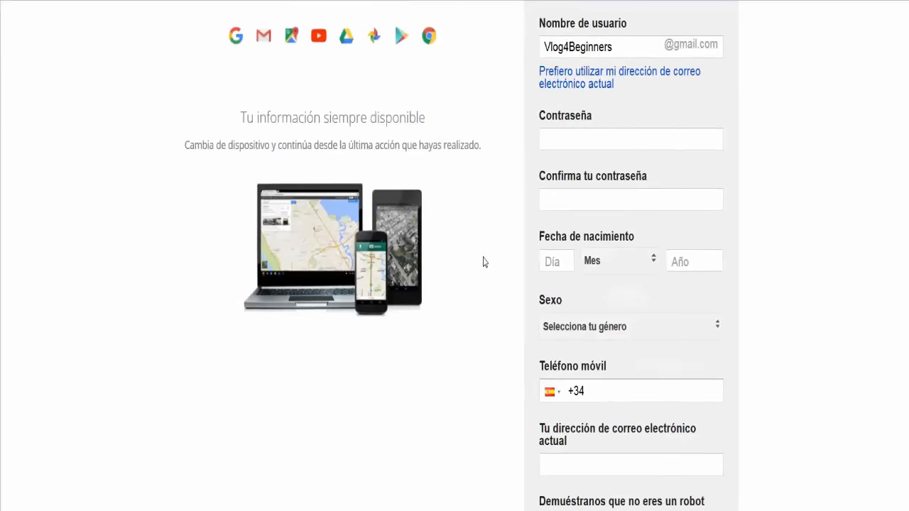
pyautogui.scroll(-3)
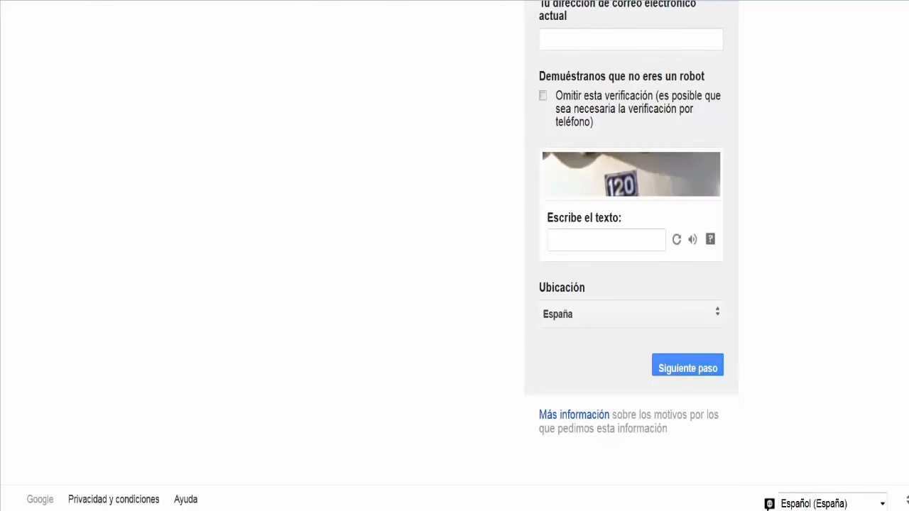
pyautogui.click(830, 503)
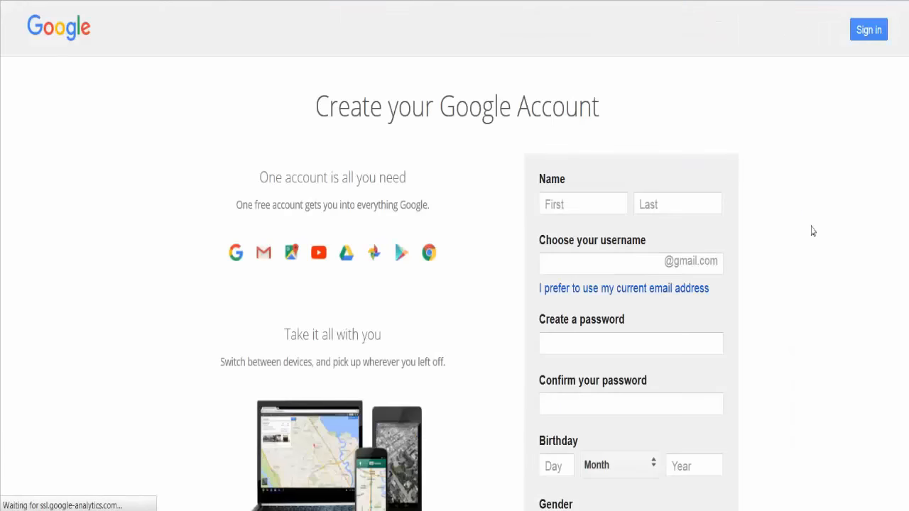
pyautogui.click(630, 261)
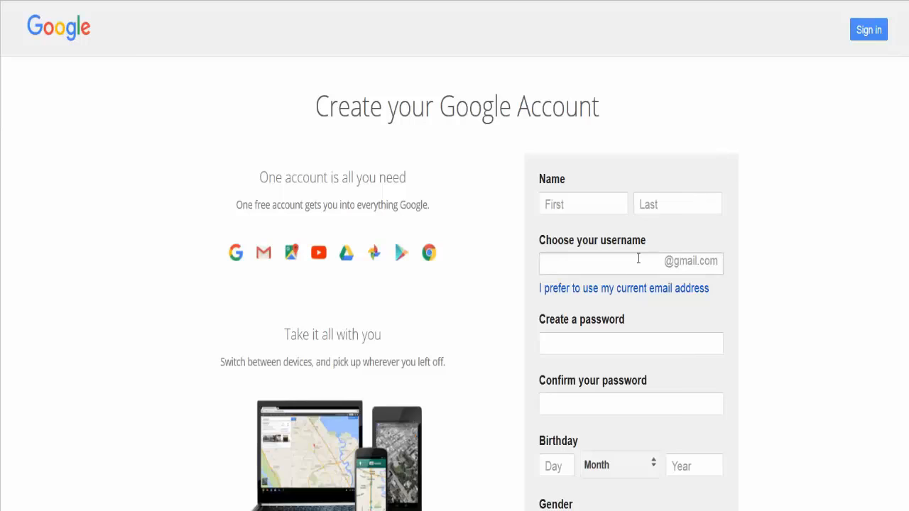
pyautogui.moveTo(601, 288)
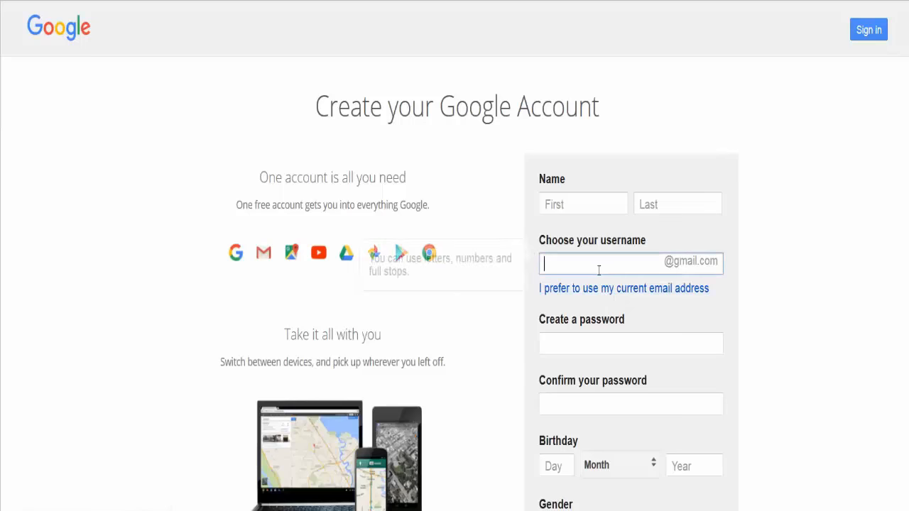
pyautogui.click(583, 204)
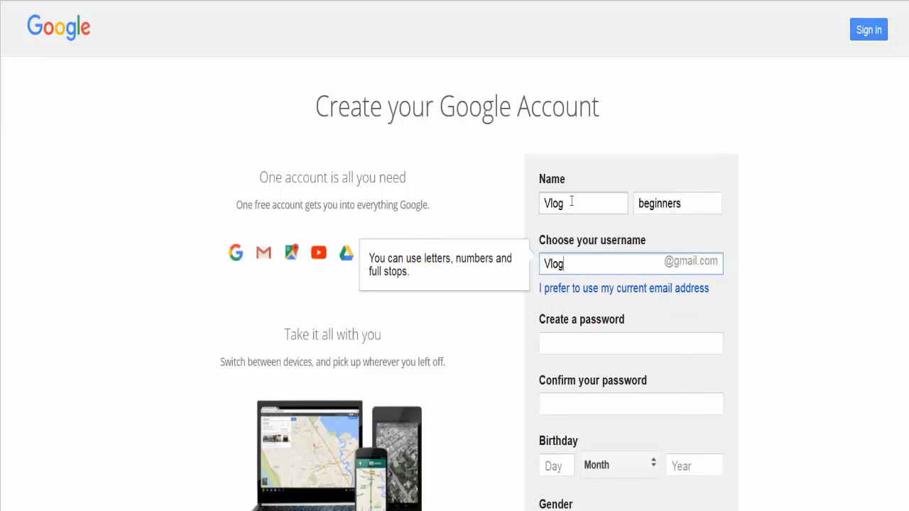
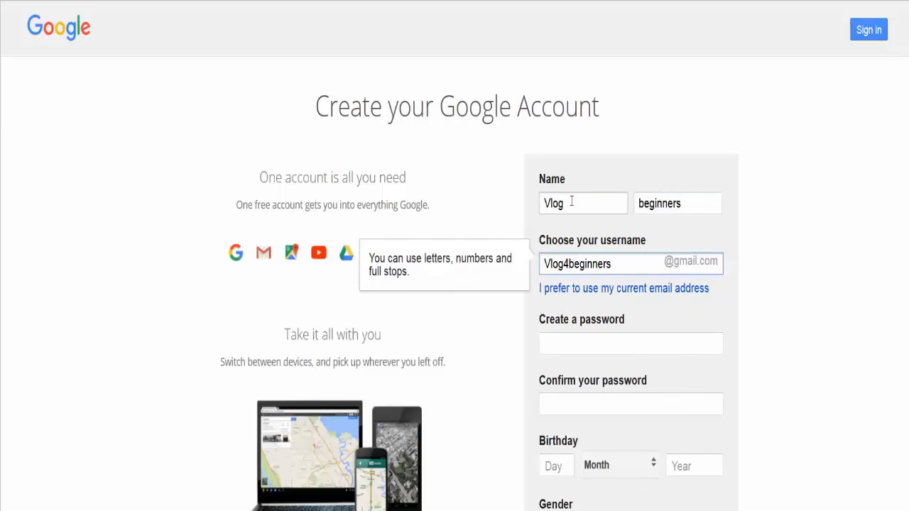
# - Create the account password and confirm it
pyautogui.click(630, 343)
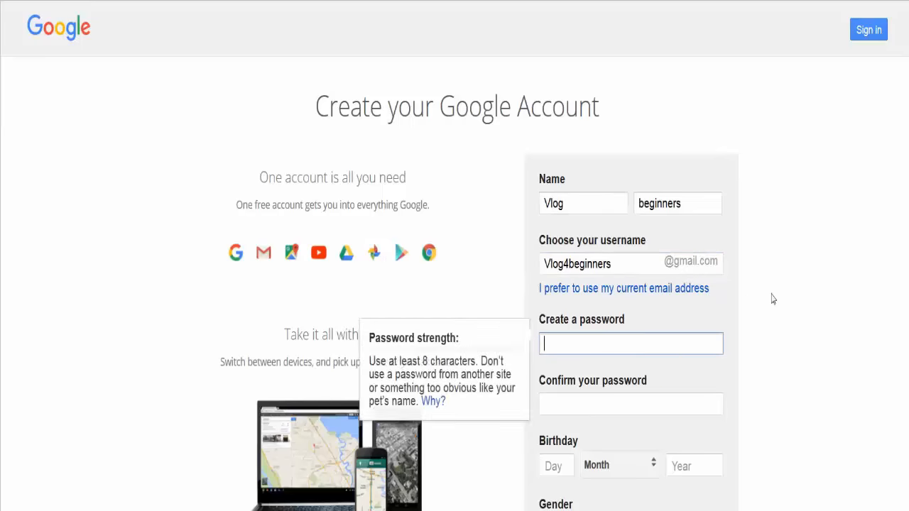
pyautogui.write('•')
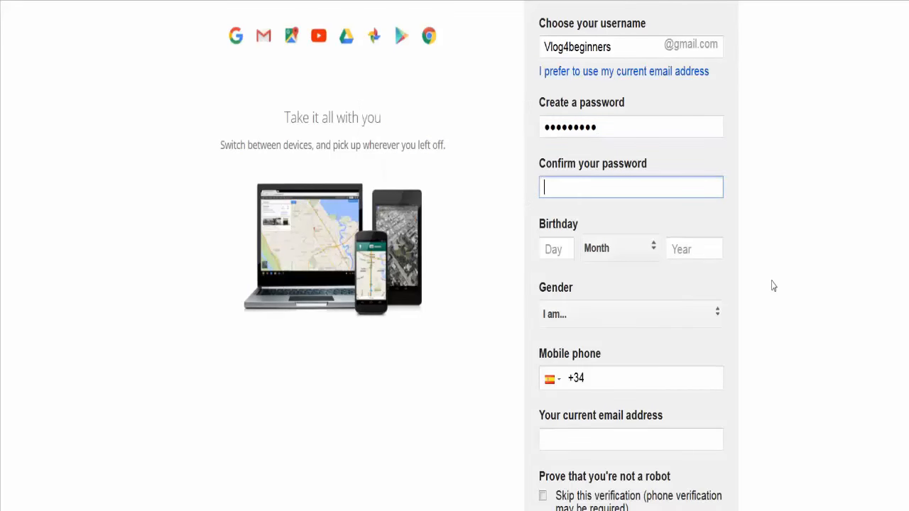
pyautogui.write('•••••••••')
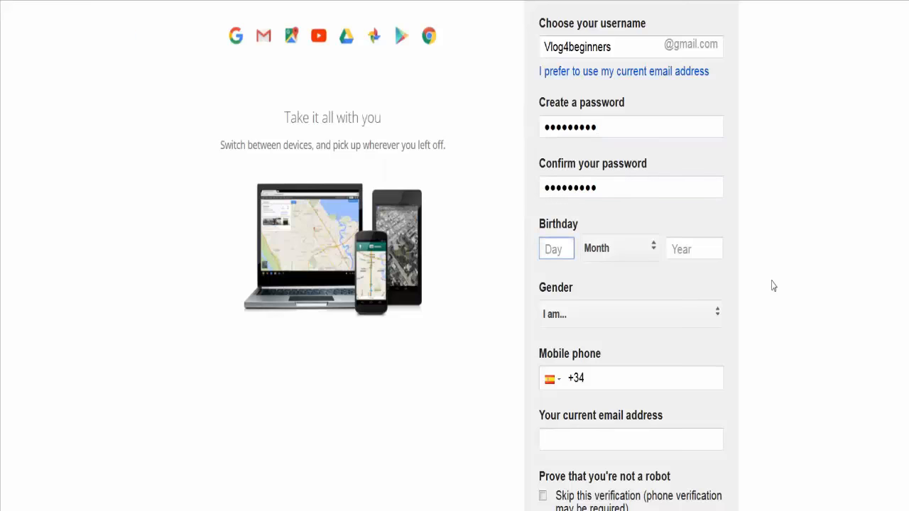
pyautogui.click(556, 248)
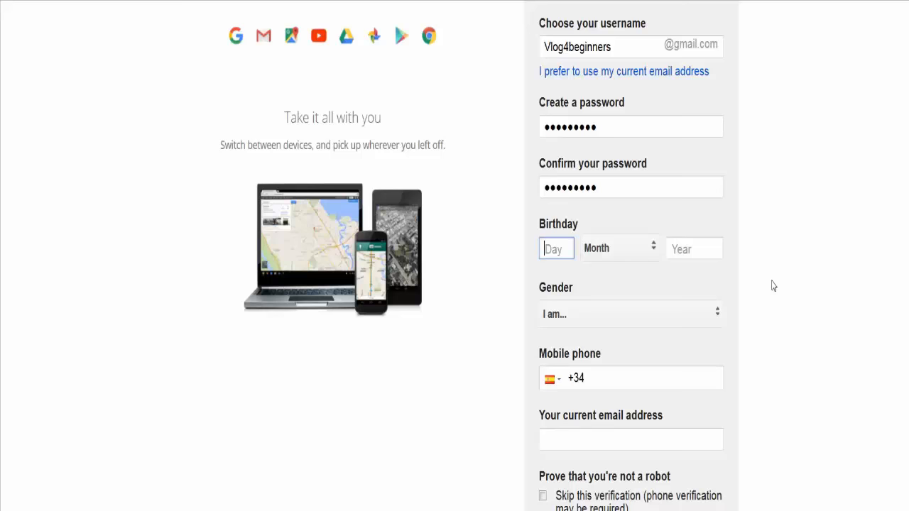
pyautogui.write('21')
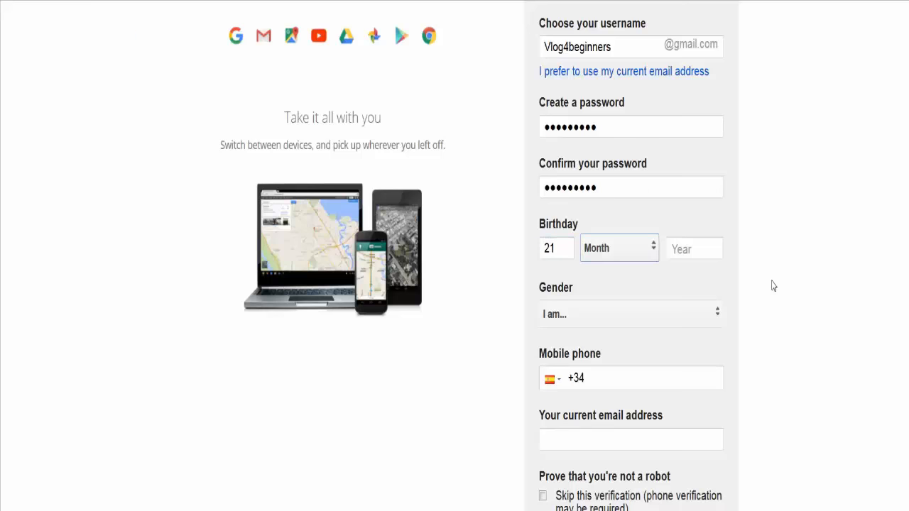
pyautogui.click(618, 247)
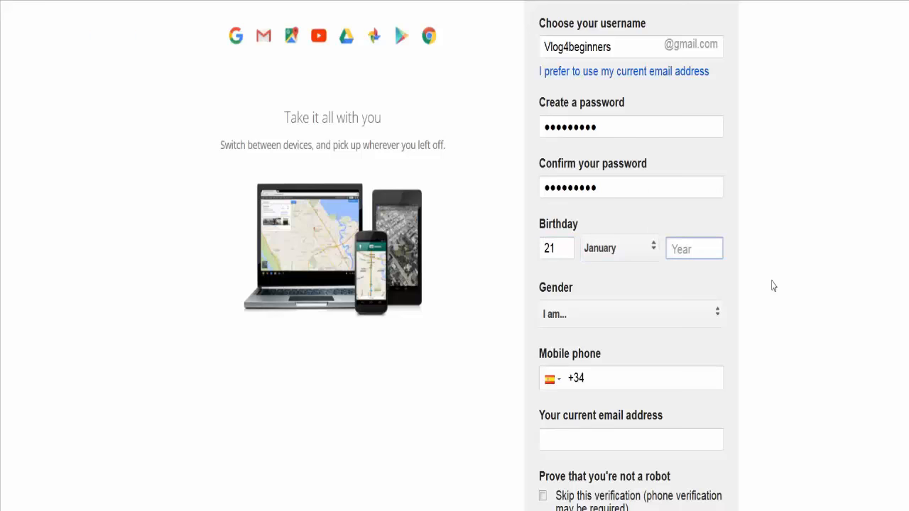
pyautogui.write('1985')
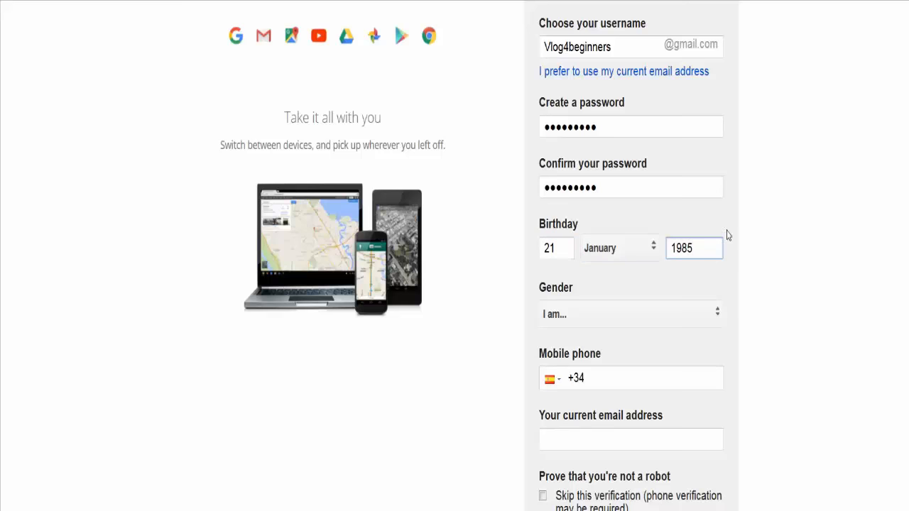
pyautogui.doubleClick(683, 248)
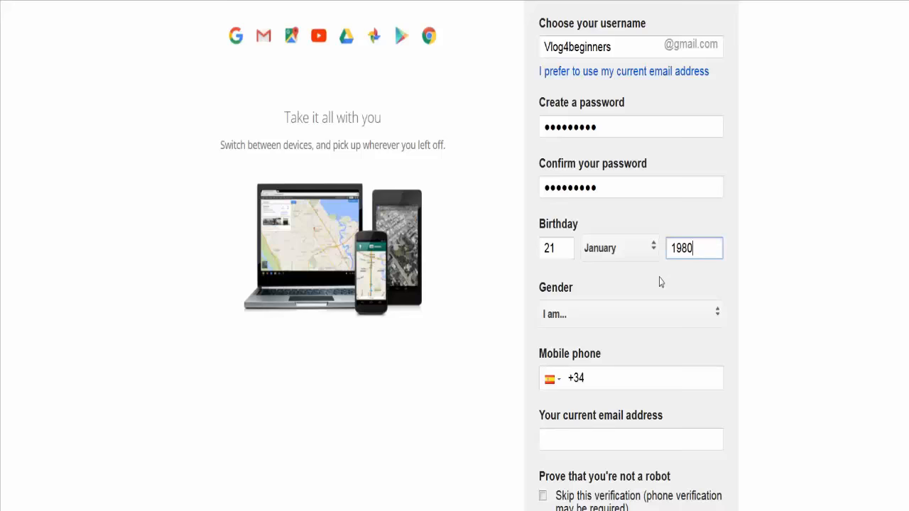
pyautogui.click(629, 314)
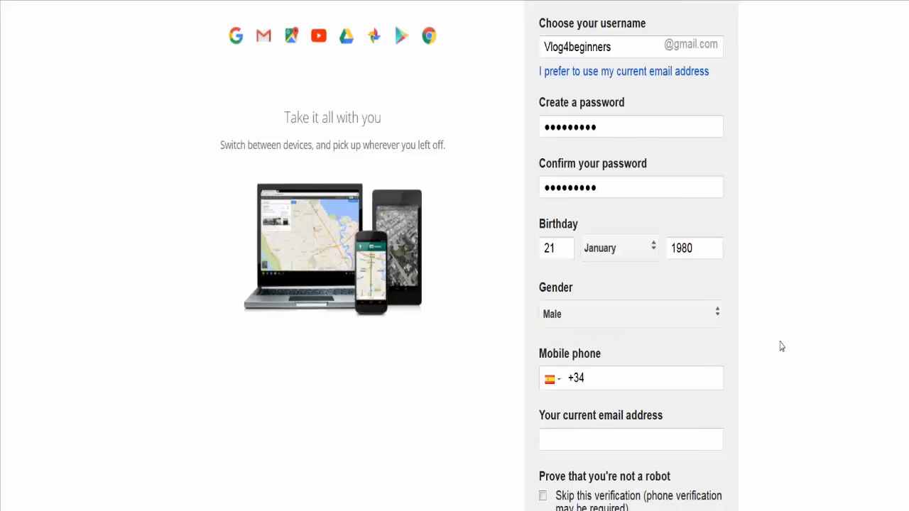
# - Answer the not-a-robot text check with '12204'
pyautogui.scroll(-3)
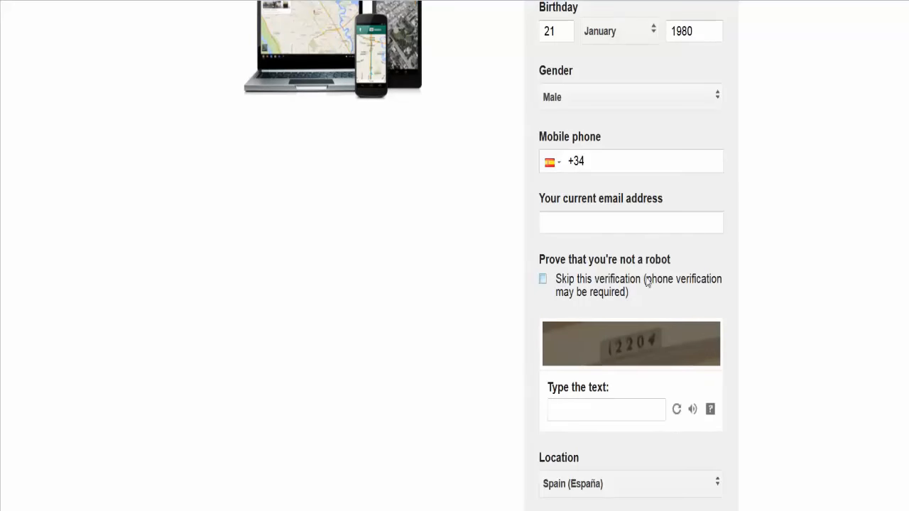
pyautogui.click(605, 410)
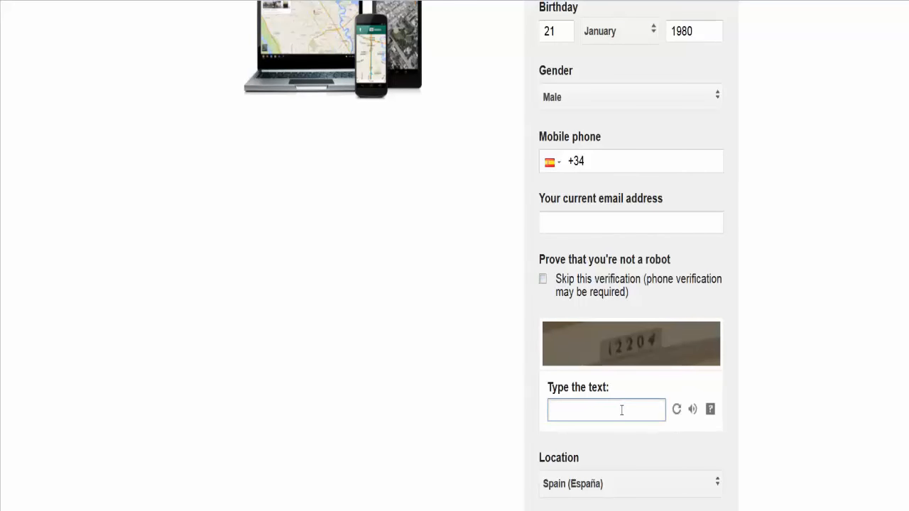
pyautogui.write('12204')
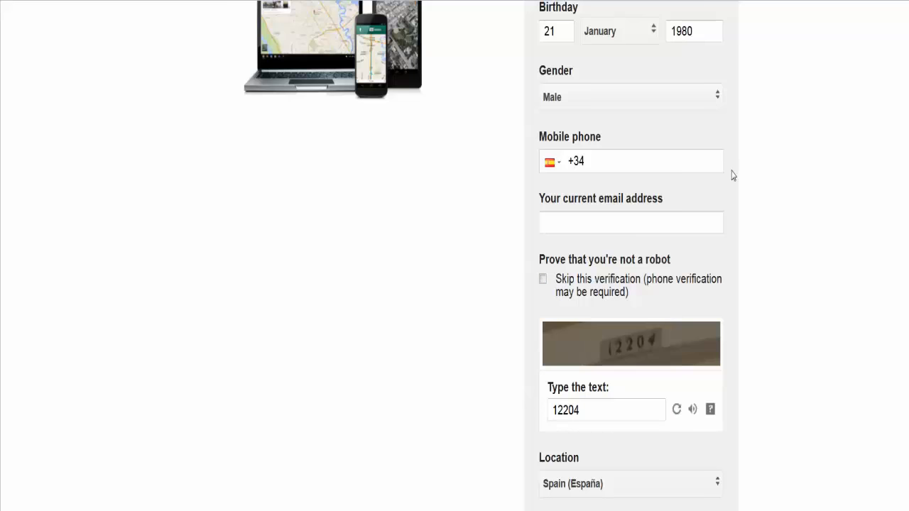
pyautogui.moveTo(736, 173)
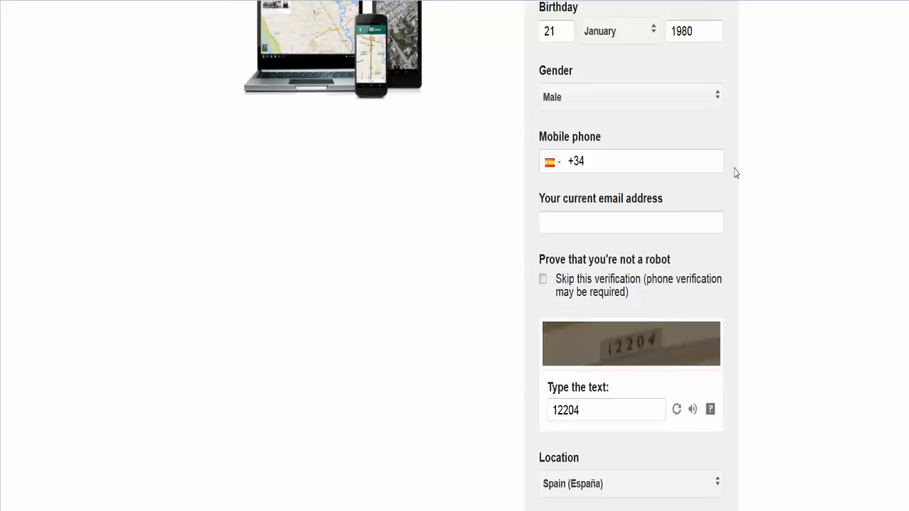
pyautogui.click(630, 222)
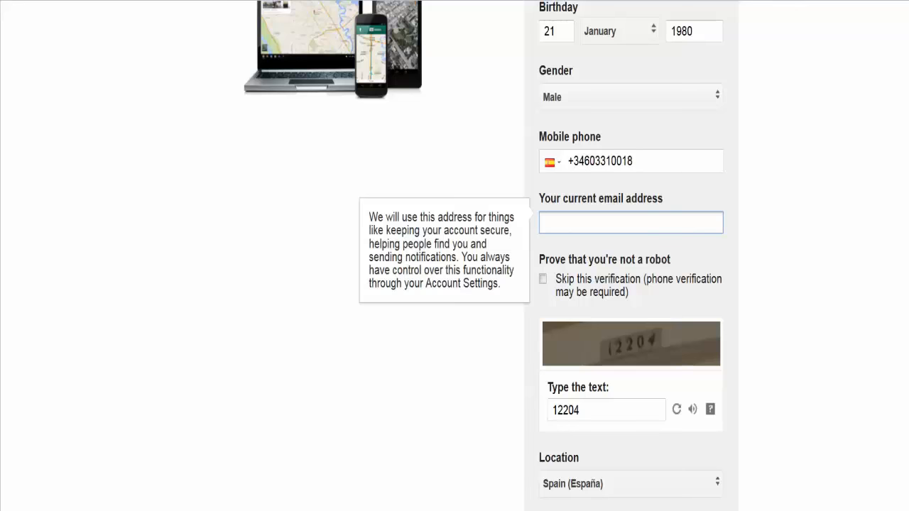
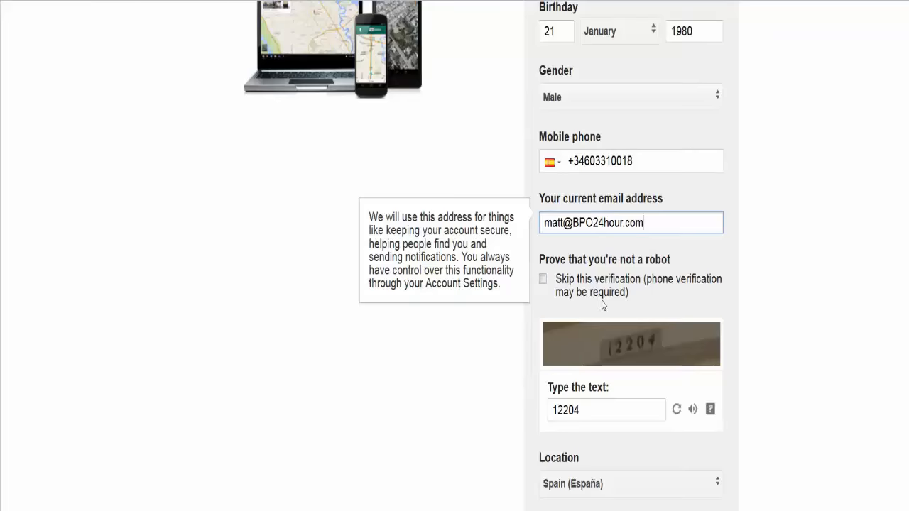
pyautogui.scroll(-3)
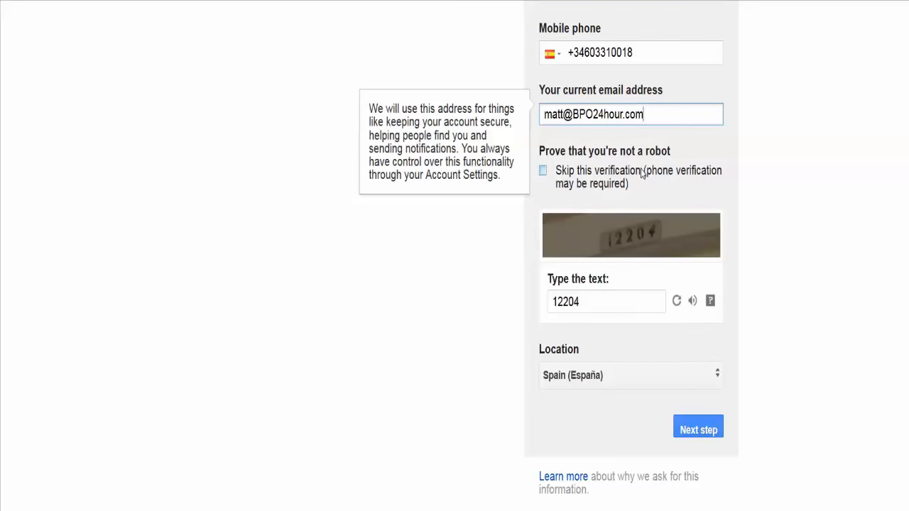
pyautogui.moveTo(651, 388)
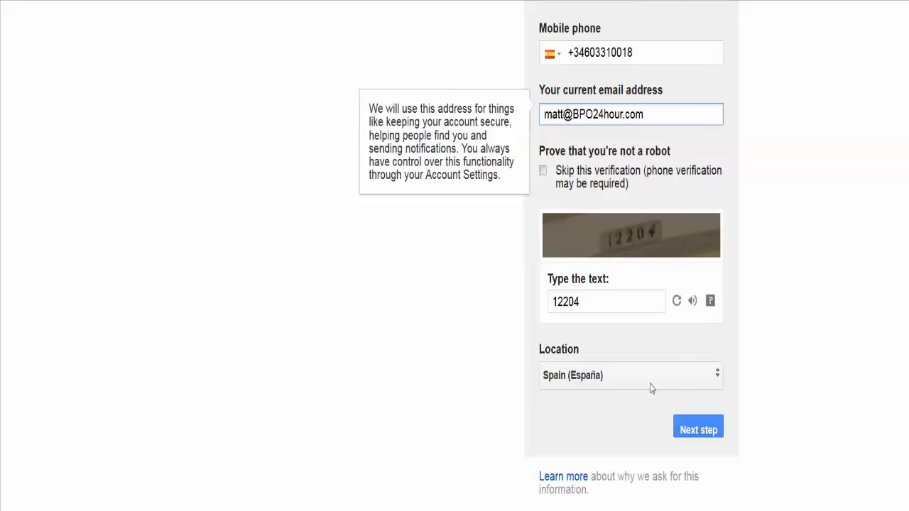
# - Submit the sign-up form and agree to Google's Privacy and Terms
pyautogui.click(697, 430)
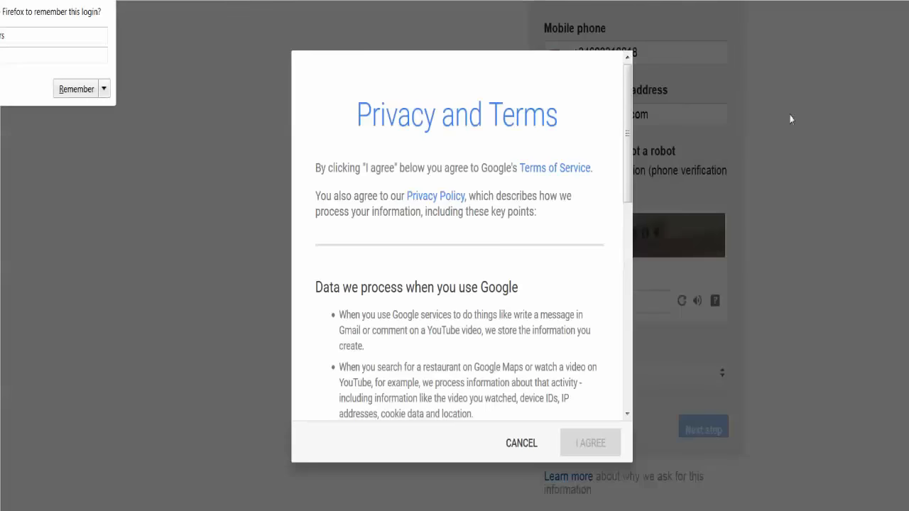
pyautogui.moveTo(369, 161)
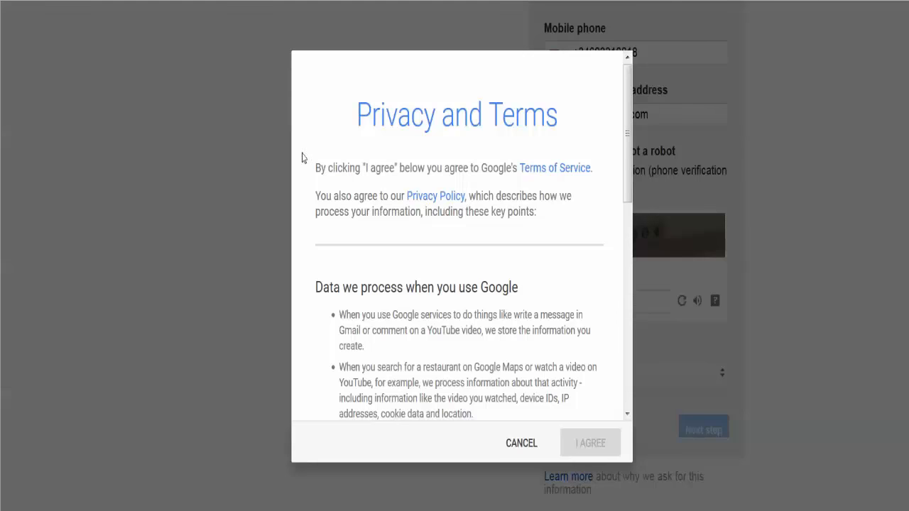
pyautogui.scroll(-3)
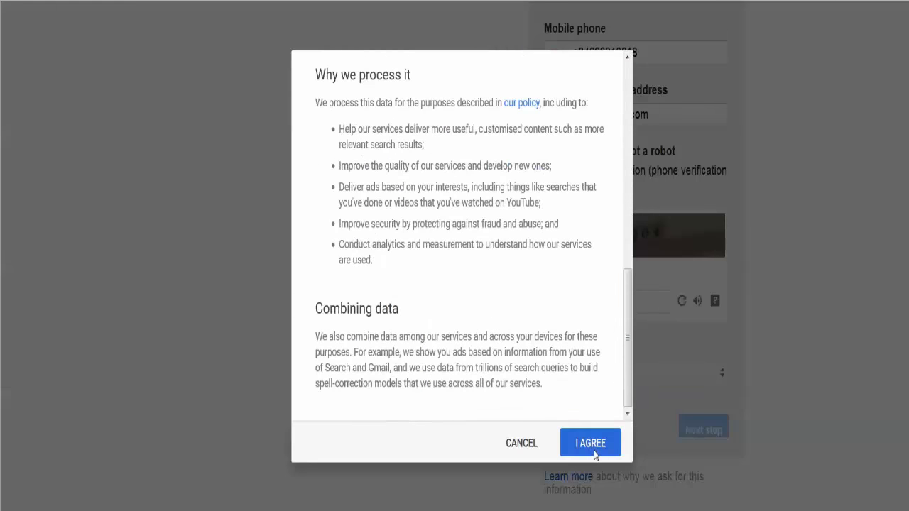
pyautogui.click(590, 442)
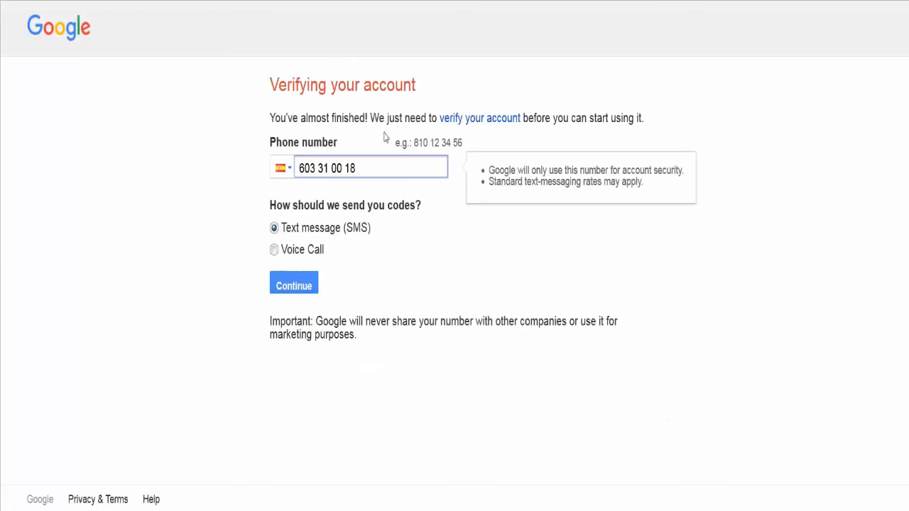
pyautogui.moveTo(334, 274)
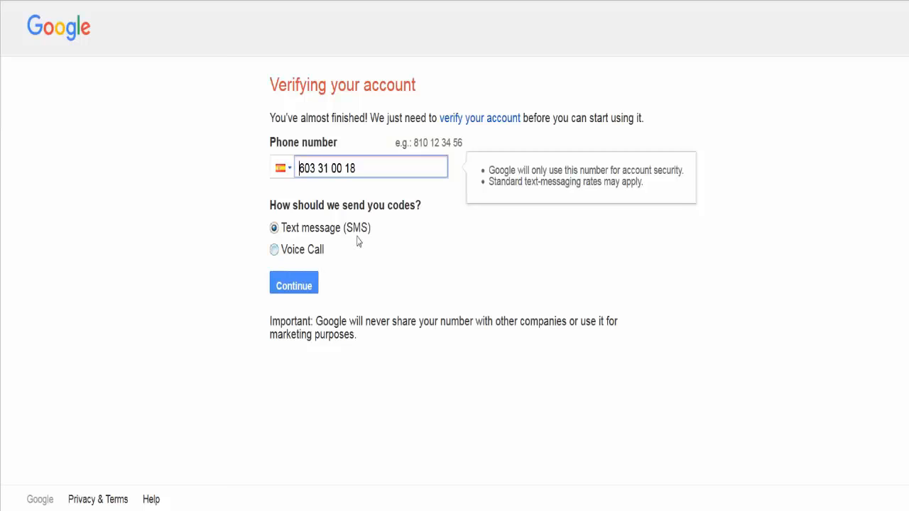
pyautogui.moveTo(301, 276)
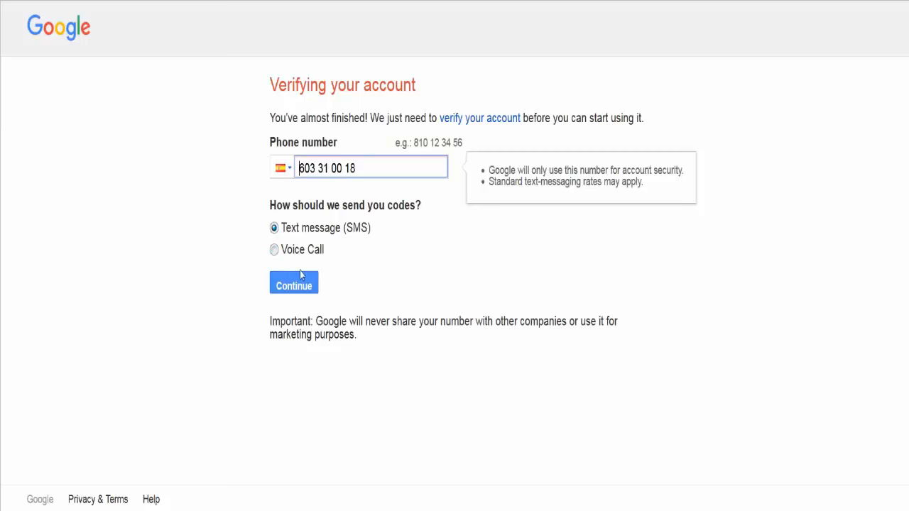
# - Request the verification code by text message (SMS)
pyautogui.click(293, 285)
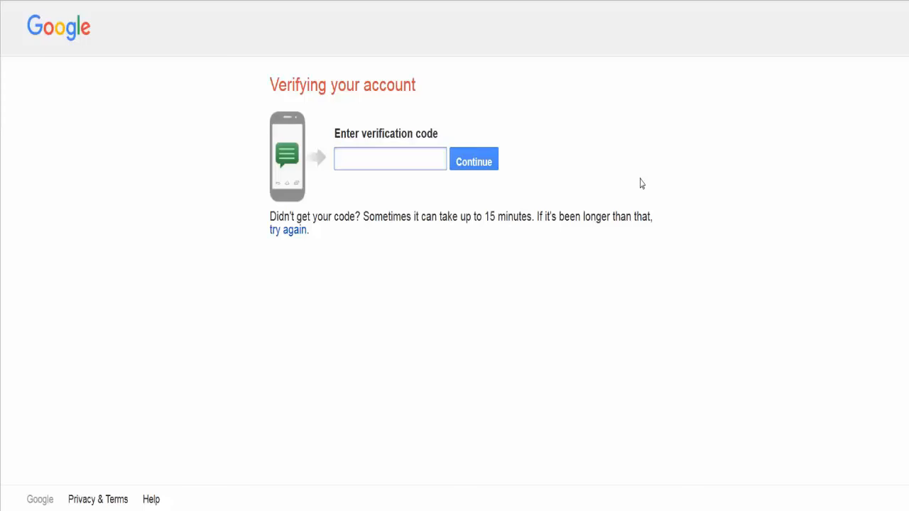
pyautogui.click(390, 159)
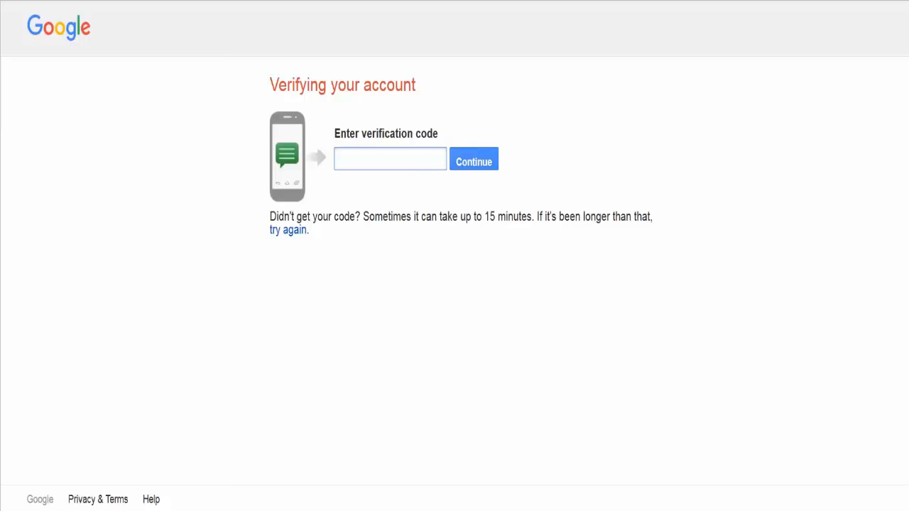
pyautogui.click(390, 158)
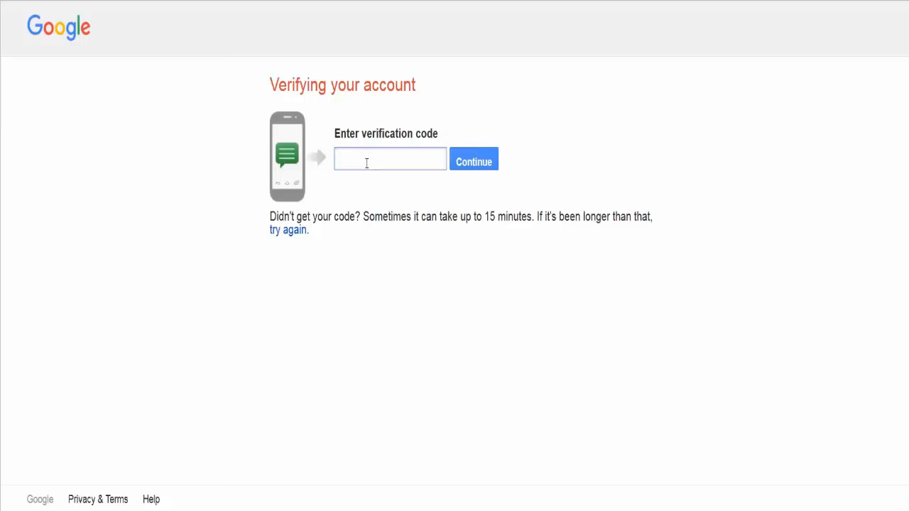
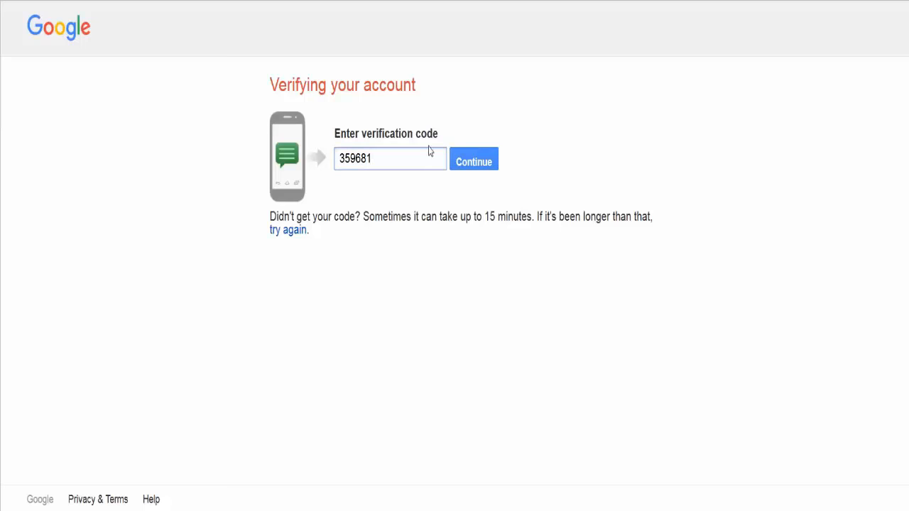
pyautogui.click(473, 162)
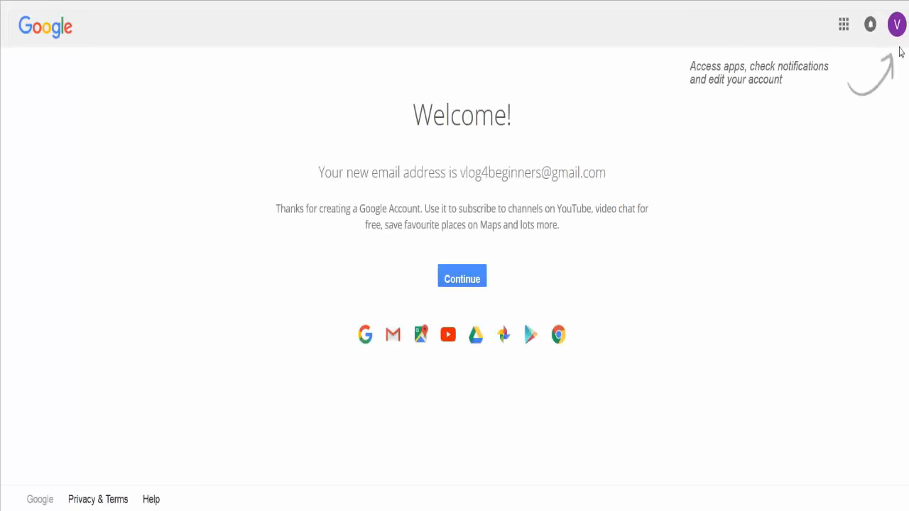
# - Continue past the Welcome page and scroll through the My Account overview
pyautogui.click(462, 277)
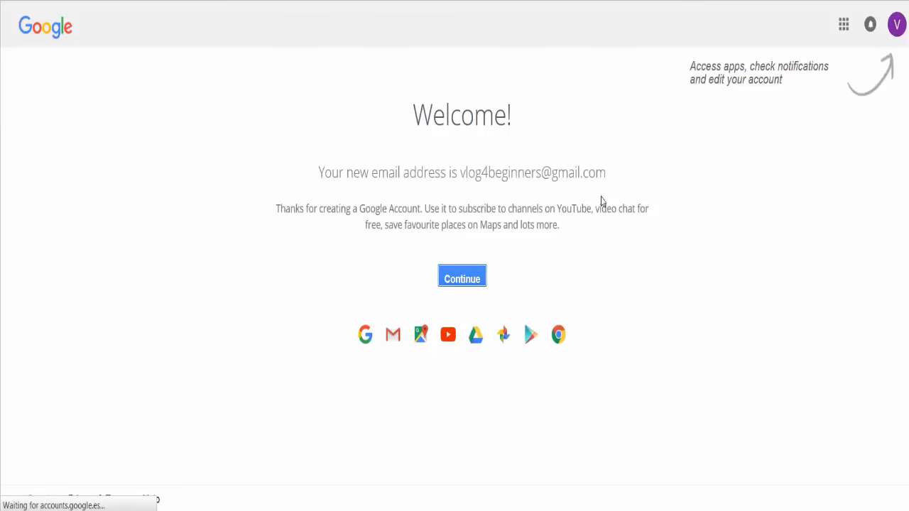
pyautogui.click(461, 277)
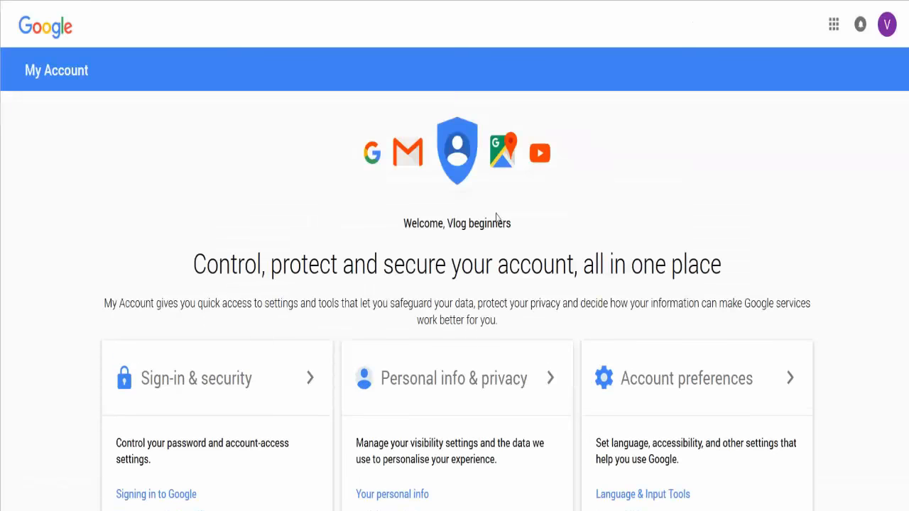
pyautogui.scroll(-3)
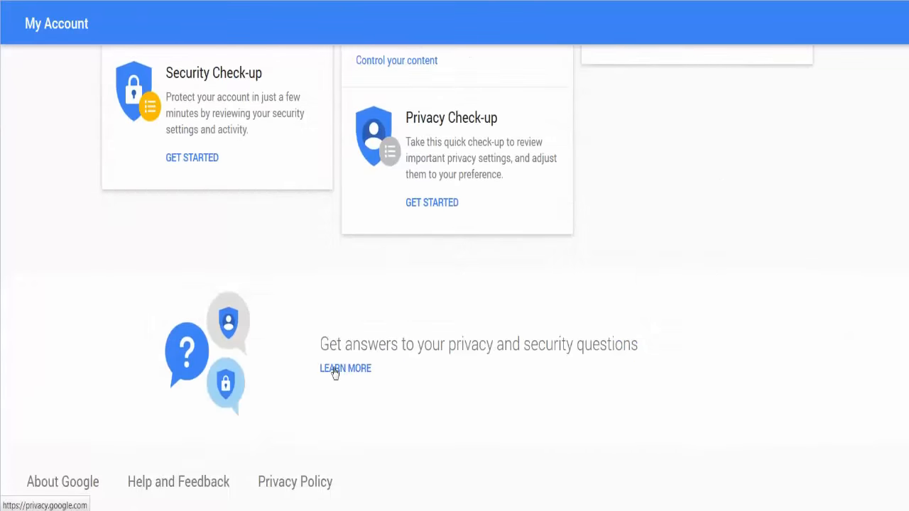
pyautogui.scroll(3)
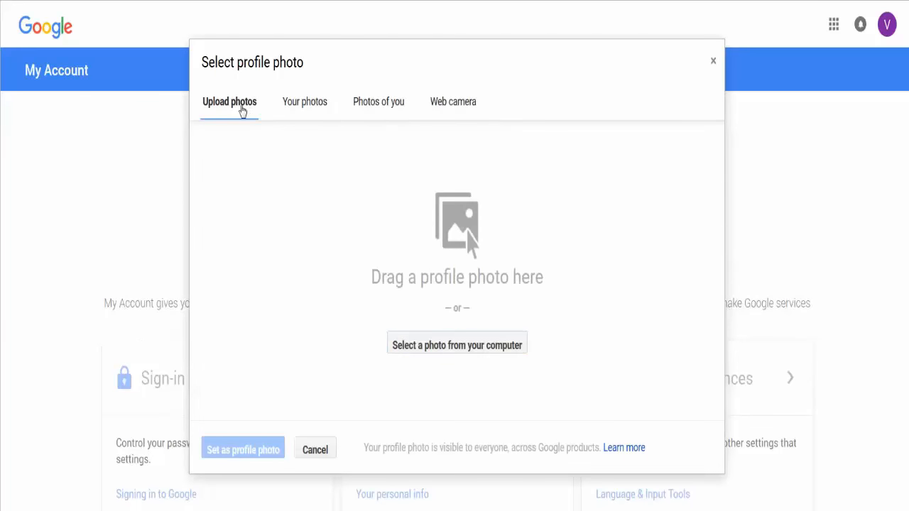
pyautogui.moveTo(458, 247)
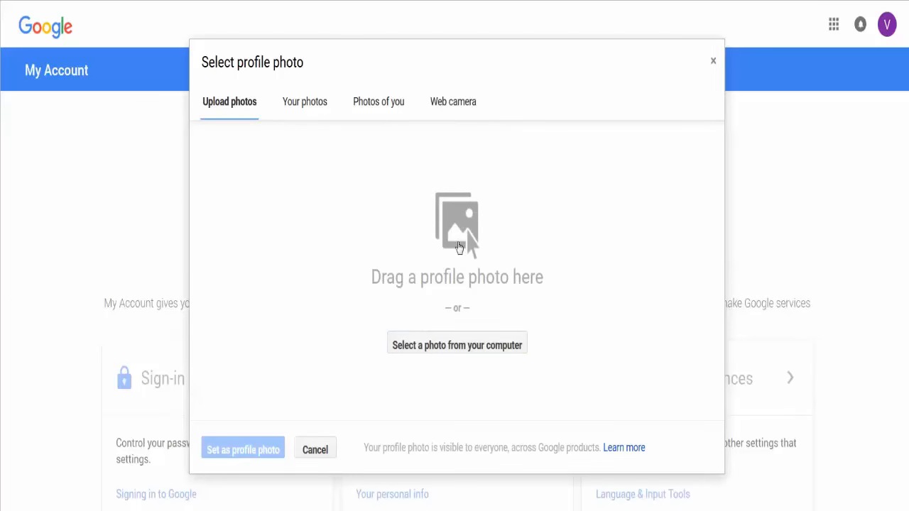
# - Upload the woman's portrait from the computer and set it as the profile photo
pyautogui.click(457, 344)
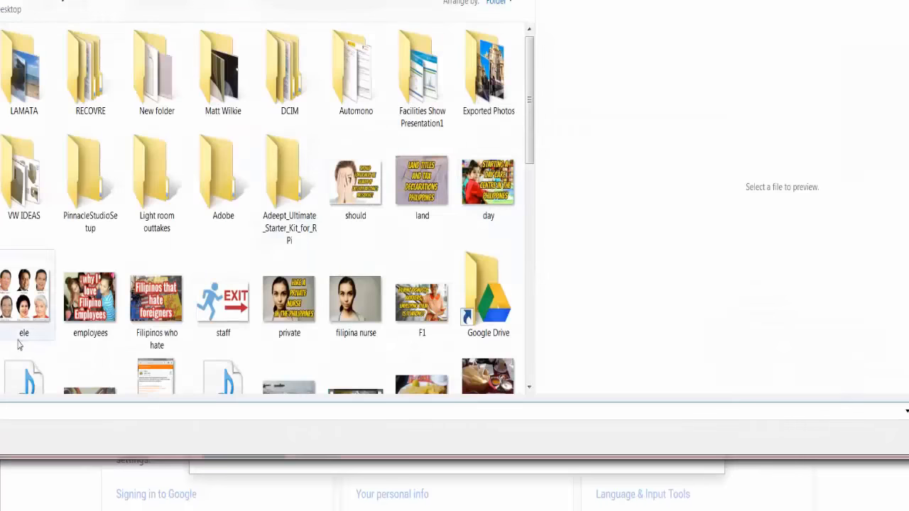
pyautogui.click(355, 298)
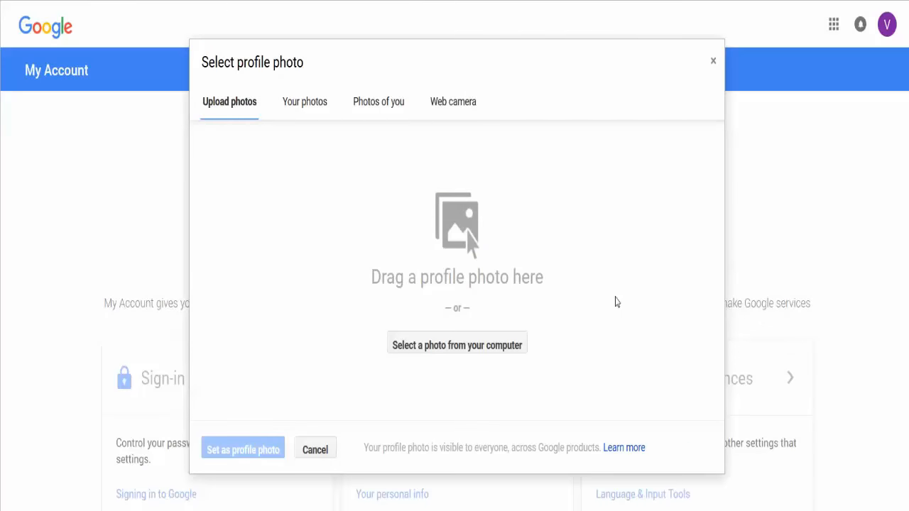
pyautogui.moveTo(604, 301)
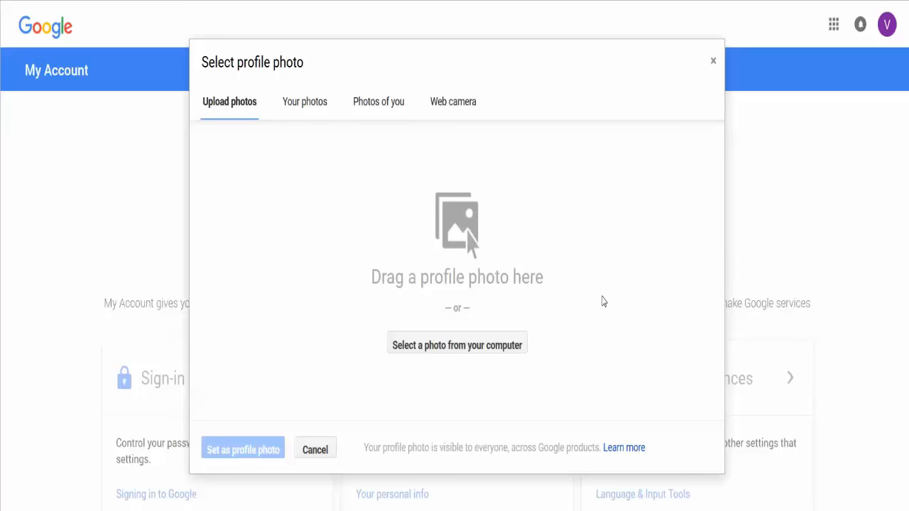
pyautogui.click(457, 344)
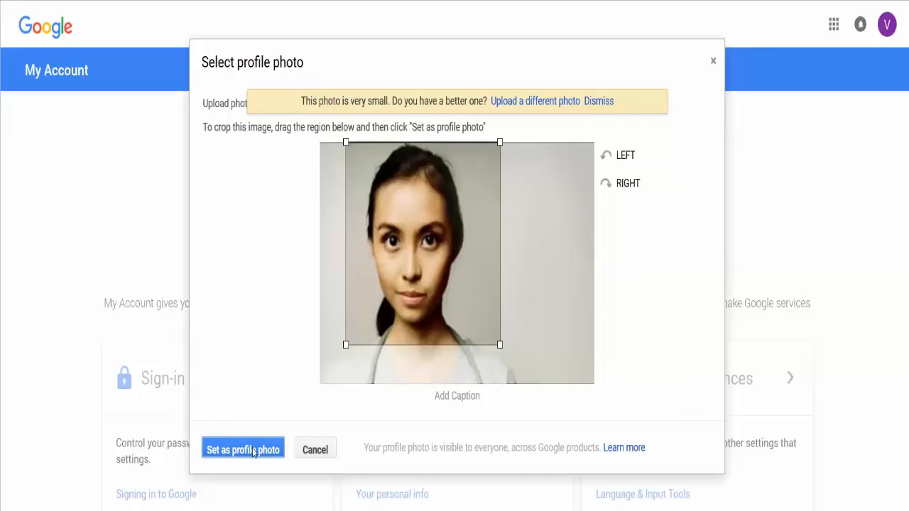
pyautogui.click(243, 450)
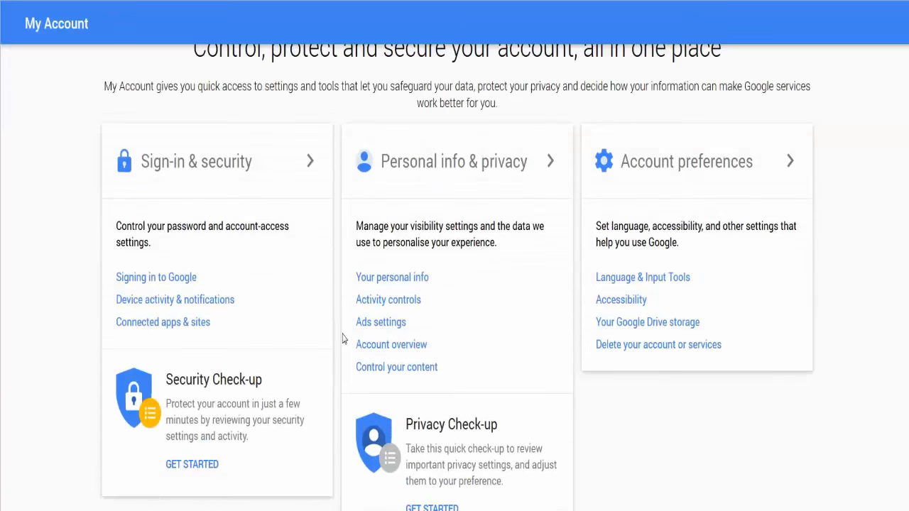
pyautogui.moveTo(149, 394)
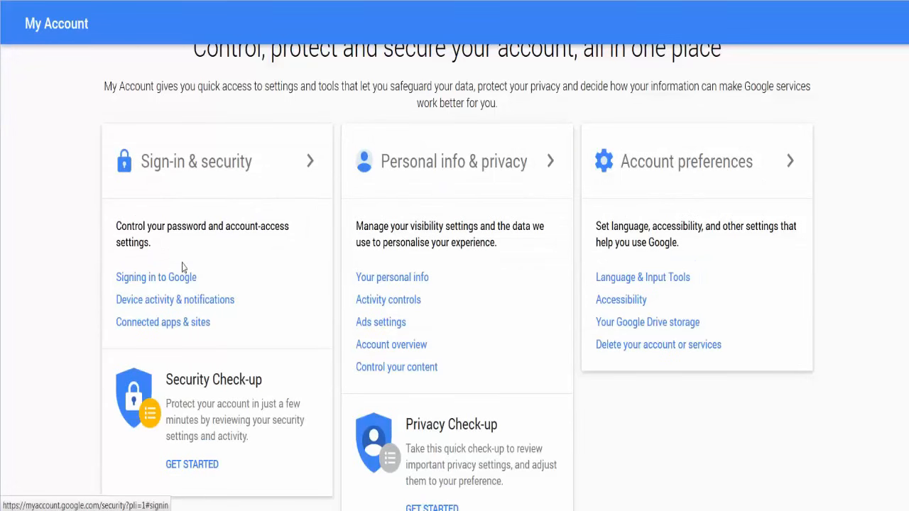
# - Launch YouTube from the Google apps grid in Google My Account
pyautogui.scroll(-3)
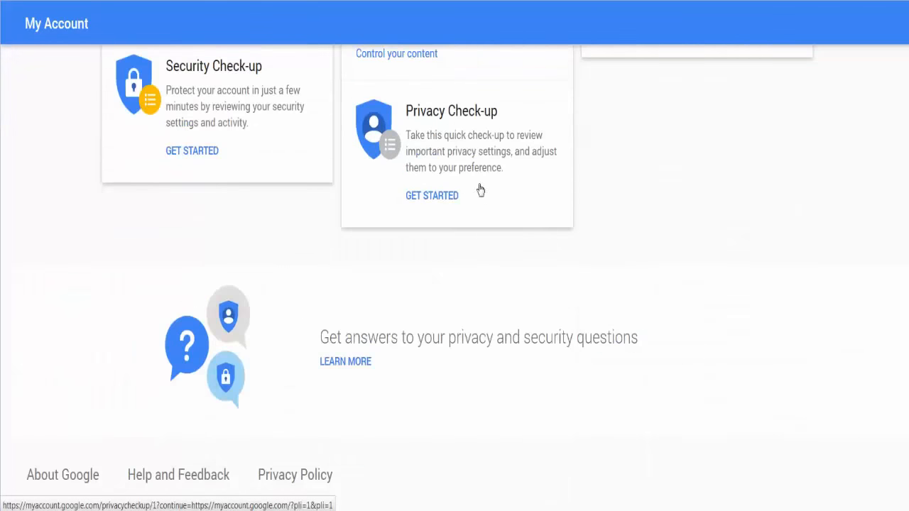
pyautogui.scroll(3)
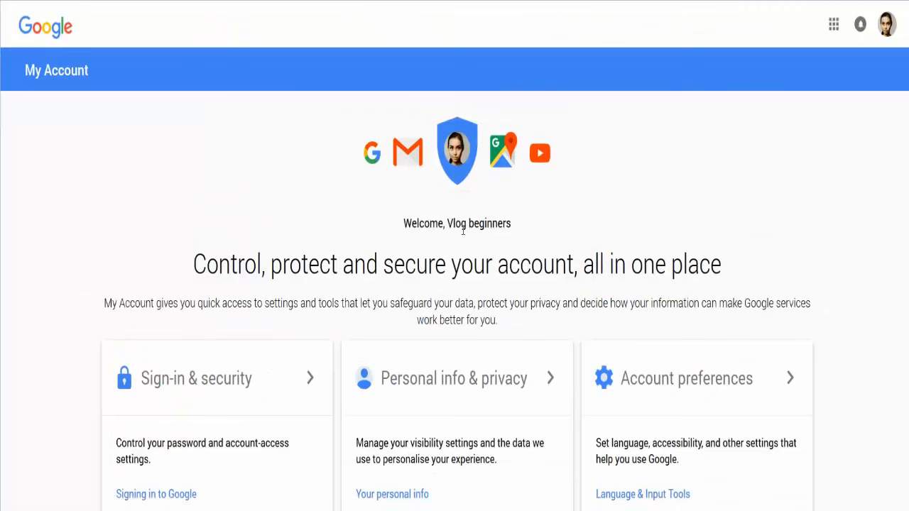
pyautogui.moveTo(517, 203)
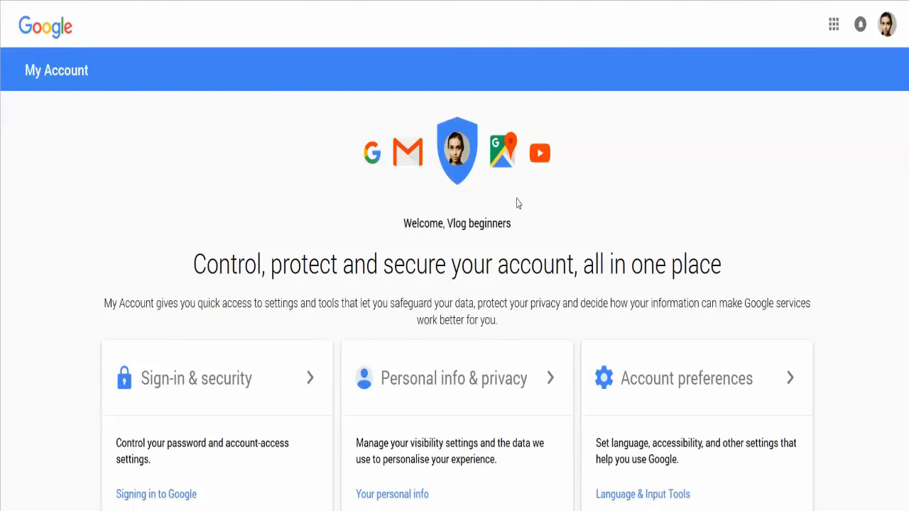
pyautogui.moveTo(553, 165)
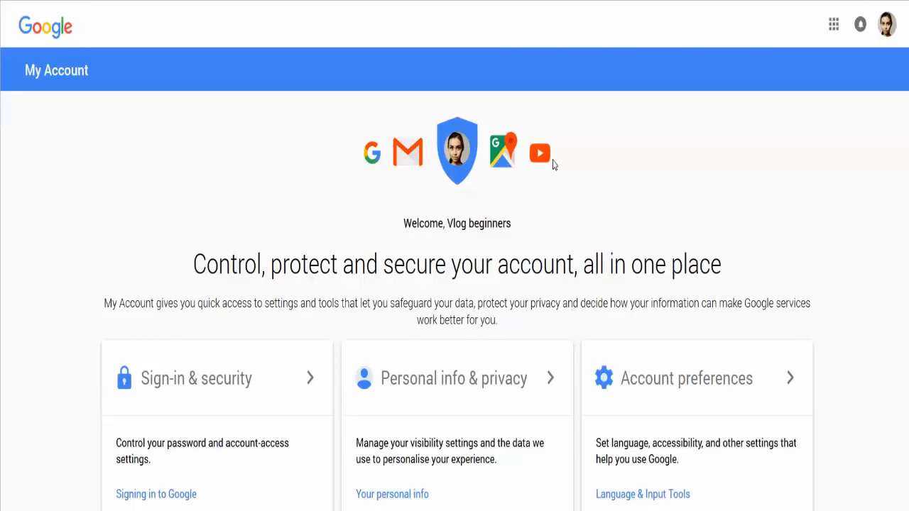
pyautogui.moveTo(841, 35)
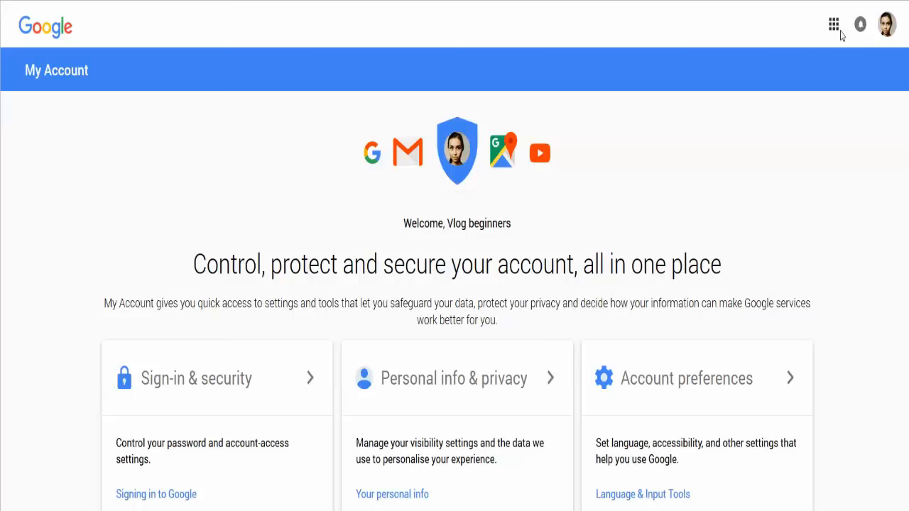
pyautogui.click(833, 24)
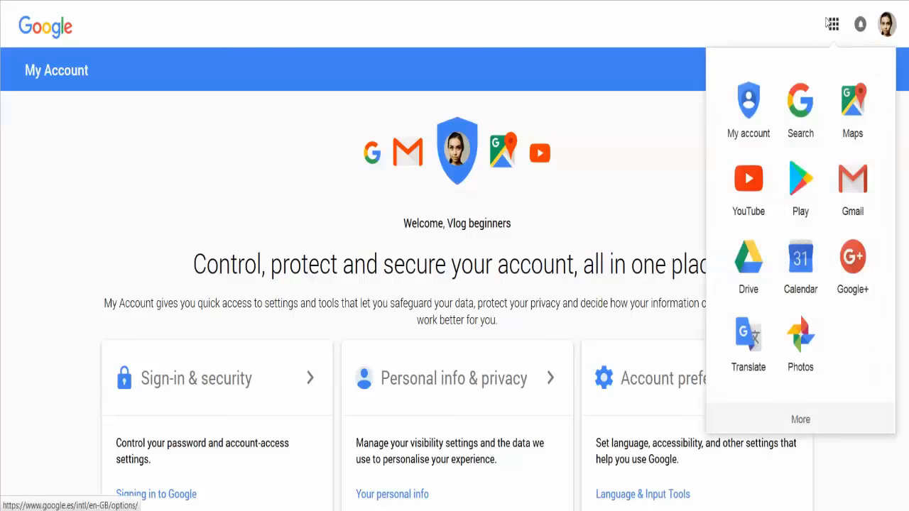
pyautogui.moveTo(747, 183)
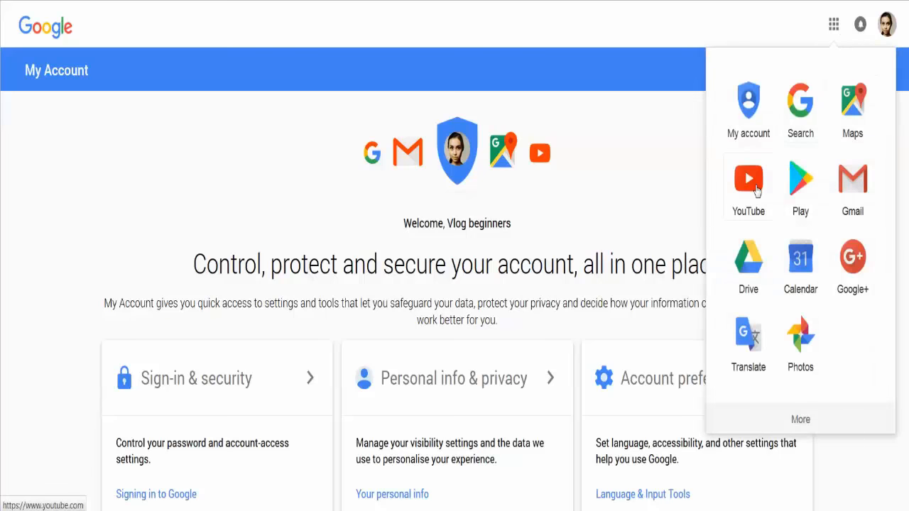
pyautogui.click(748, 181)
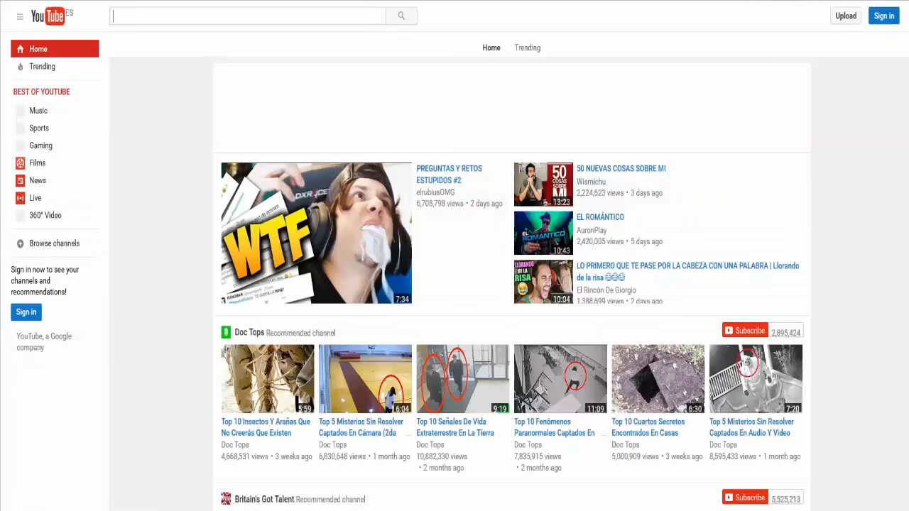
# - Sign in to YouTube with the new Google account and view the home feed
pyautogui.scroll(-3)
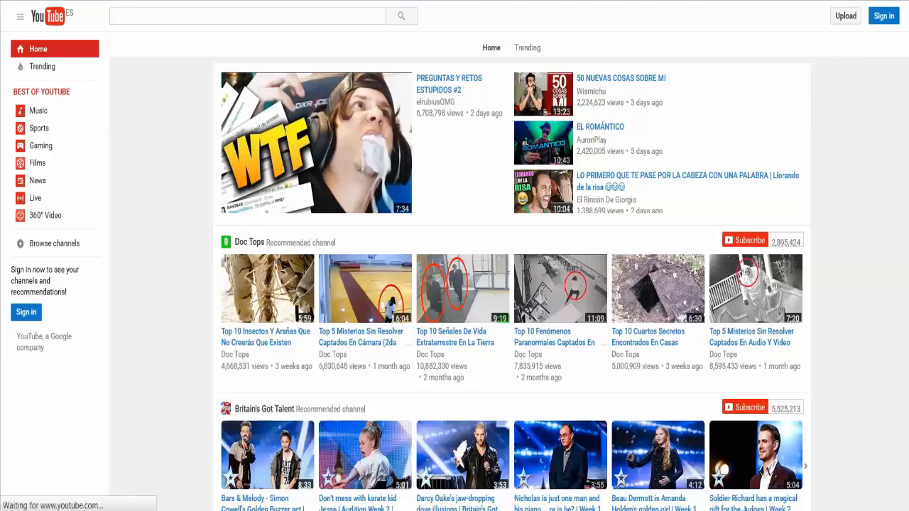
pyautogui.moveTo(687, 22)
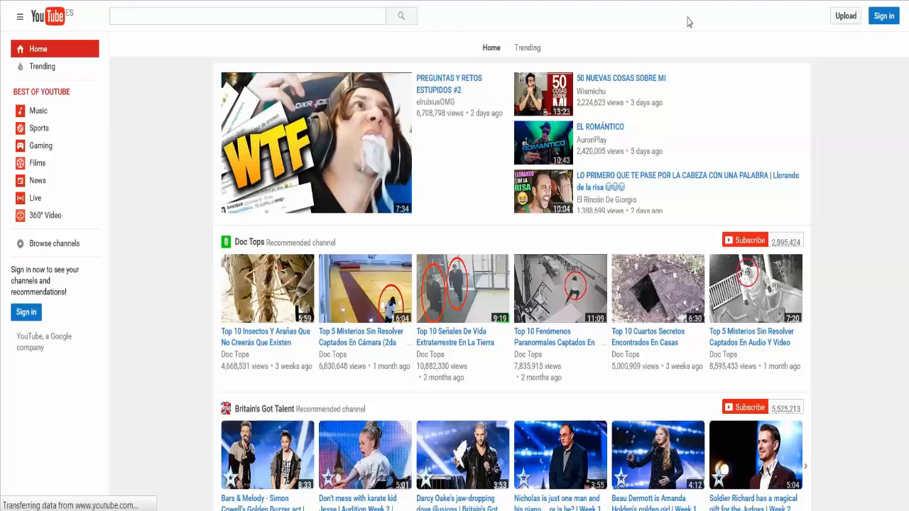
pyautogui.click(883, 16)
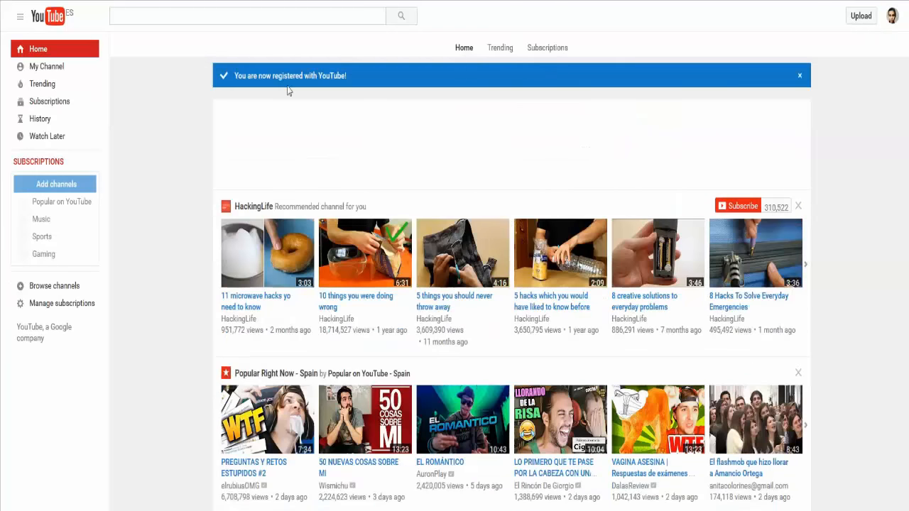
pyautogui.scroll(-3)
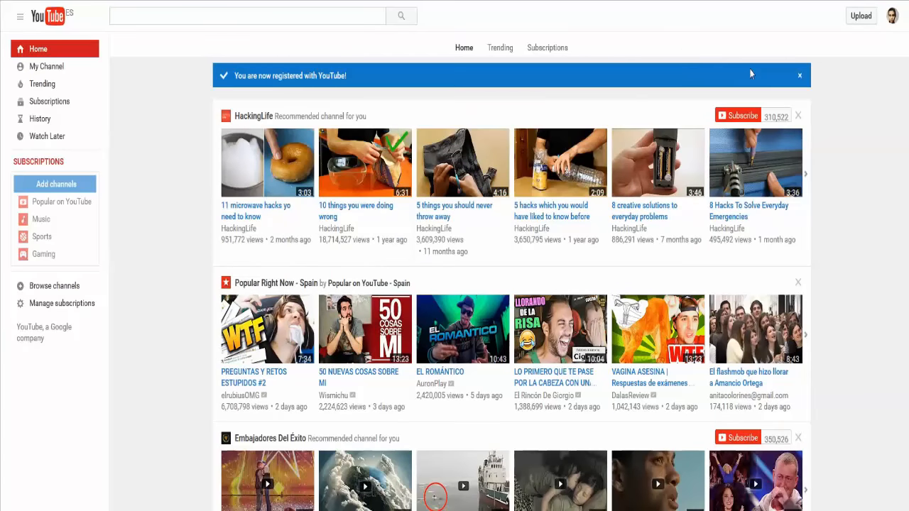
pyautogui.moveTo(708, 142)
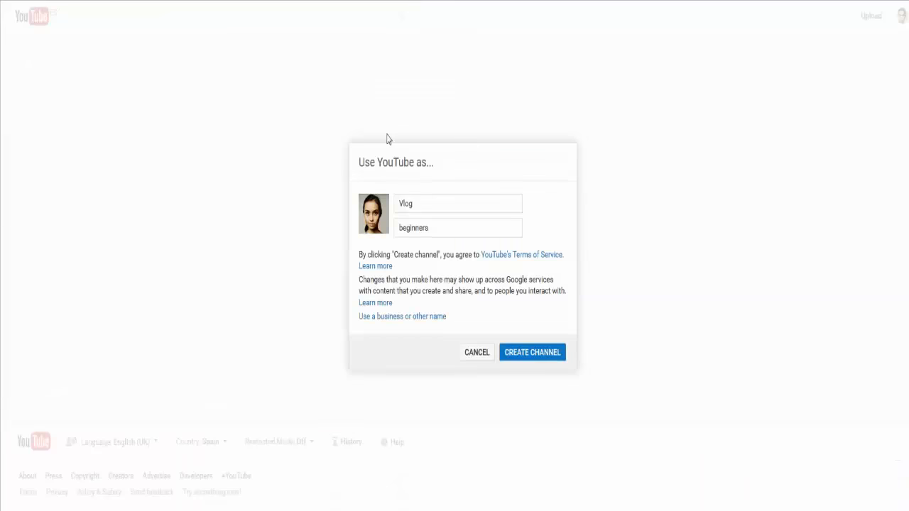
pyautogui.moveTo(448, 187)
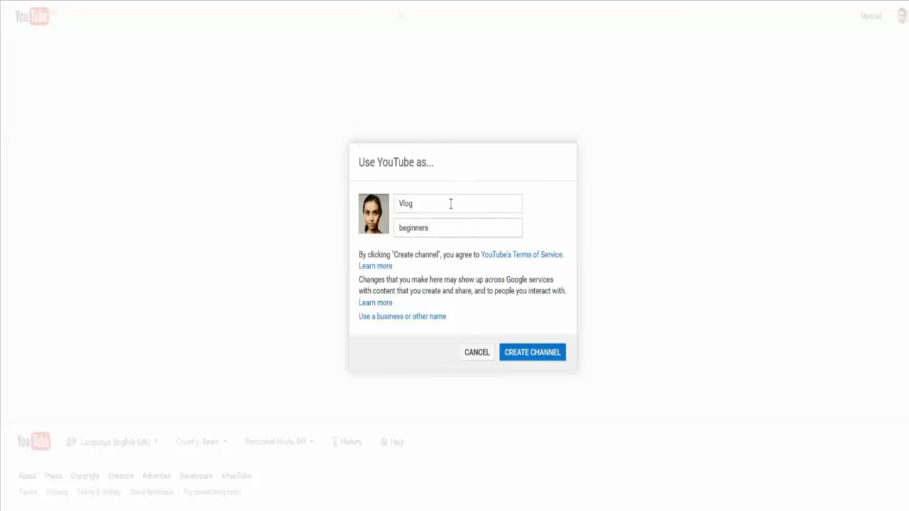
# - Create the 'Vlog beginners' channel and begin adding its description
pyautogui.doubleClick(457, 227)
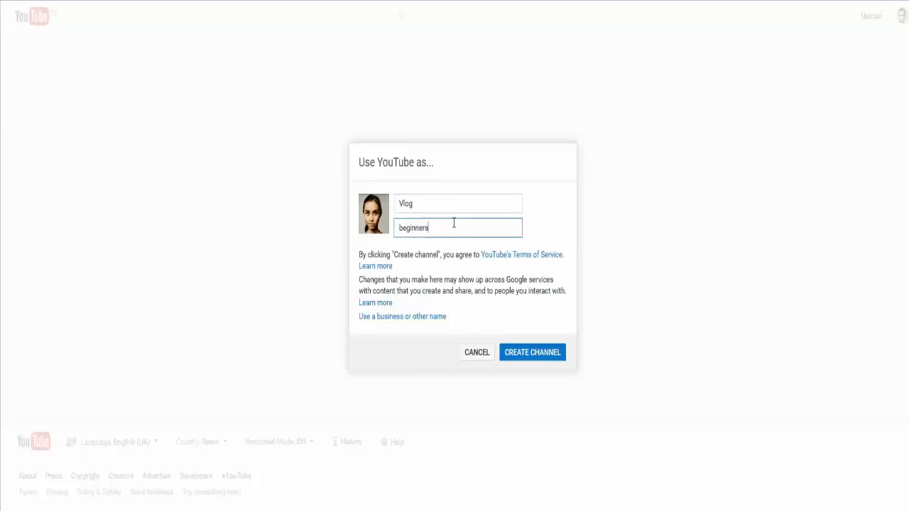
pyautogui.moveTo(367, 212)
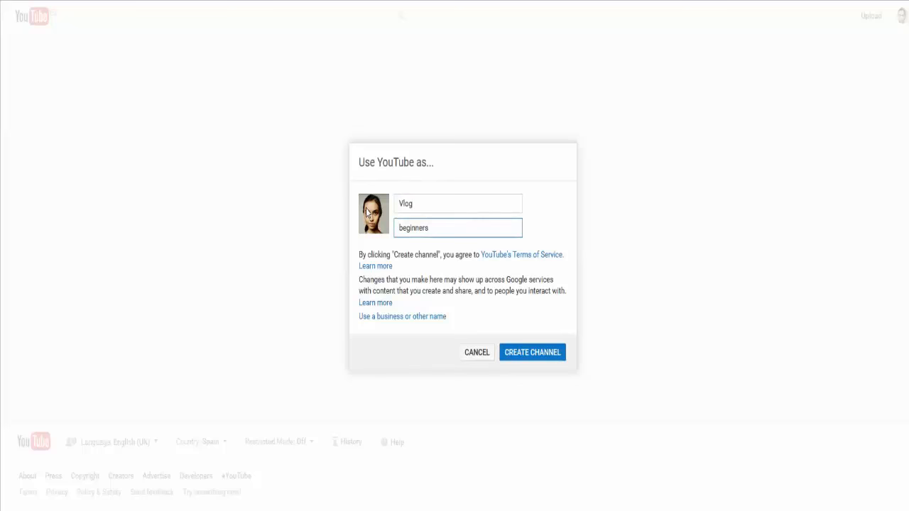
pyautogui.click(532, 353)
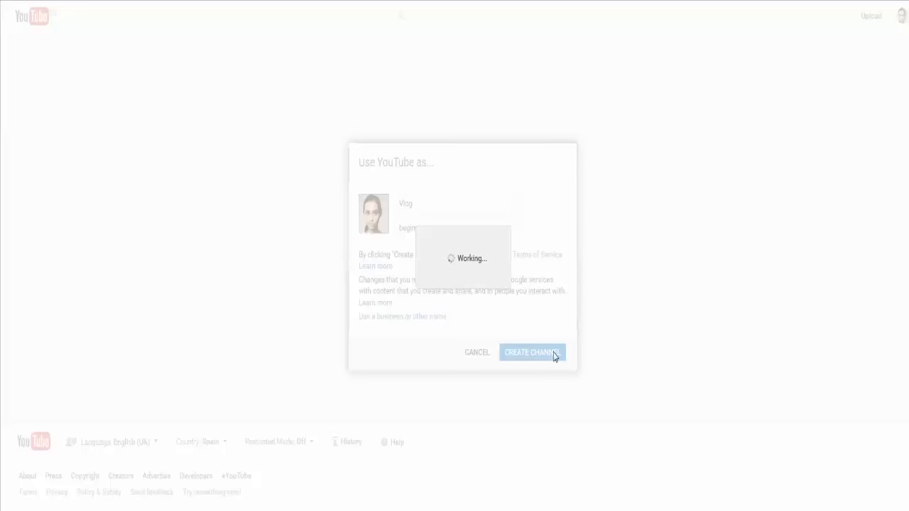
pyautogui.click(532, 352)
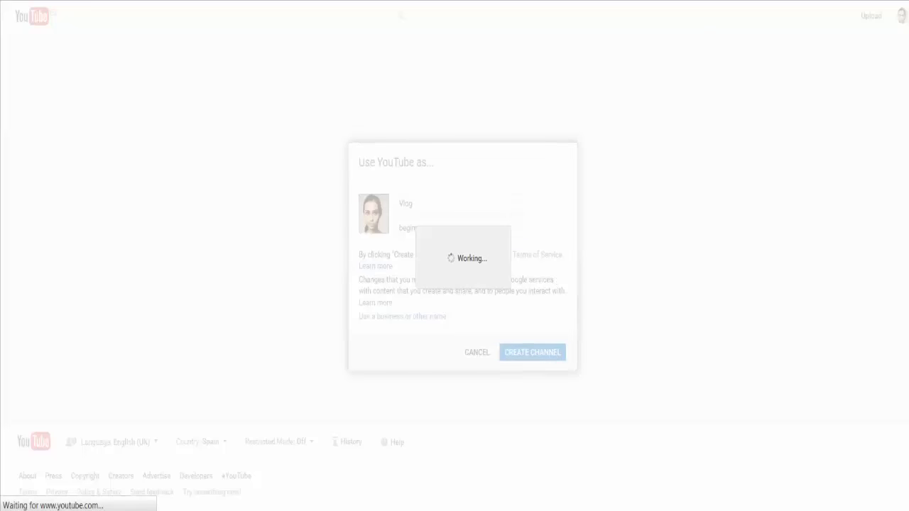
pyautogui.click(531, 352)
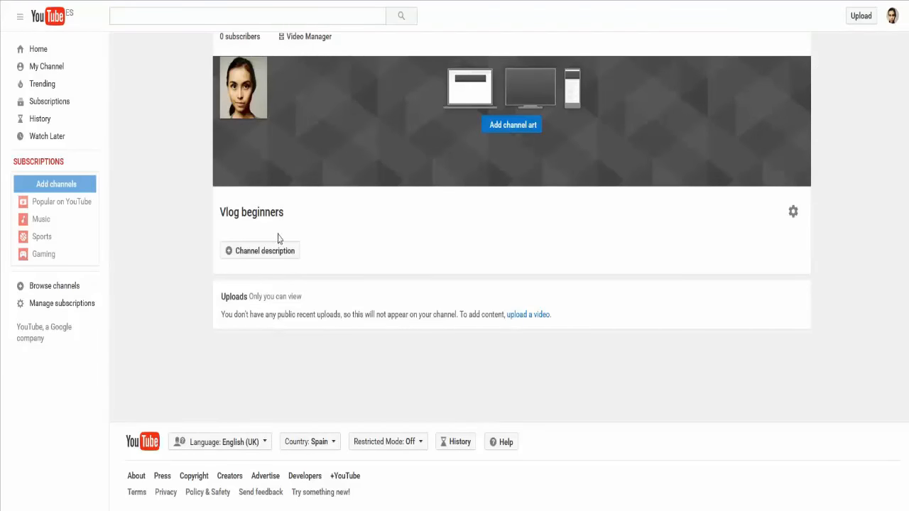
pyautogui.moveTo(417, 99)
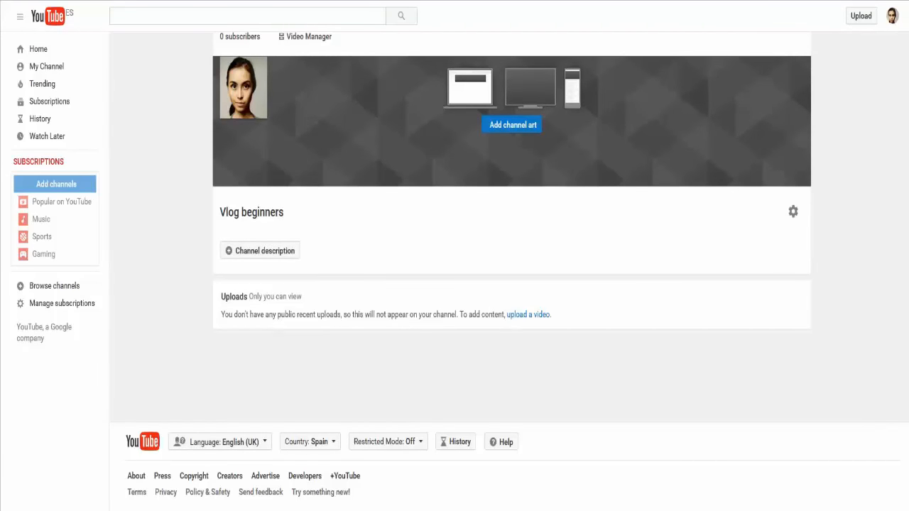
pyautogui.moveTo(497, 252)
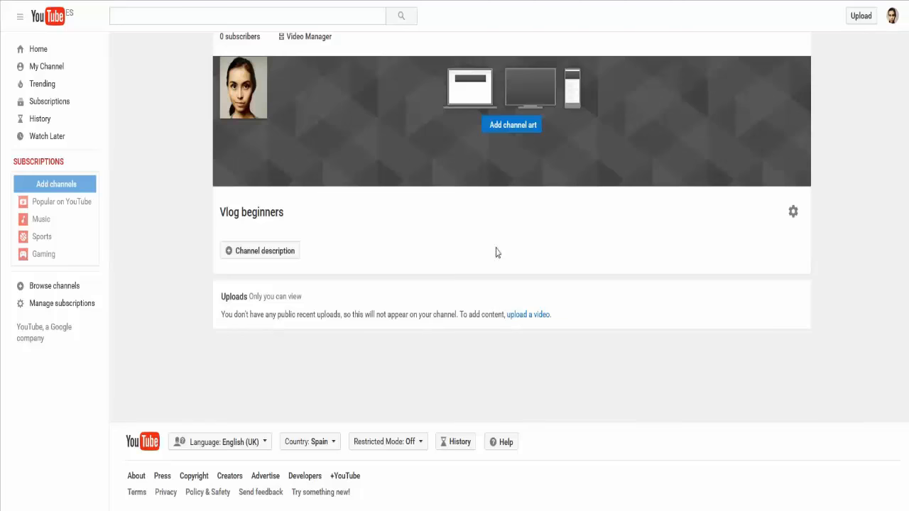
pyautogui.click(260, 250)
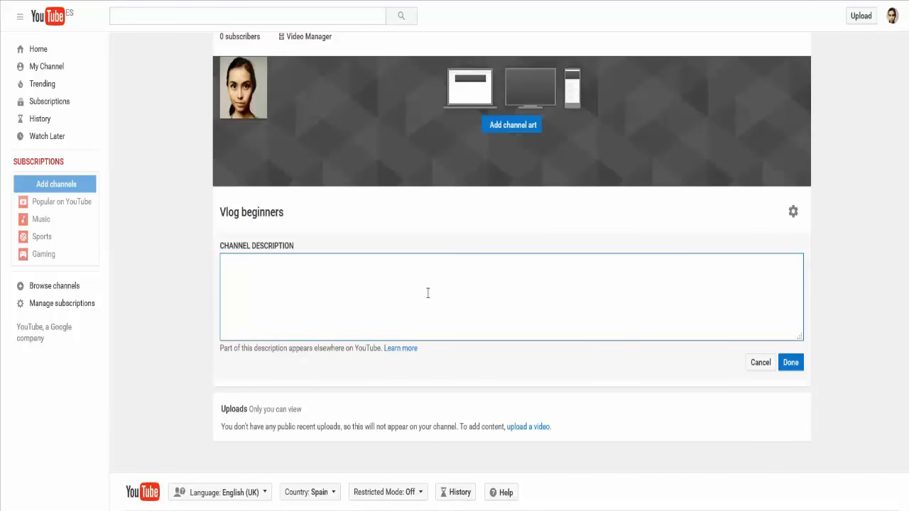
# - Enter 'Learn to make YouTube videos and other exciting video related tutorials and examples.' and save
pyautogui.write('Ch')
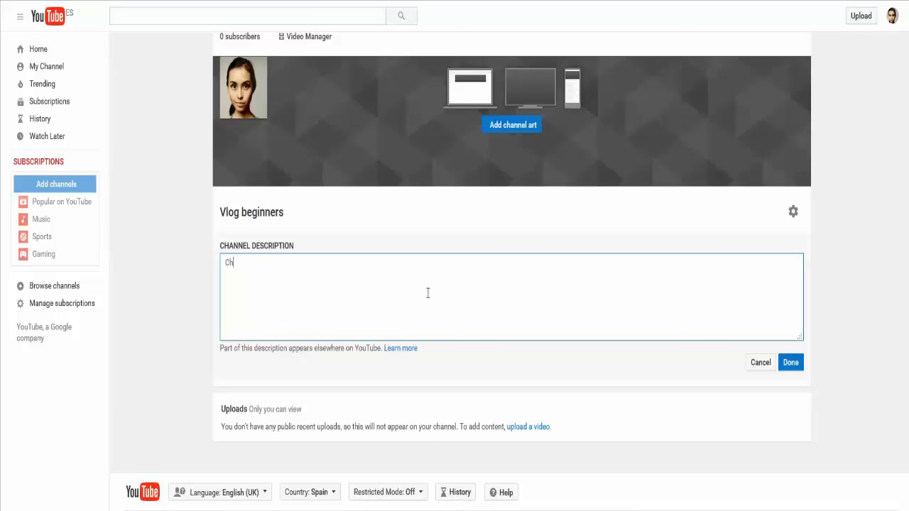
pyautogui.write('Learn to make')
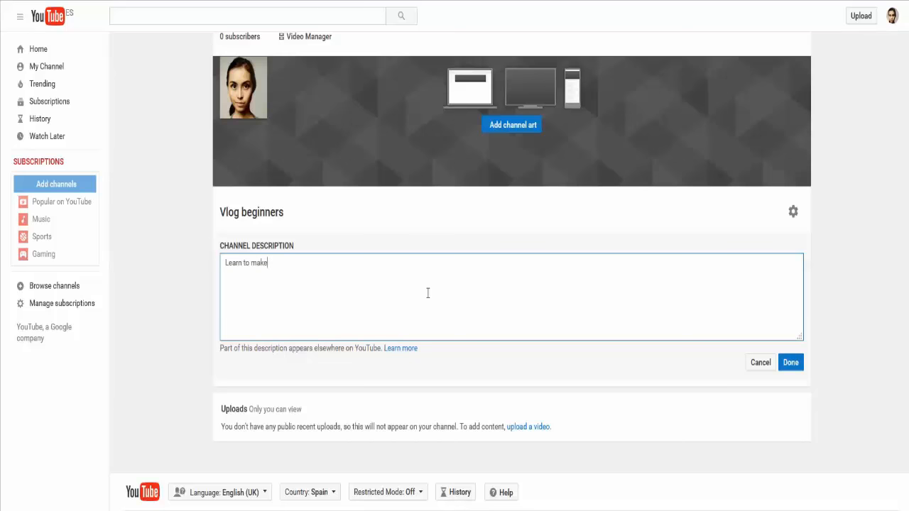
pyautogui.write('YouTube')
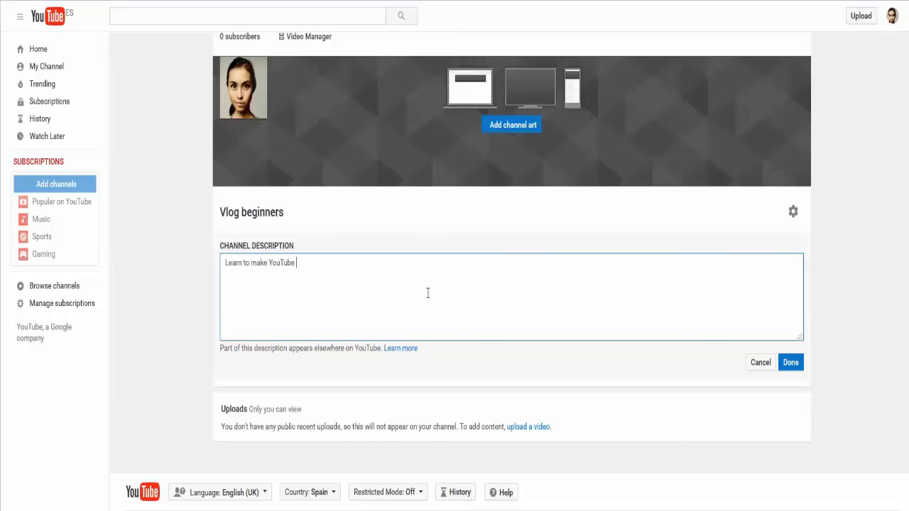
pyautogui.write('videos')
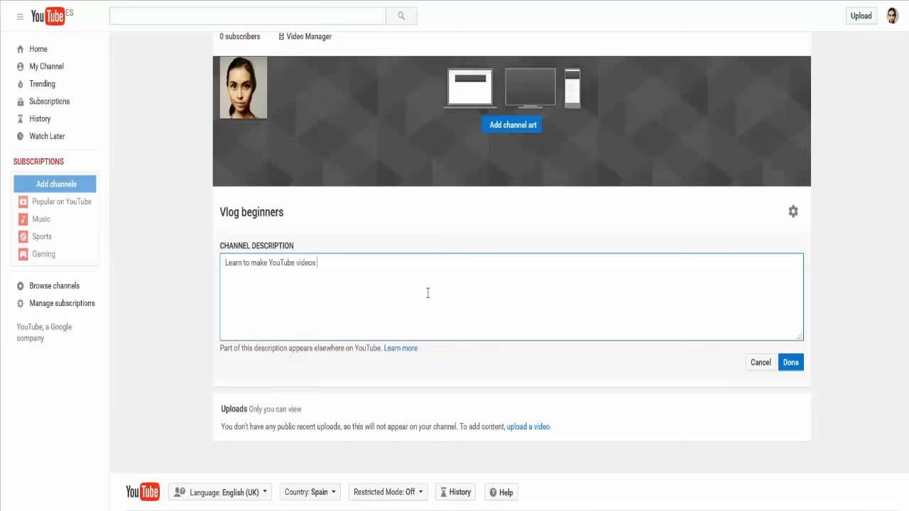
pyautogui.write('and other exci')
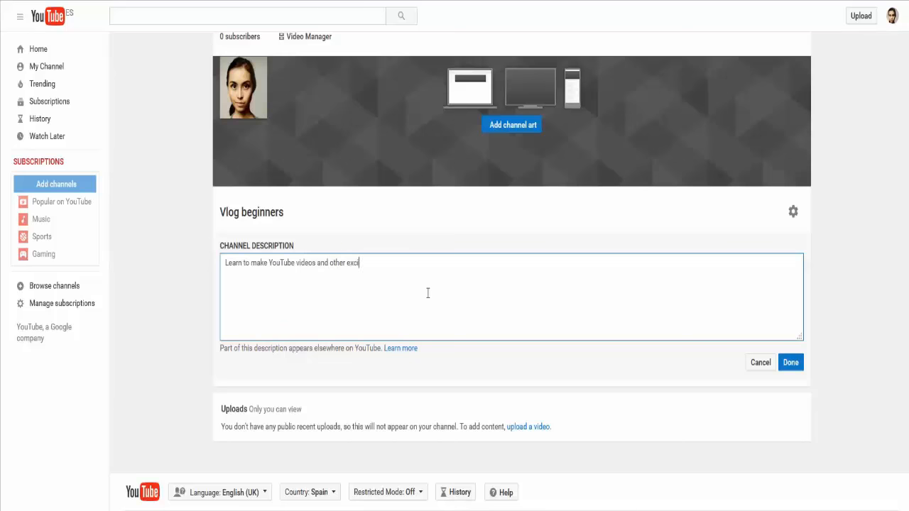
pyautogui.write('ting')
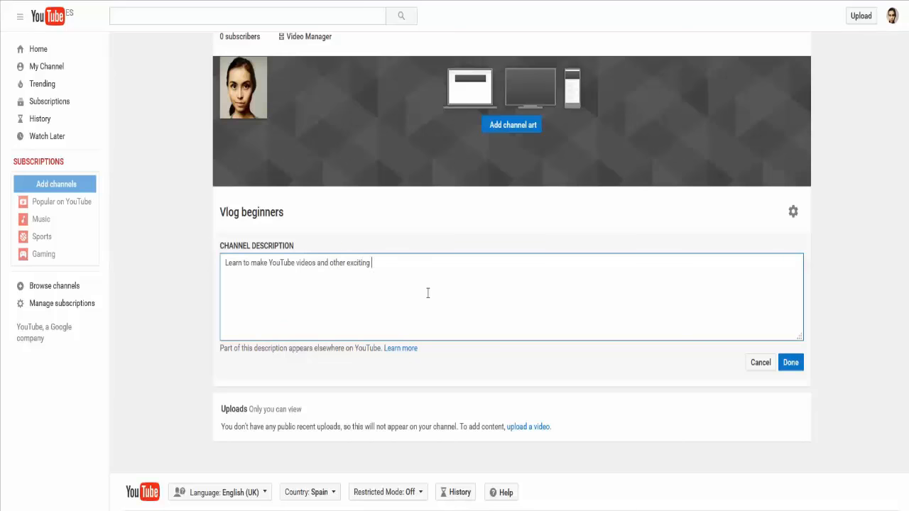
pyautogui.write('video related tut')
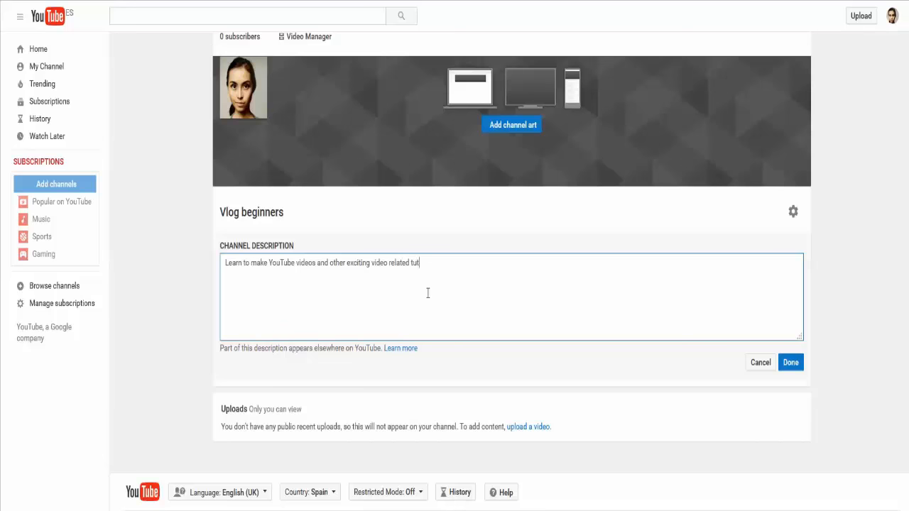
pyautogui.write('orials and')
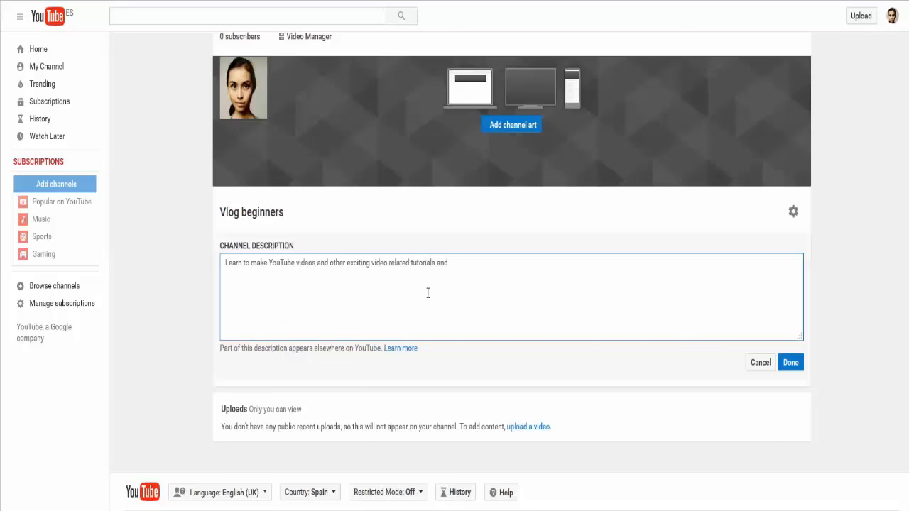
pyautogui.write('examples.')
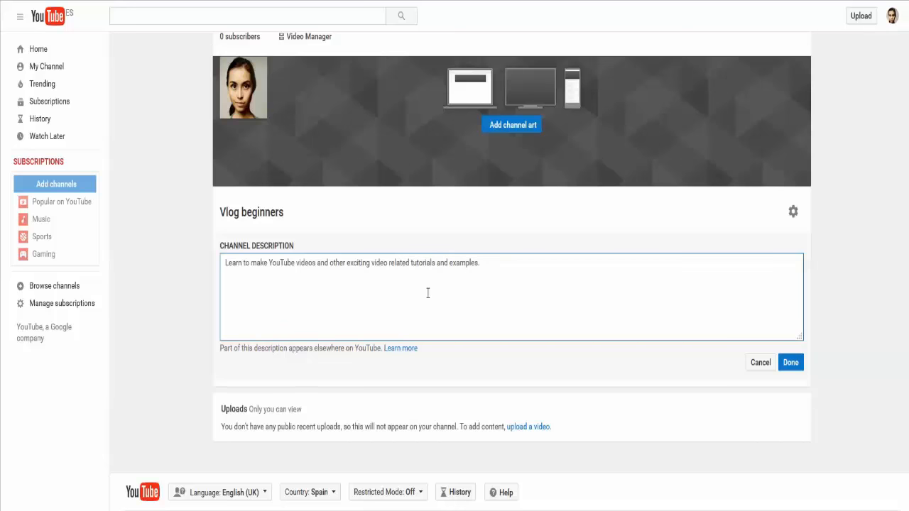
pyautogui.moveTo(250, 262); pyautogui.dragTo(480, 262)
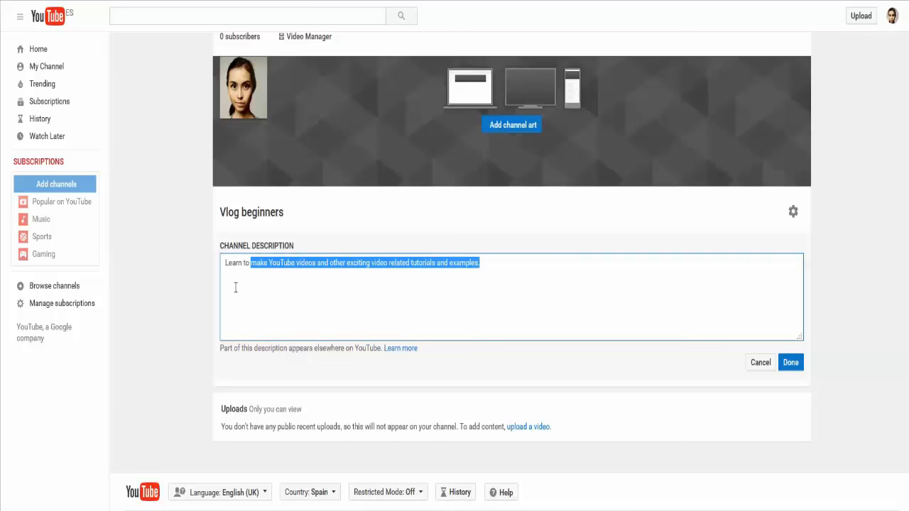
pyautogui.click(557, 281)
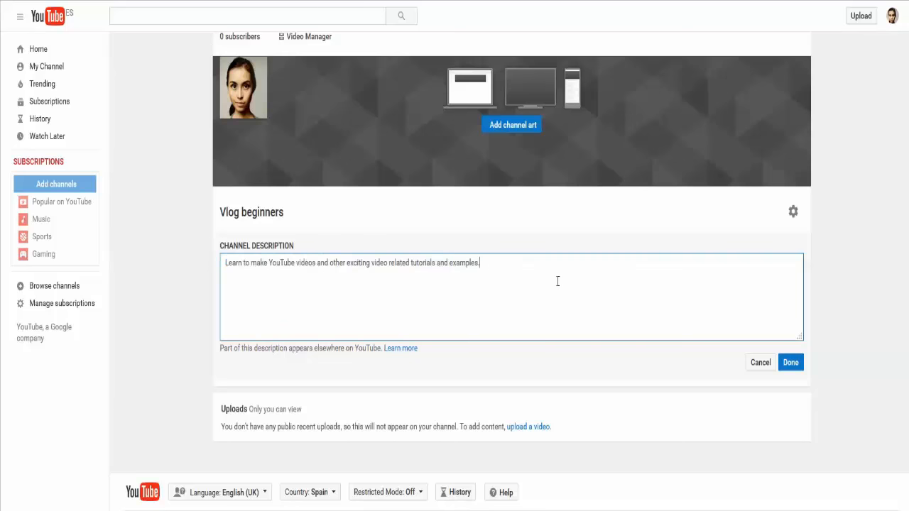
pyautogui.moveTo(591, 264)
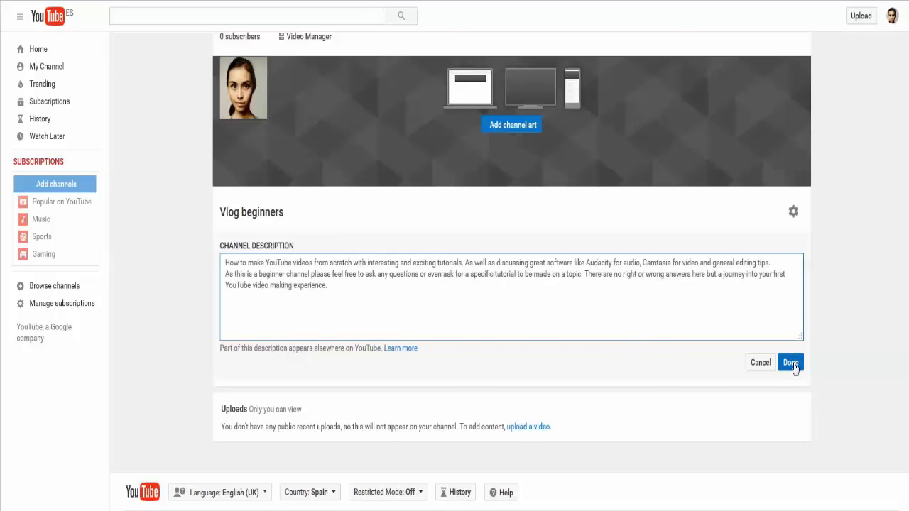
pyautogui.click(790, 362)
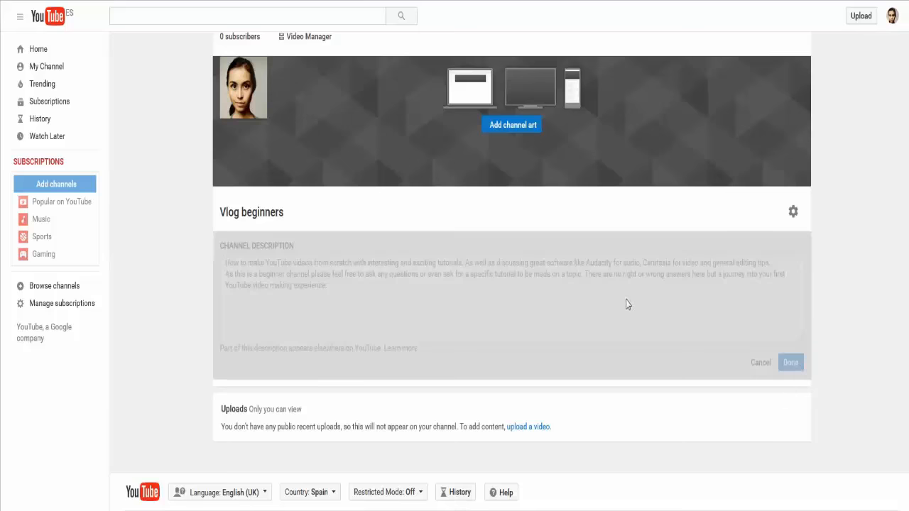
# - Confirm the saved description and open the channel art upload dialog
pyautogui.click(789, 362)
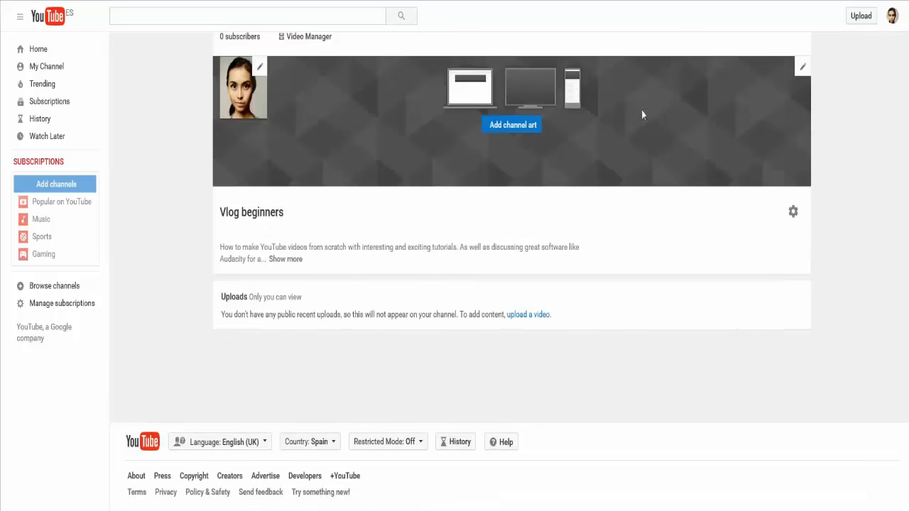
pyautogui.moveTo(552, 122)
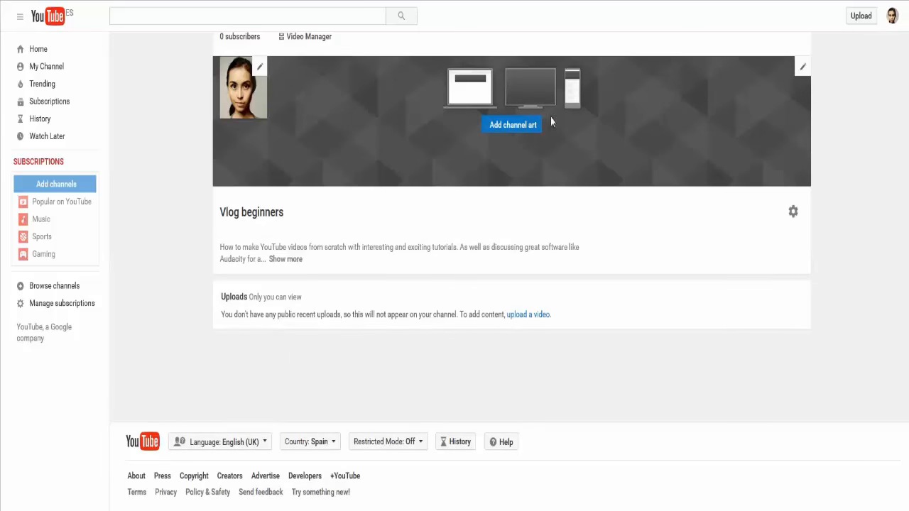
pyautogui.click(512, 125)
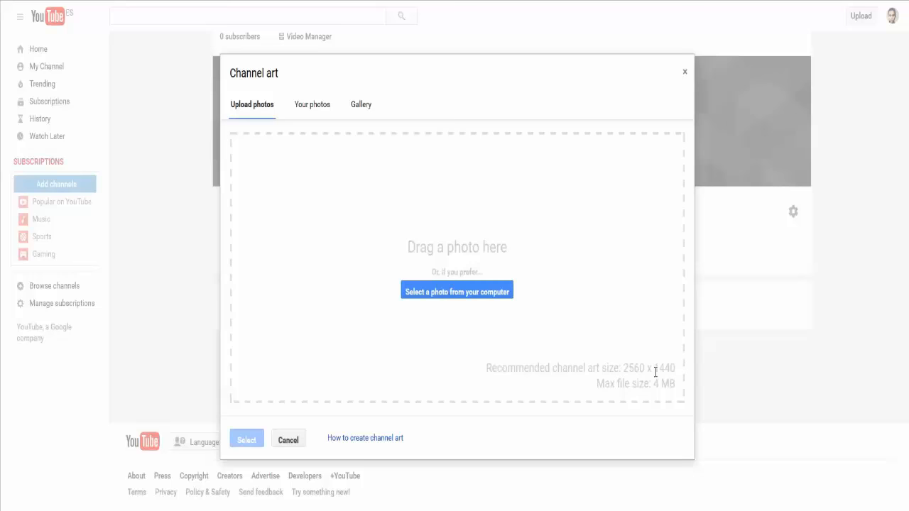
pyautogui.moveTo(324, 251)
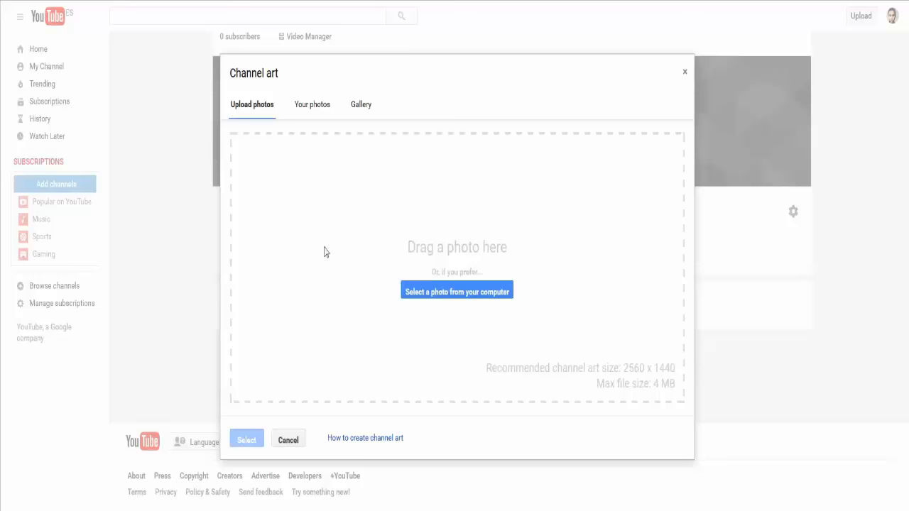
pyautogui.moveTo(519, 204)
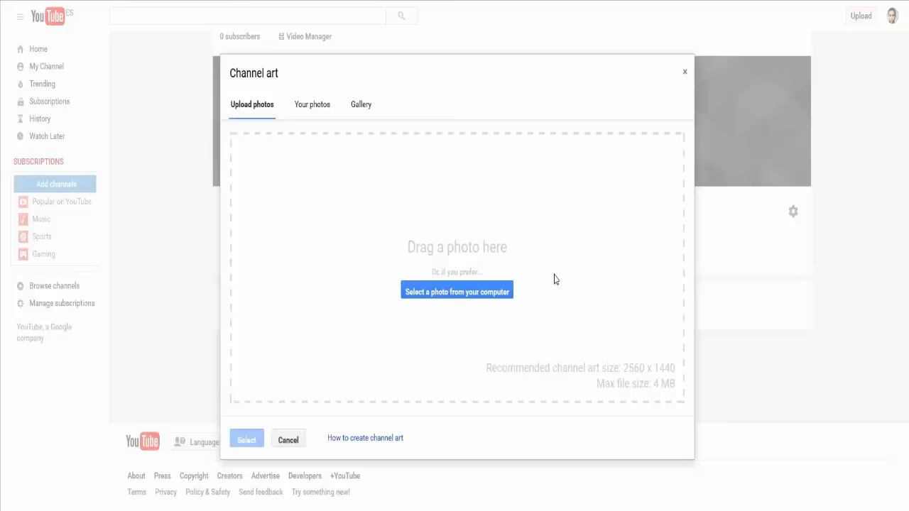
pyautogui.moveTo(756, 5)
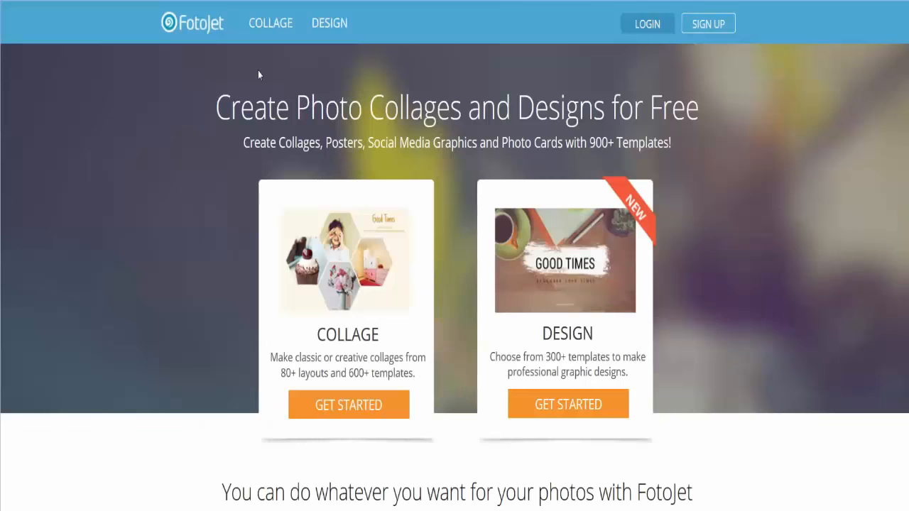
pyautogui.moveTo(197, 41)
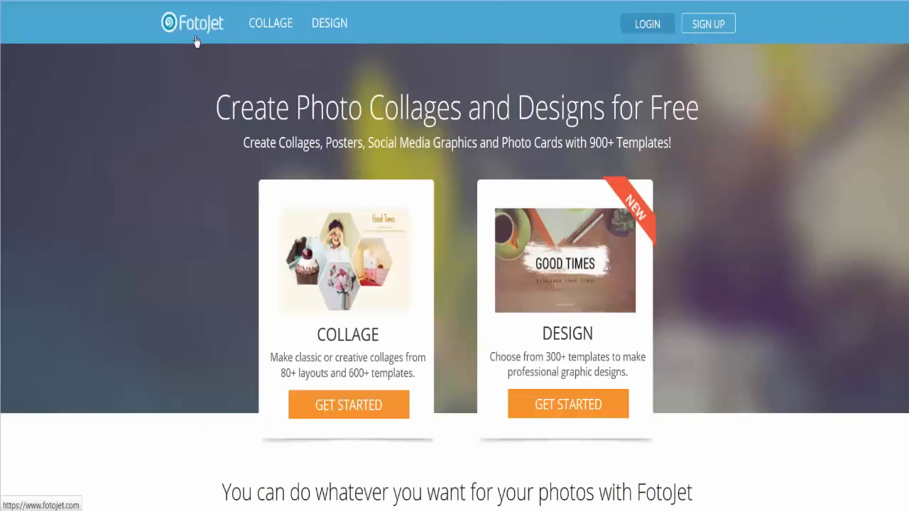
pyautogui.moveTo(224, 39)
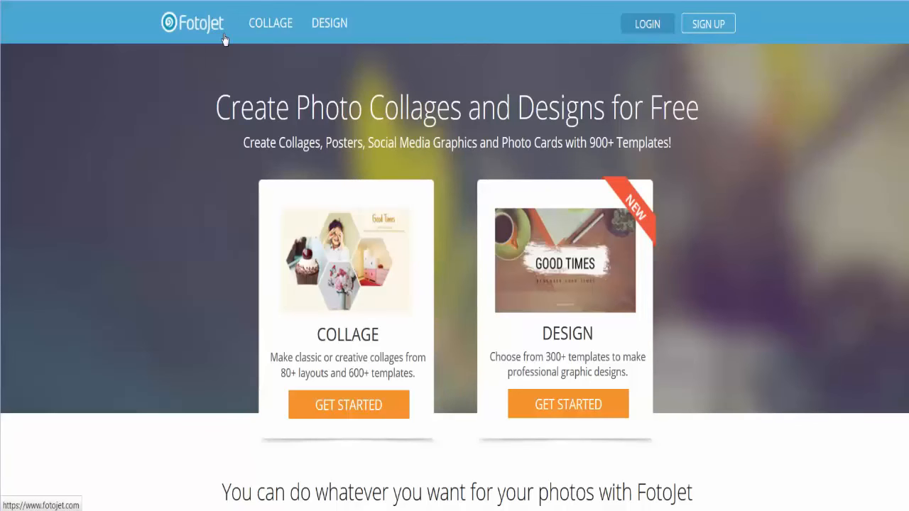
# - Open FotoJet's YouTube Banner page and launch the banner editor with Get Started
pyautogui.scroll(-3)
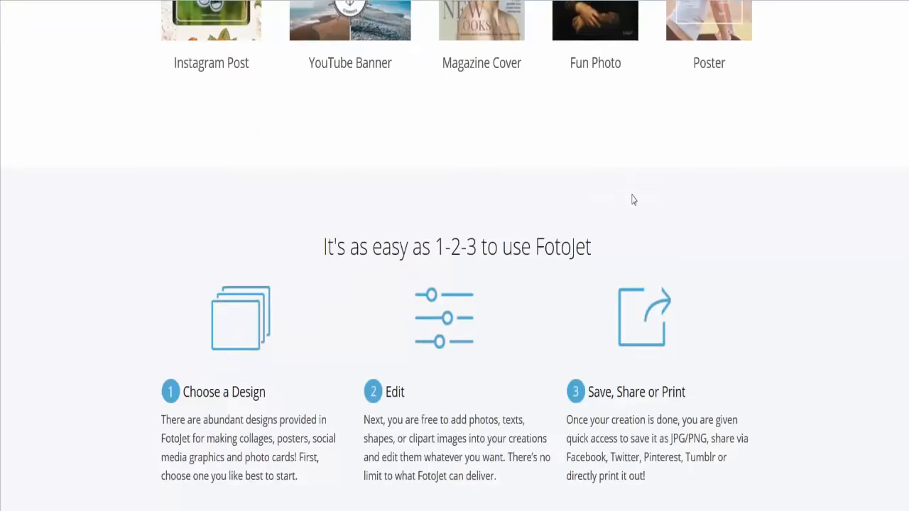
pyautogui.scroll(3)
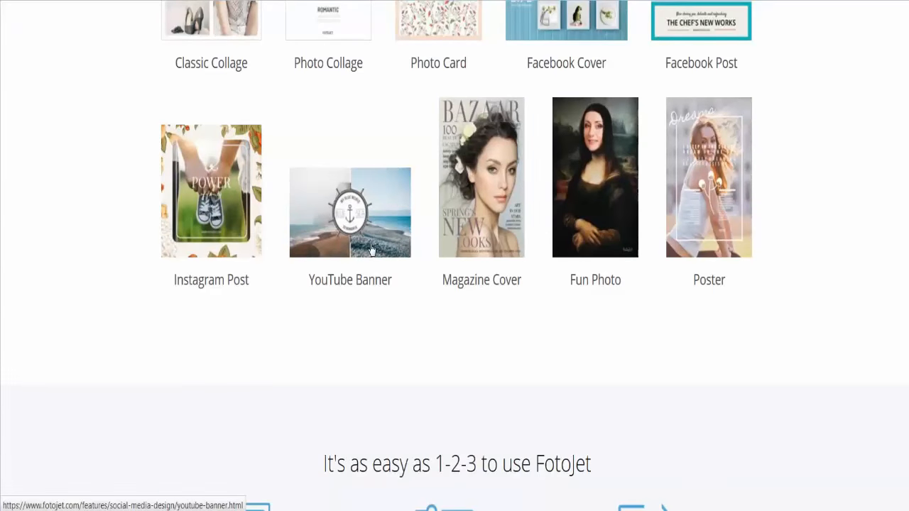
pyautogui.click(349, 212)
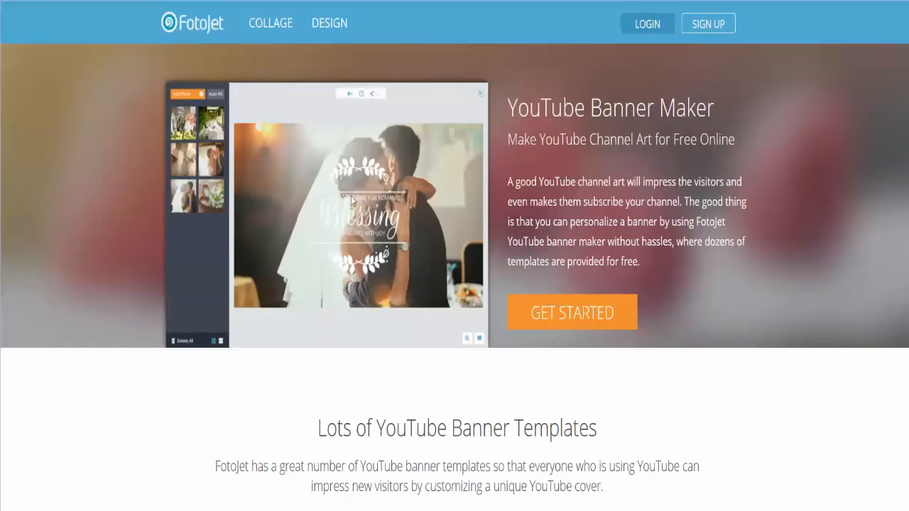
pyautogui.scroll(-3)
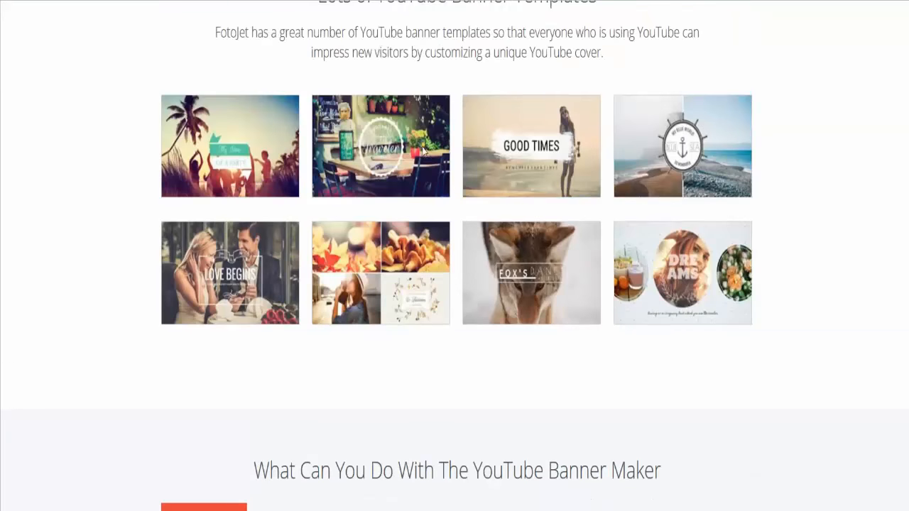
pyautogui.scroll(-3)
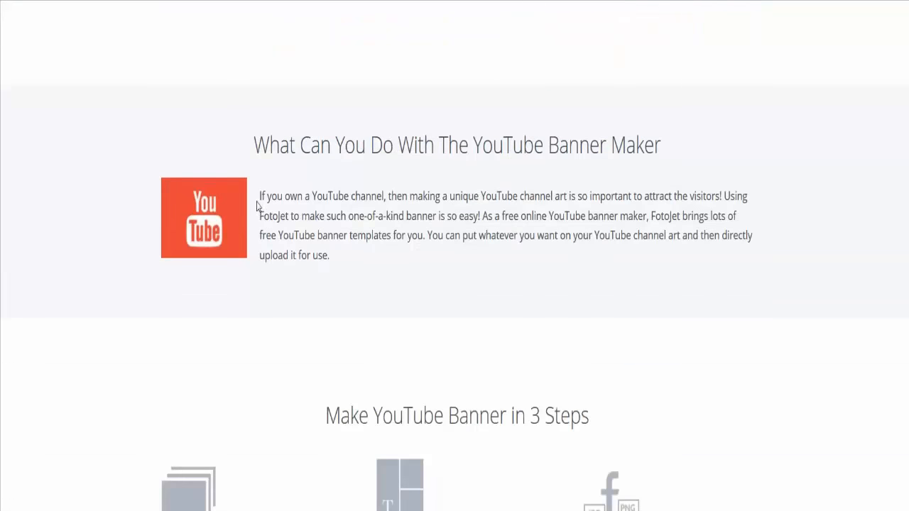
pyautogui.scroll(-3)
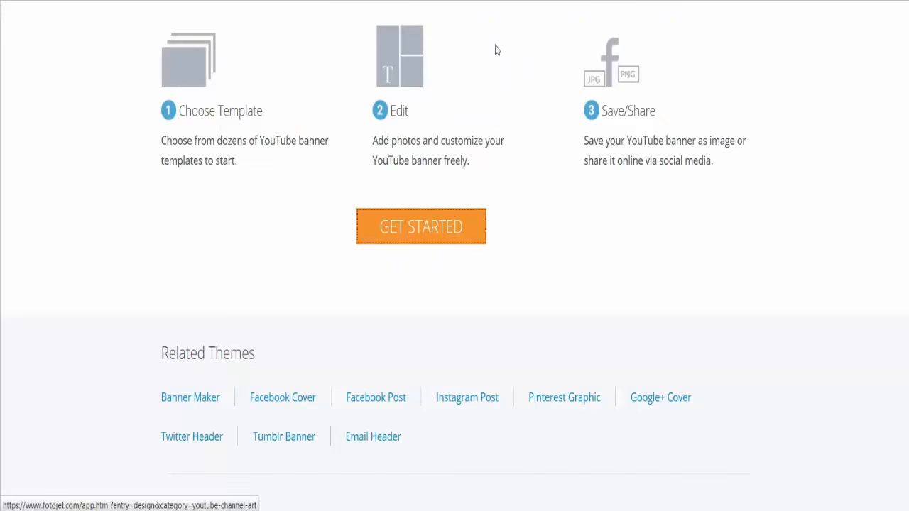
pyautogui.click(420, 226)
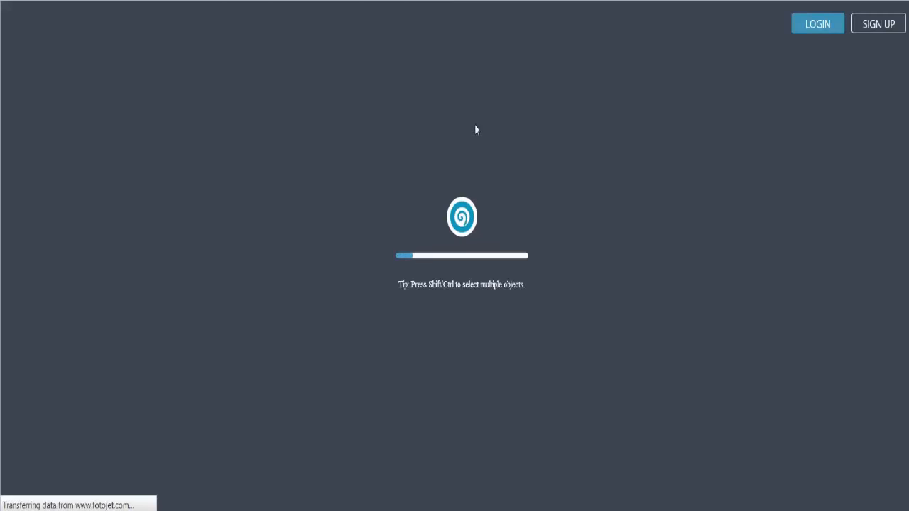
pyautogui.moveTo(33, 421)
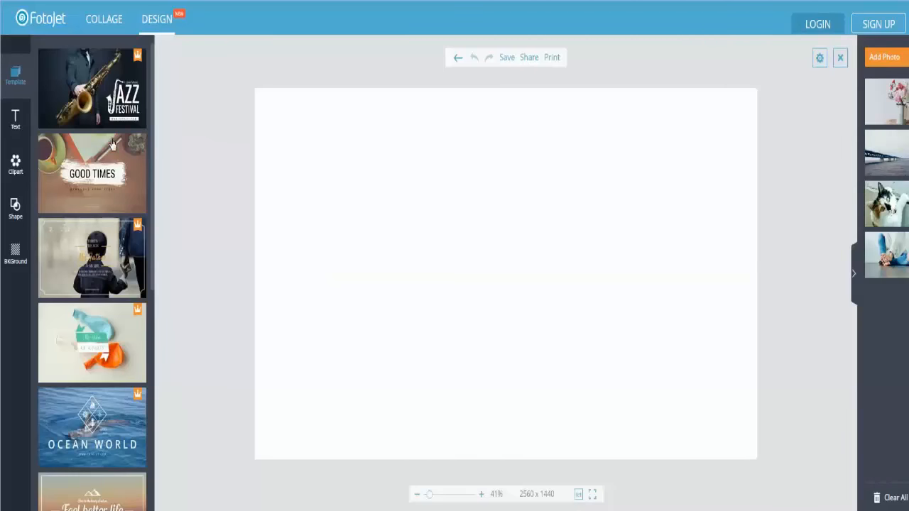
# - Apply the Feel better life template and change its headline to 'Vlogging4Beginners' at a smaller size
pyautogui.scroll(-3)
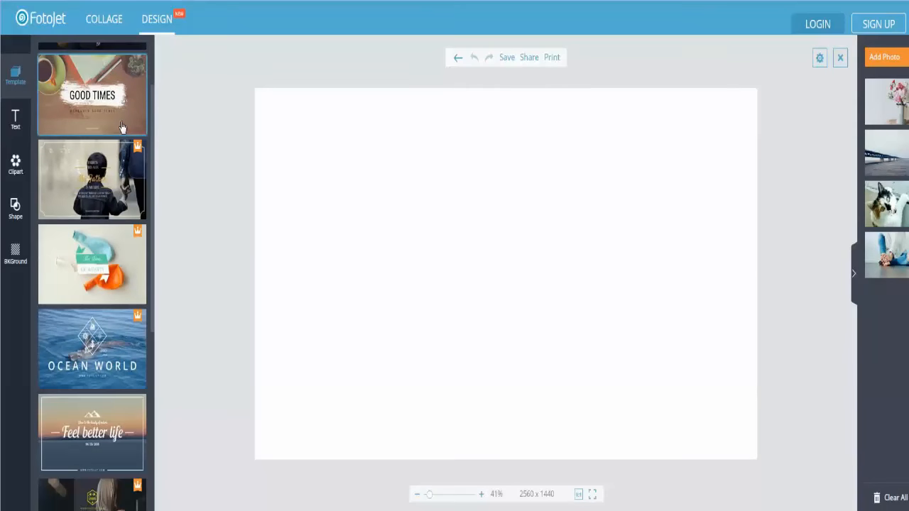
pyautogui.scroll(-3)
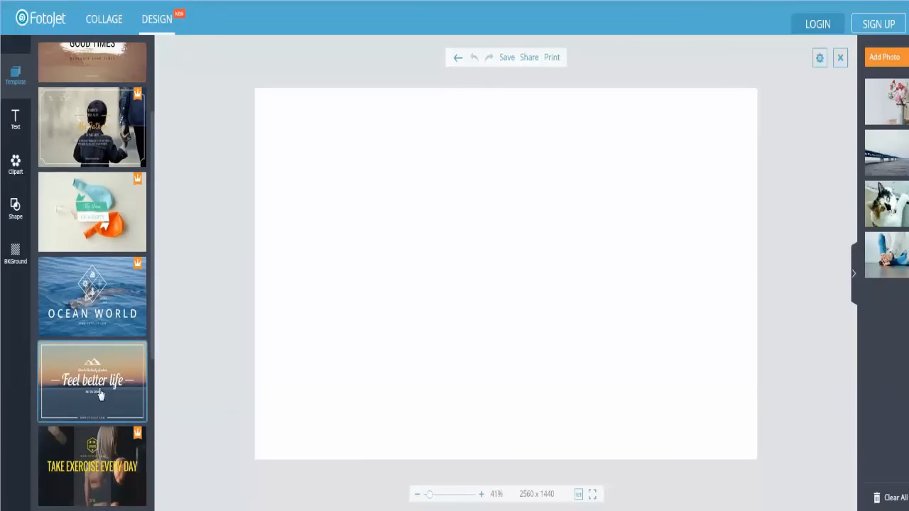
pyautogui.click(92, 382)
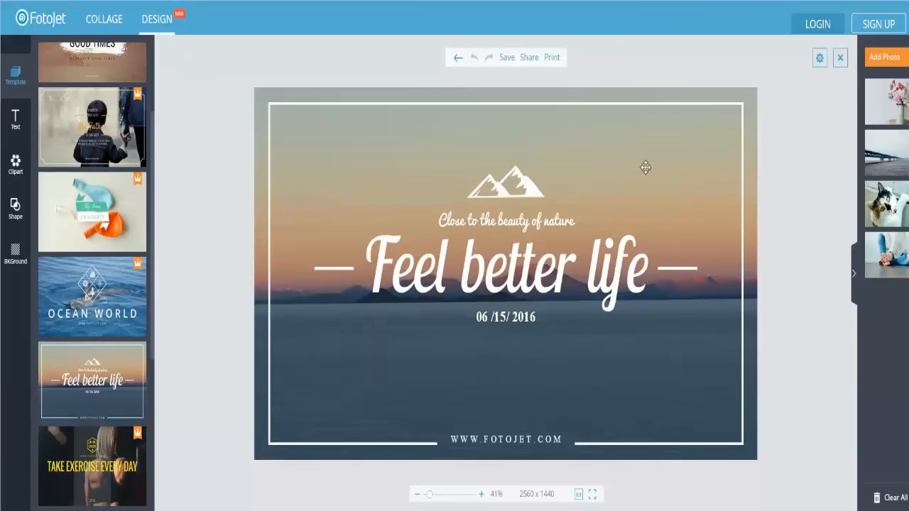
pyautogui.click(506, 267)
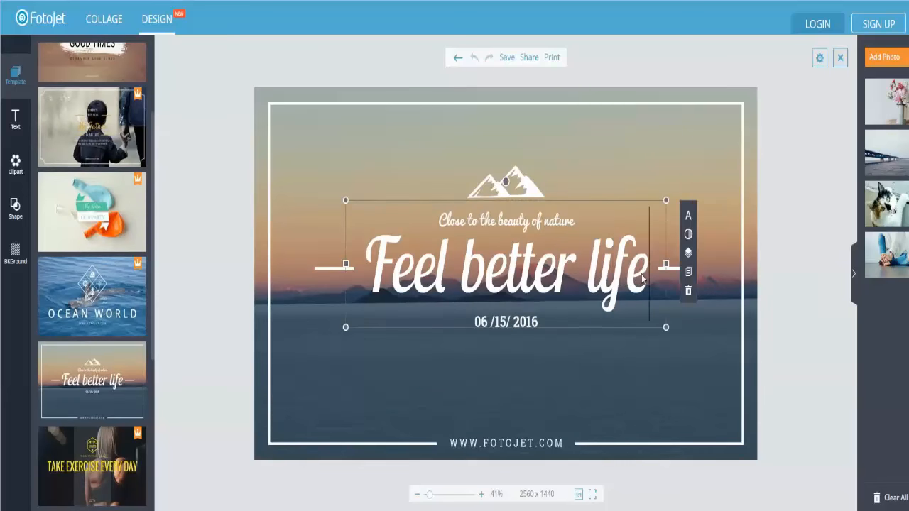
pyautogui.click(505, 266)
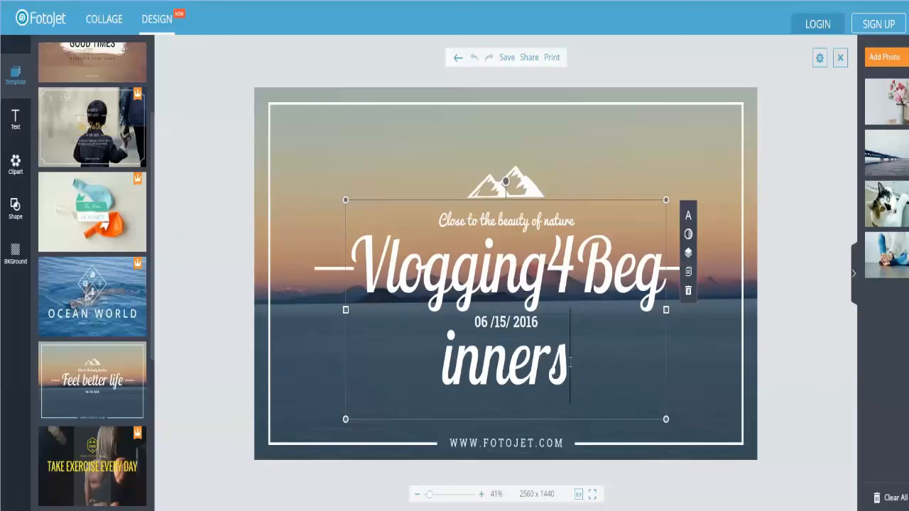
pyautogui.rightClick(547, 252)
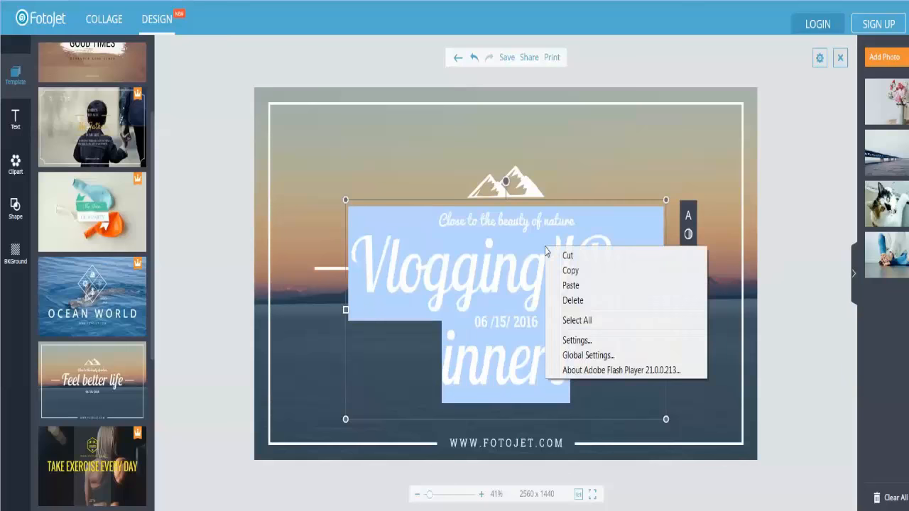
pyautogui.moveTo(666, 227)
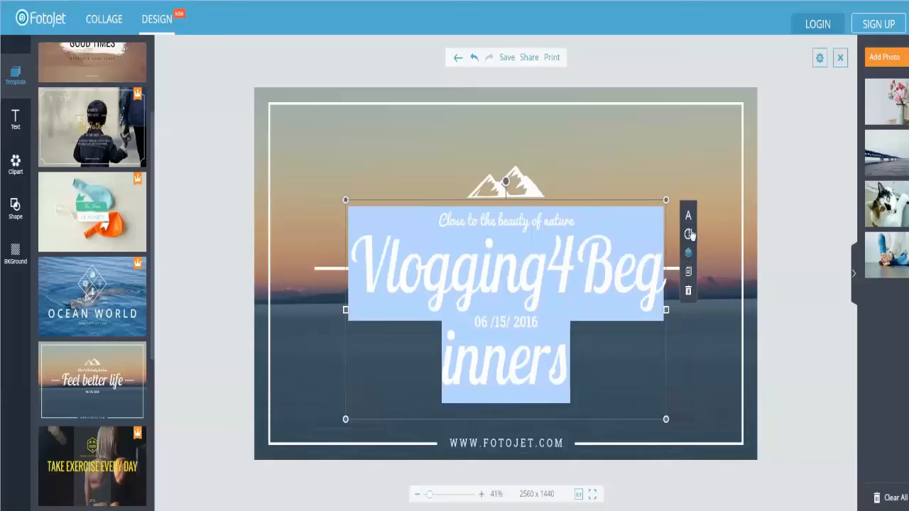
pyautogui.click(687, 215)
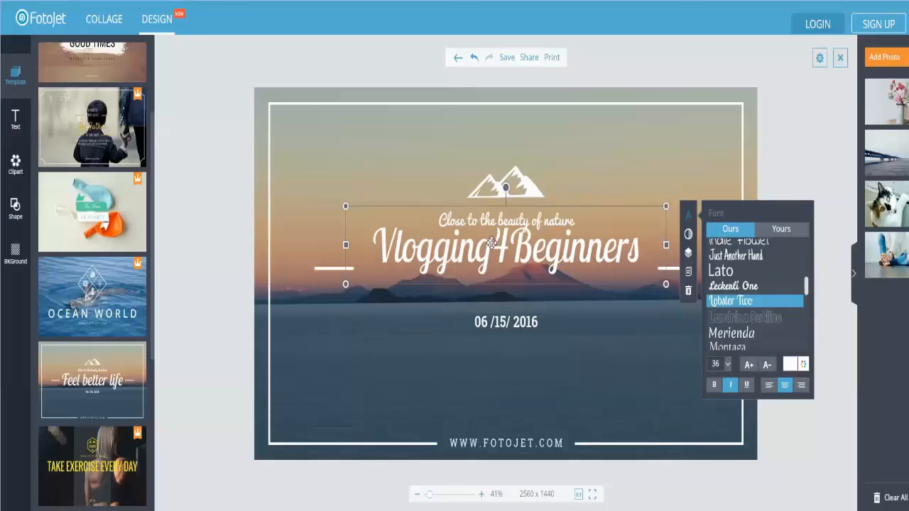
pyautogui.click(505, 220)
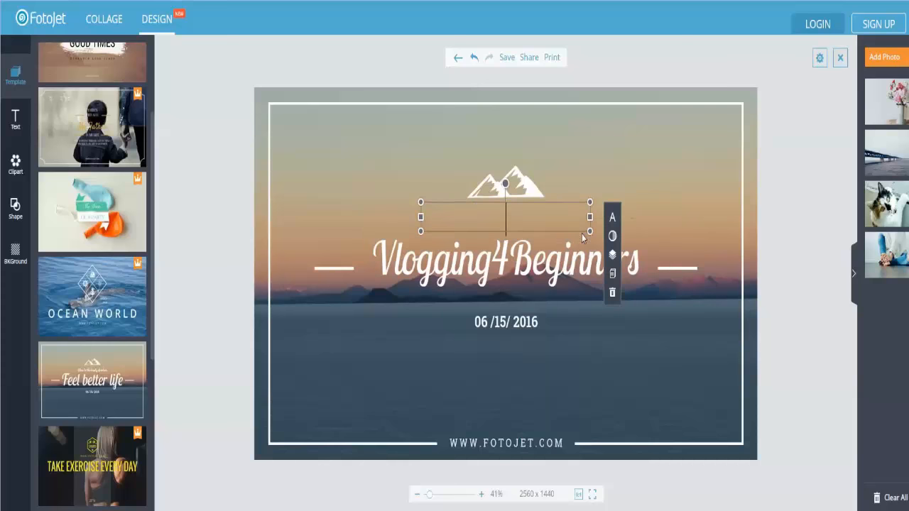
# - Delete the banner's date and website address text, keeping the Vlogging4Beginners headline
pyautogui.click(535, 332)
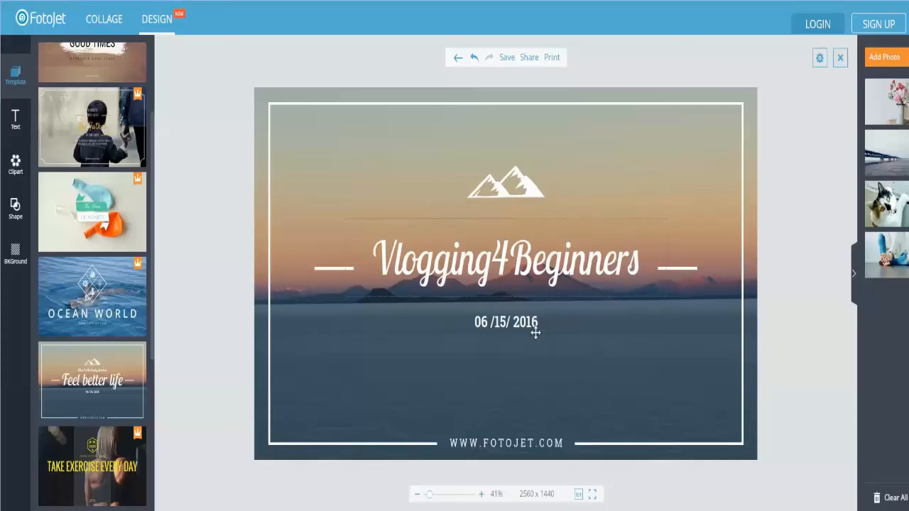
pyautogui.click(505, 321)
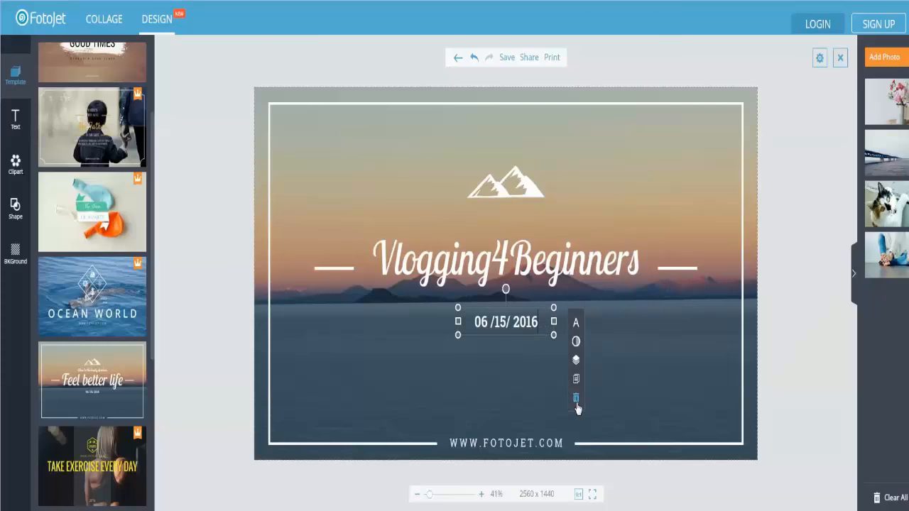
pyautogui.click(576, 397)
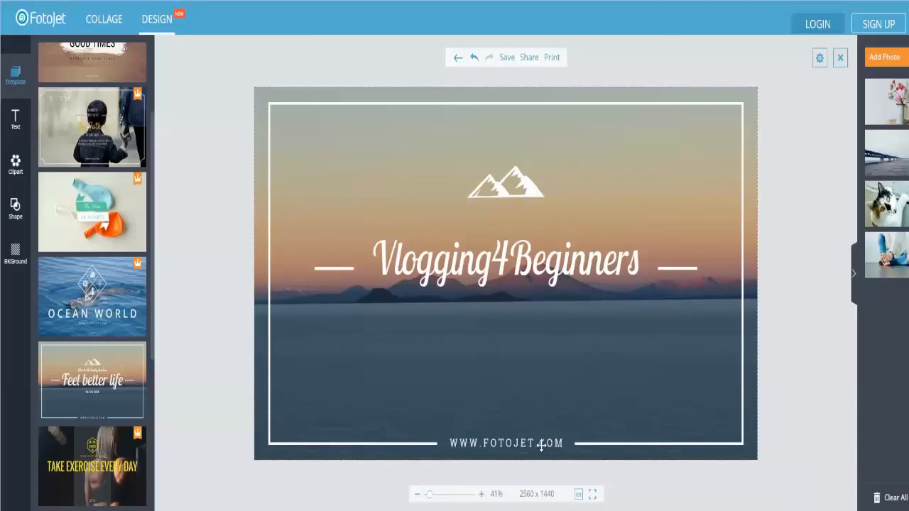
pyautogui.click(505, 443)
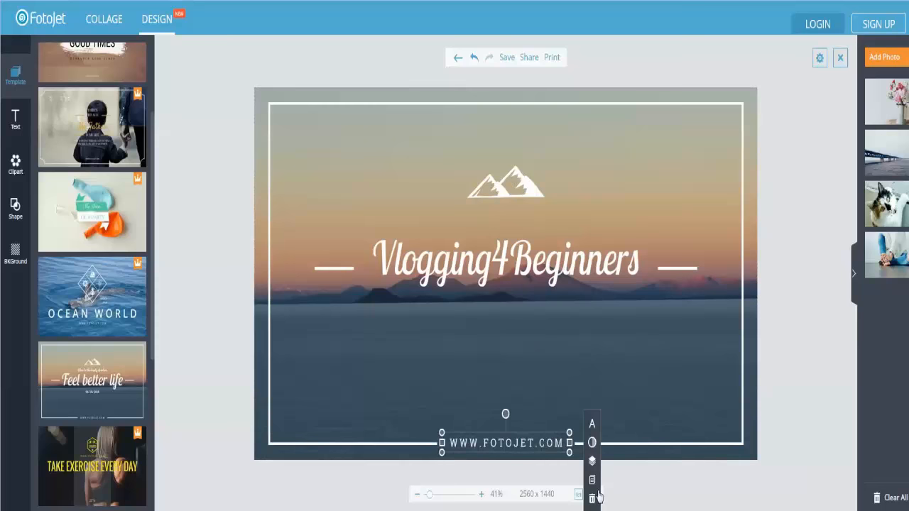
pyautogui.click(680, 228)
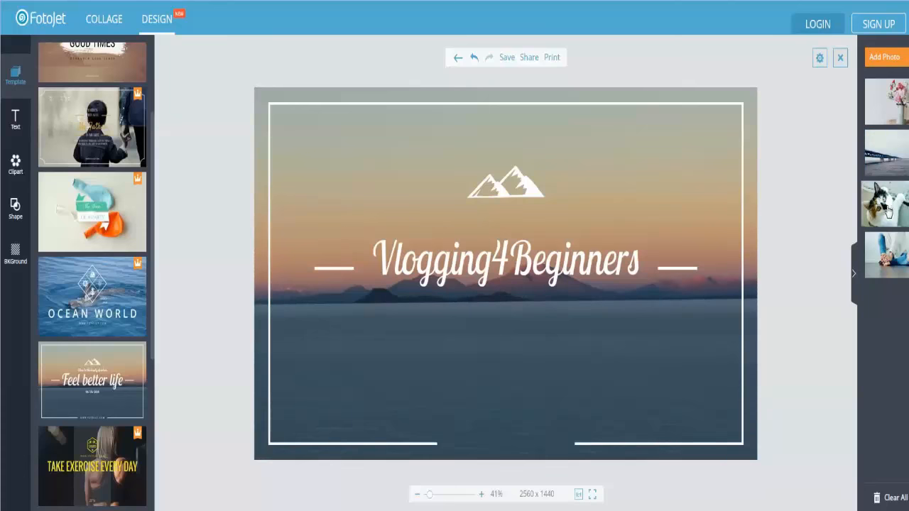
# - Set the foggy sea-bridge photo as the banner background
pyautogui.click(885, 205)
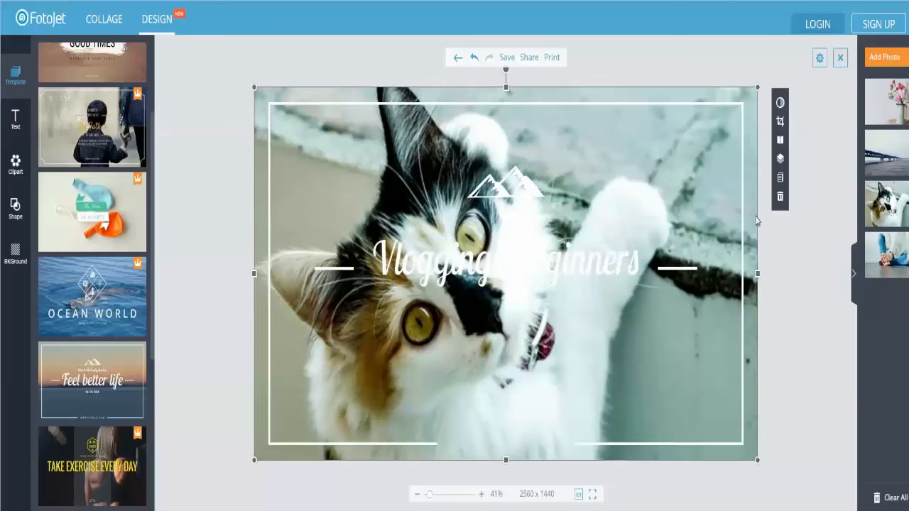
pyautogui.click(506, 259)
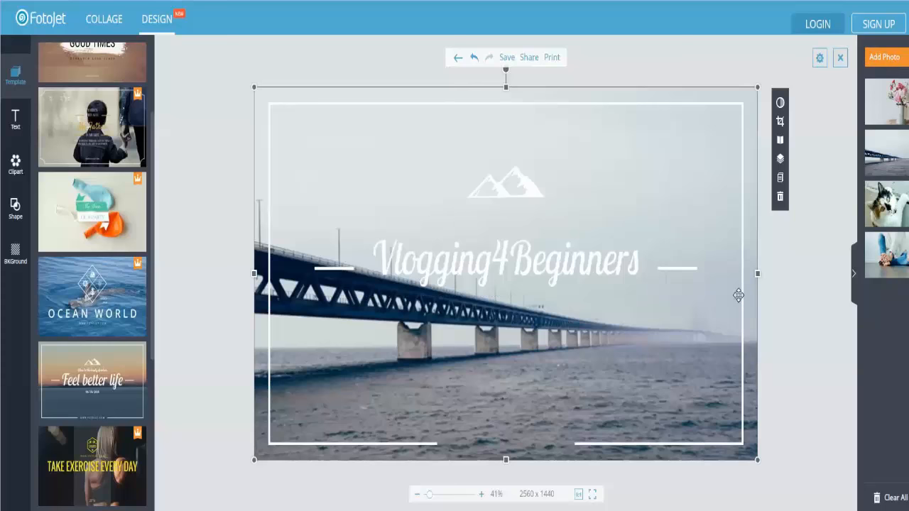
pyautogui.moveTo(501, 152)
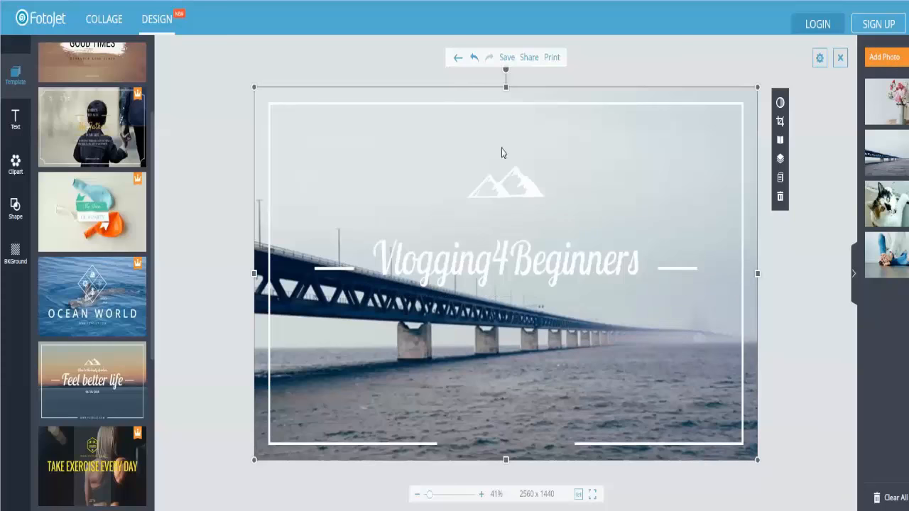
pyautogui.moveTo(573, 180)
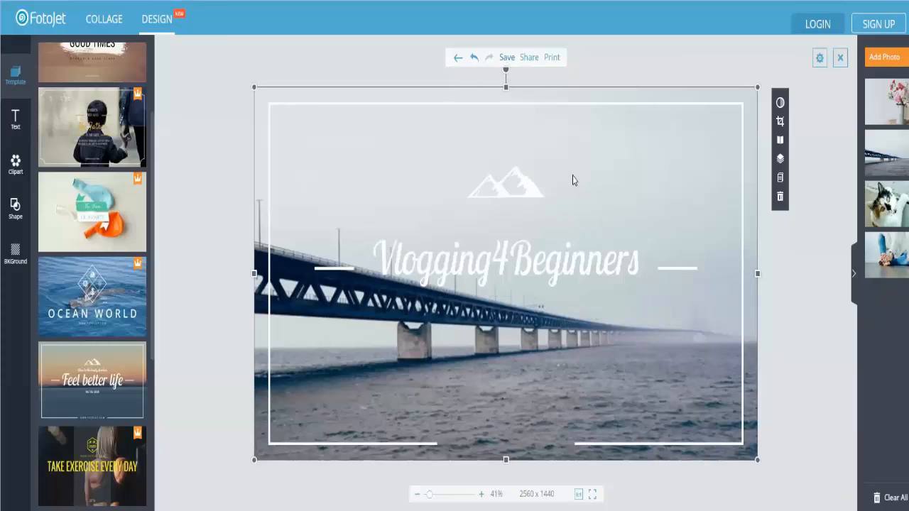
# - Save the banner to the computer at High quality and dismiss the Completed dialog
pyautogui.click(507, 57)
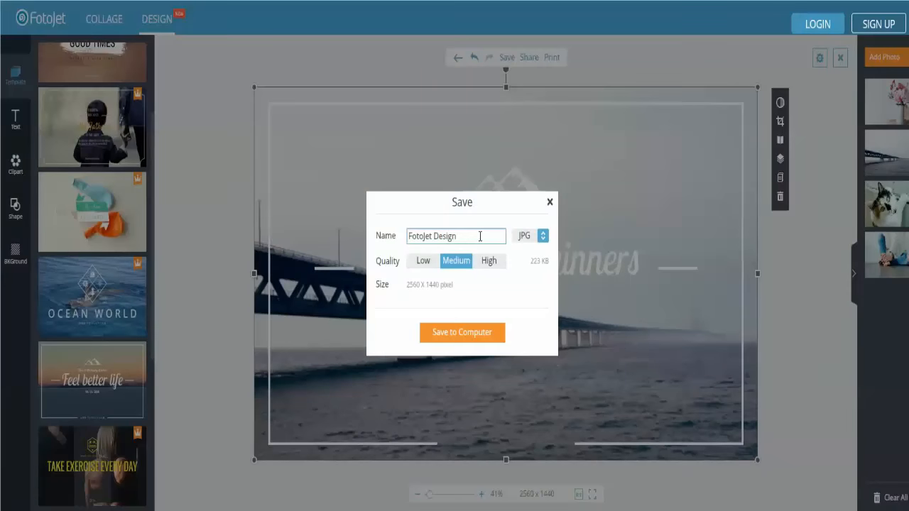
pyautogui.moveTo(489, 265)
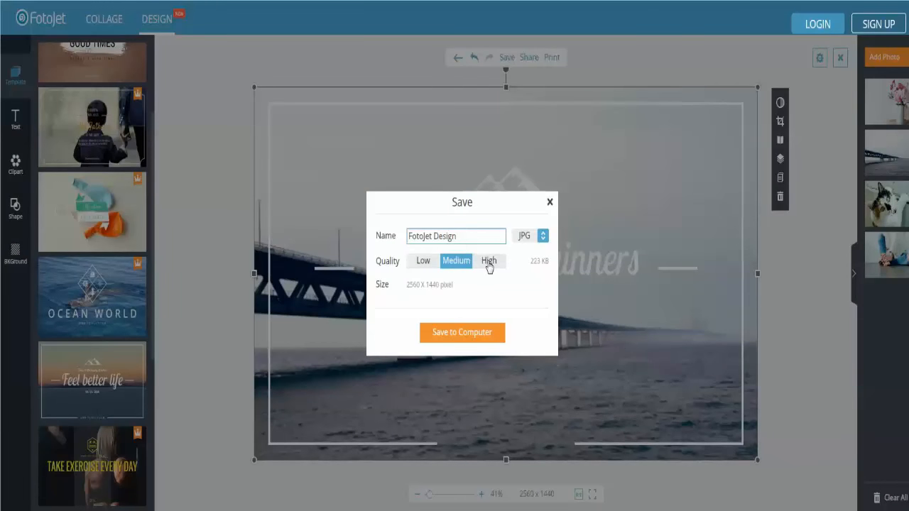
pyautogui.click(488, 260)
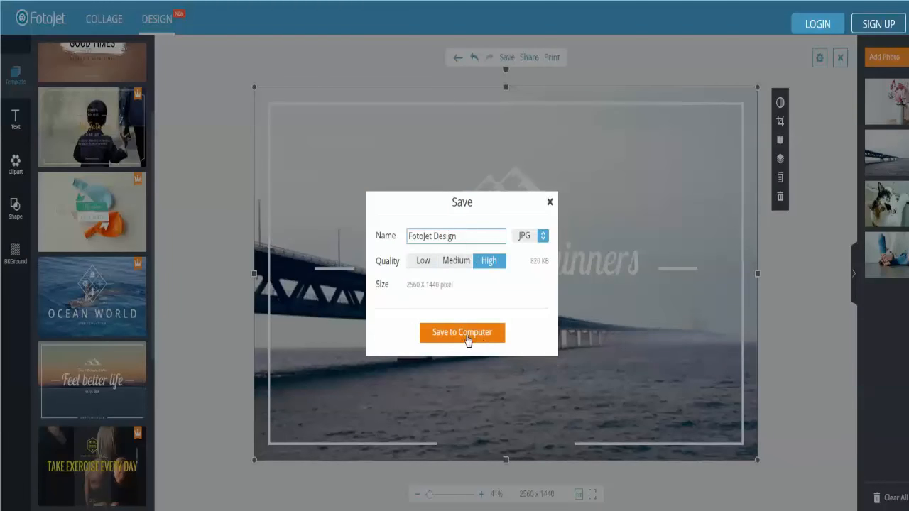
pyautogui.click(461, 332)
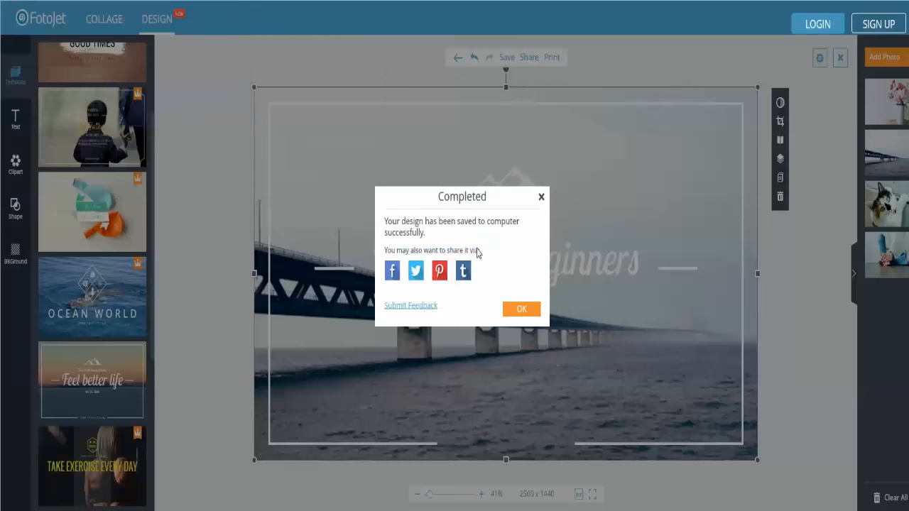
pyautogui.moveTo(519, 321)
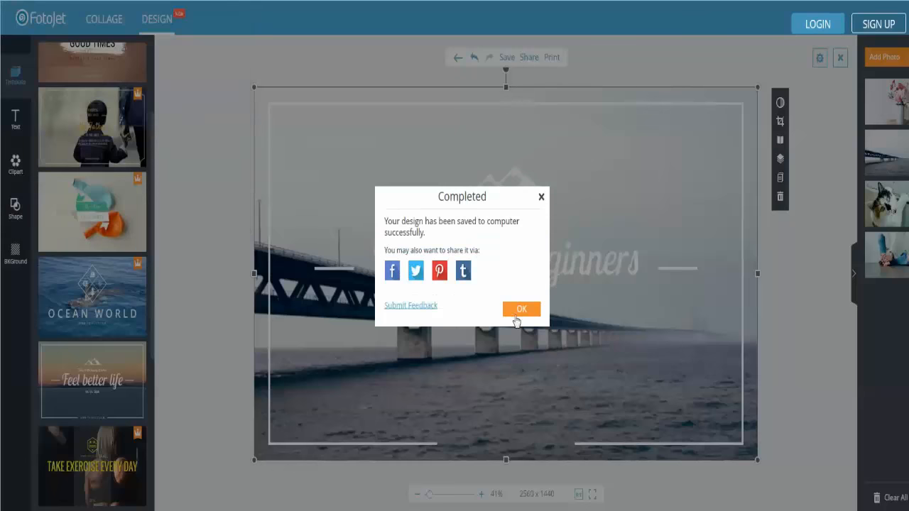
pyautogui.click(521, 309)
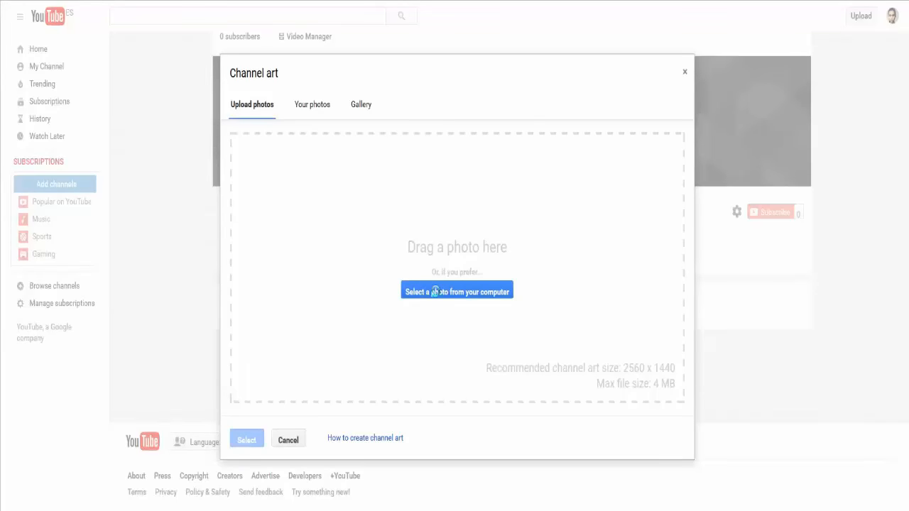
# - Upload the foggy-bridge Vlogging4Beginners banner file and accept it as channel art
pyautogui.click(457, 291)
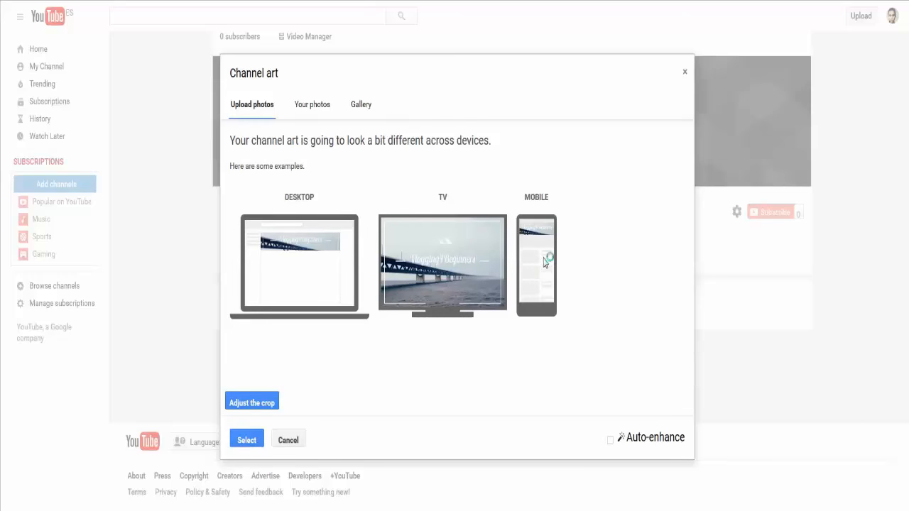
pyautogui.moveTo(390, 268)
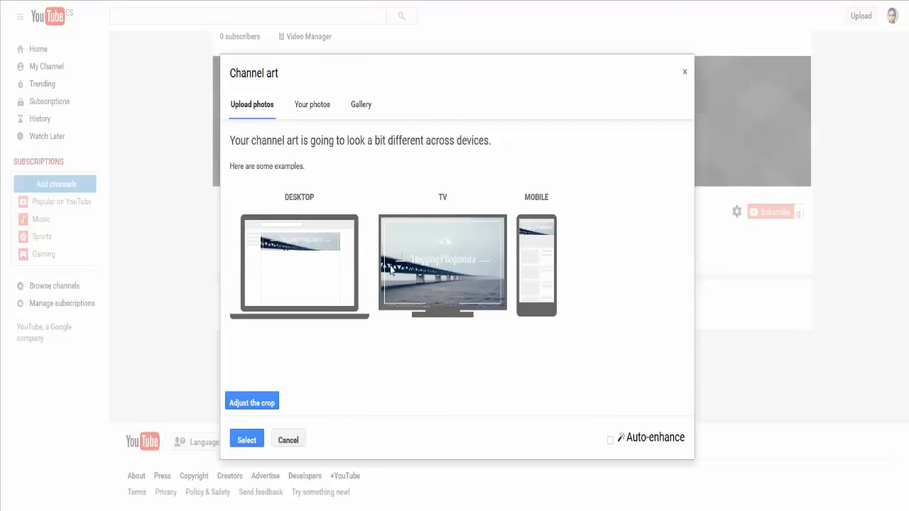
pyautogui.moveTo(277, 241)
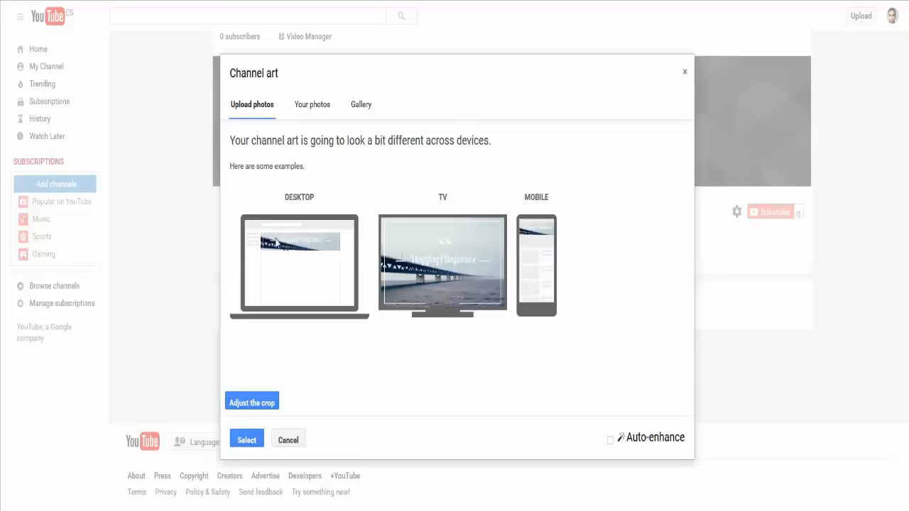
pyautogui.moveTo(407, 258)
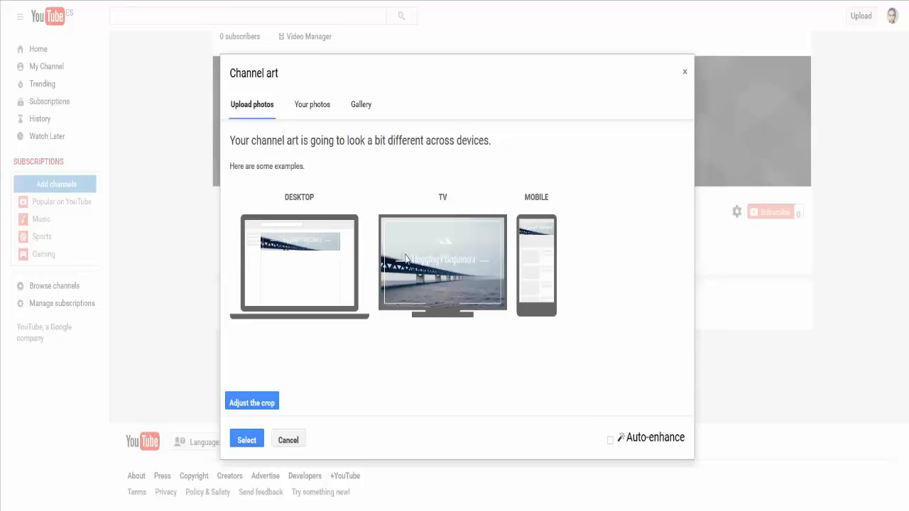
pyautogui.moveTo(444, 239)
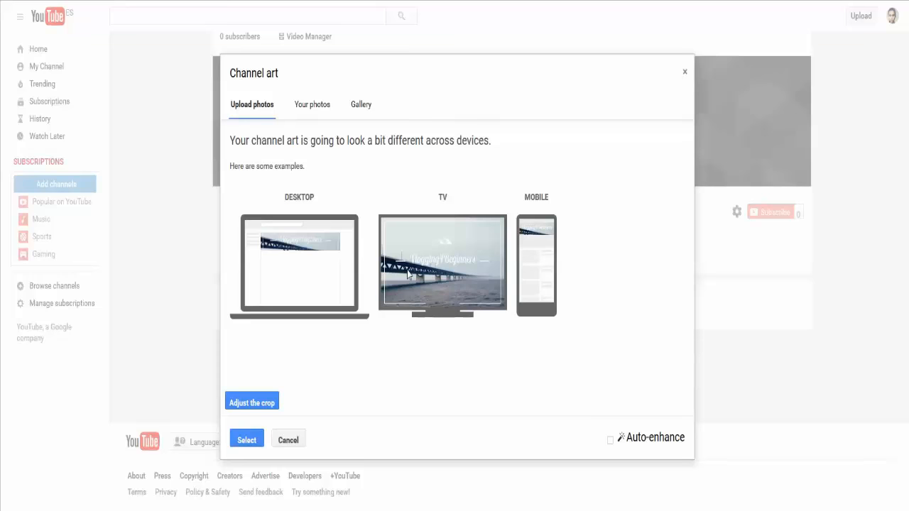
pyautogui.moveTo(467, 272)
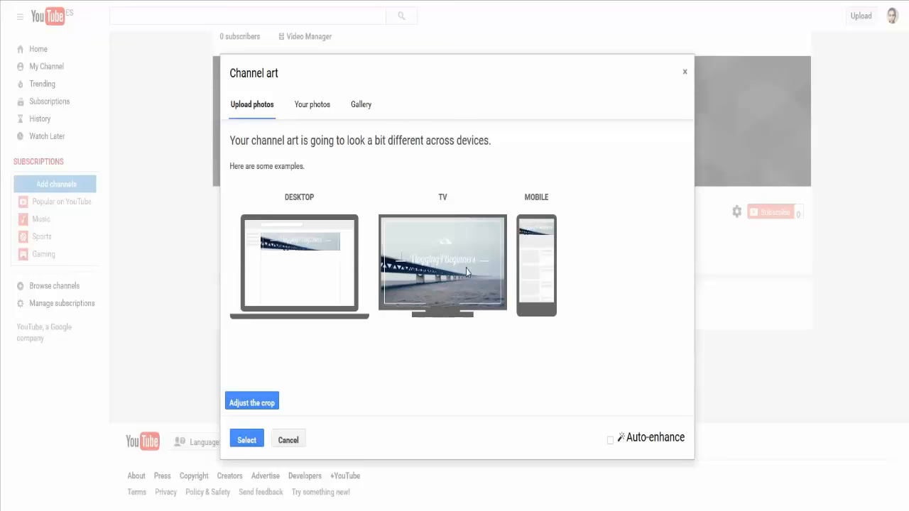
pyautogui.moveTo(433, 262)
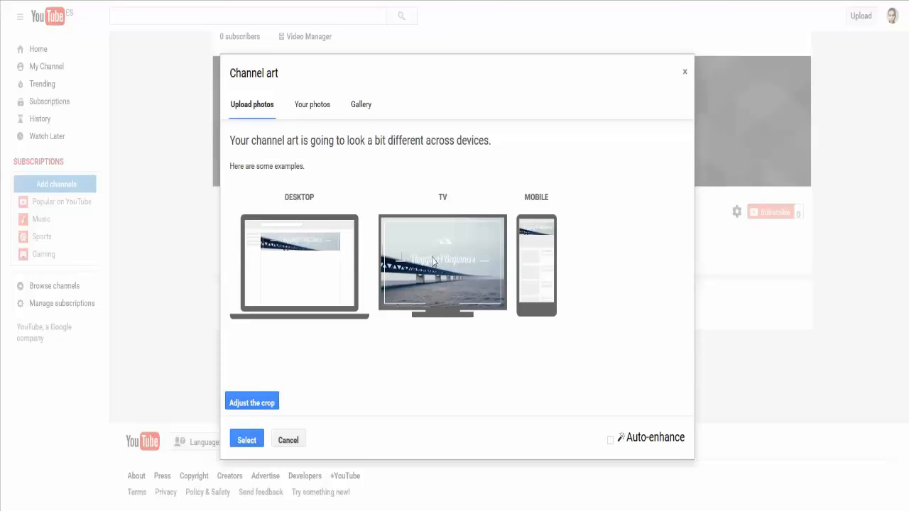
pyautogui.click(246, 439)
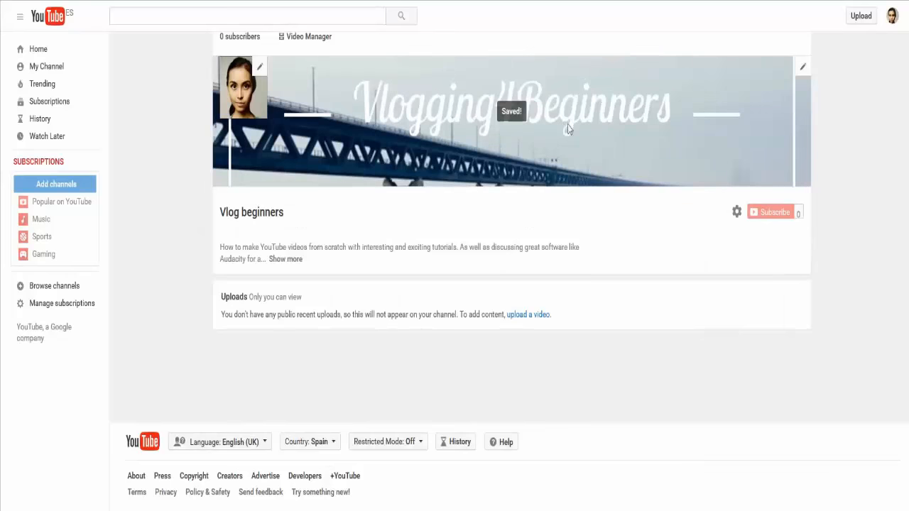
pyautogui.moveTo(631, 238)
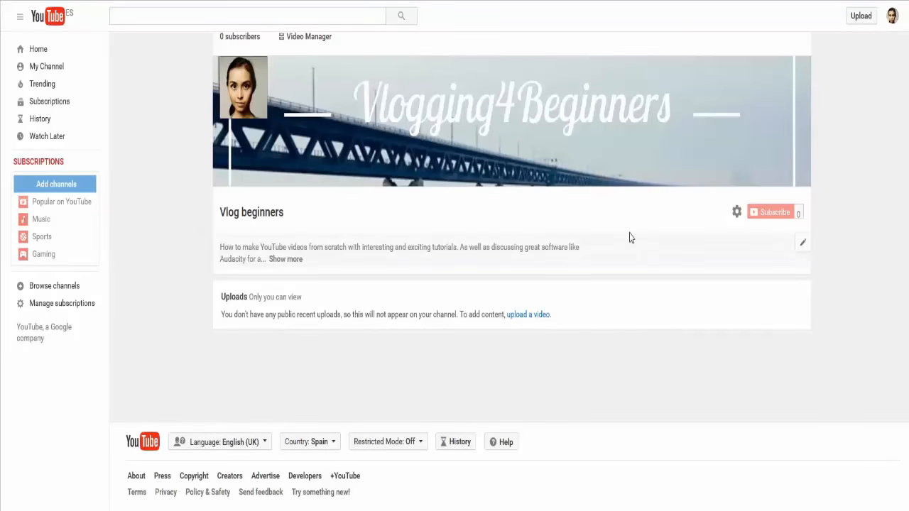
pyautogui.moveTo(648, 233)
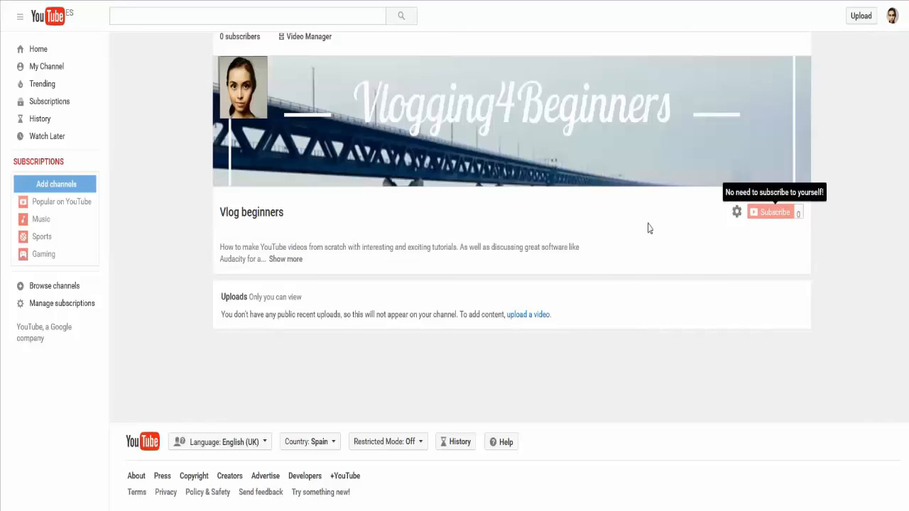
pyautogui.moveTo(416, 193)
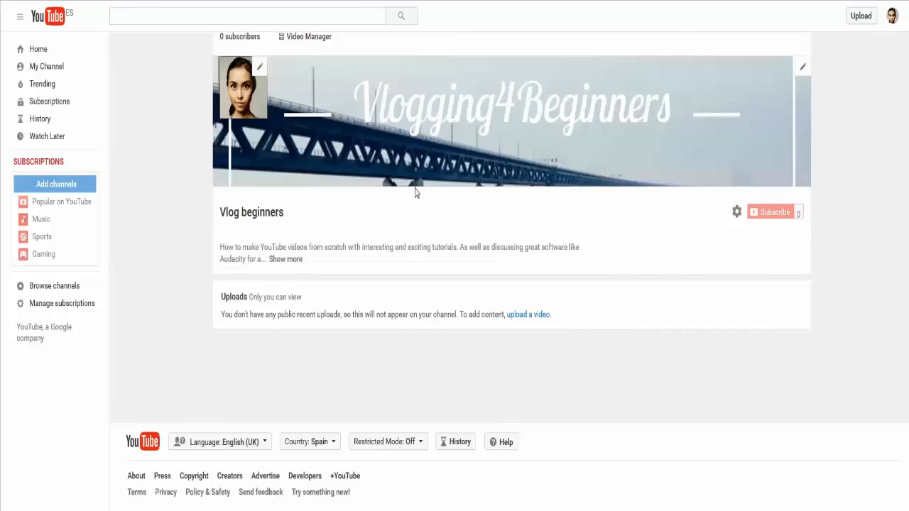
pyautogui.moveTo(156, 181)
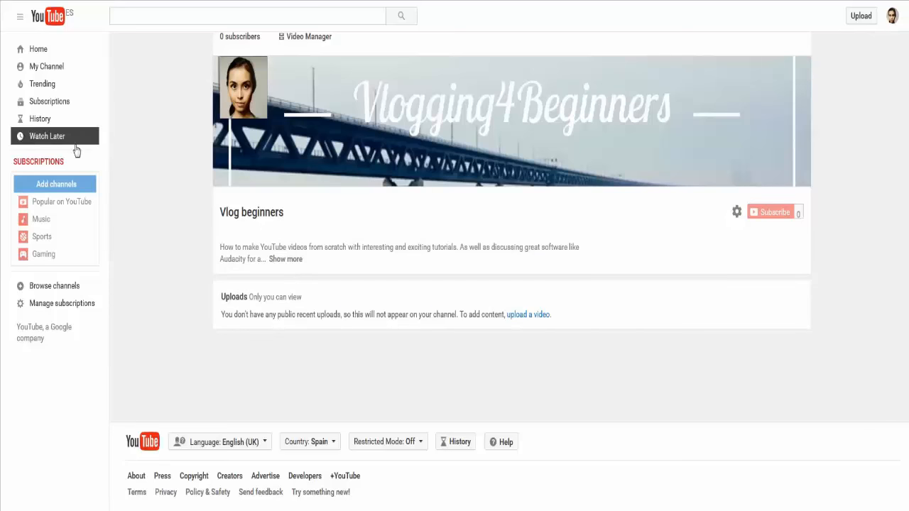
pyautogui.moveTo(861, 15)
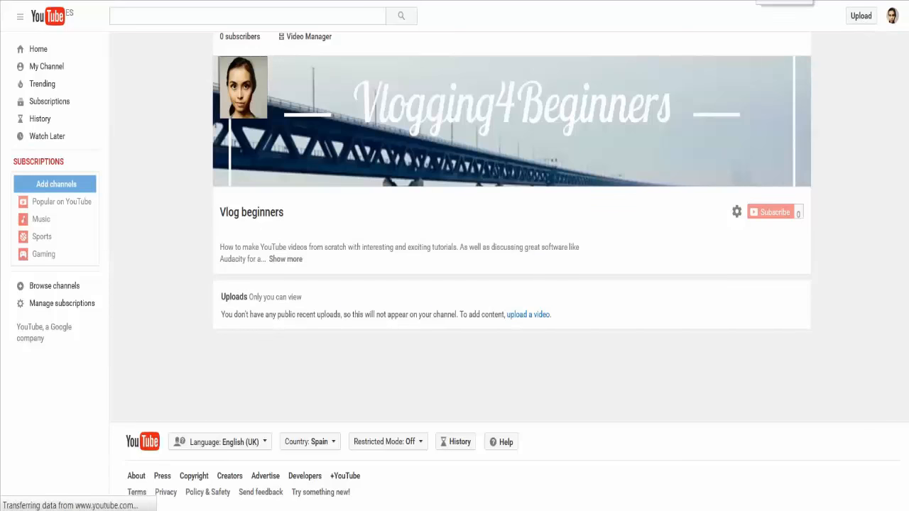
# - Open YouTube's video upload page from the top-right Upload button
pyautogui.click(860, 16)
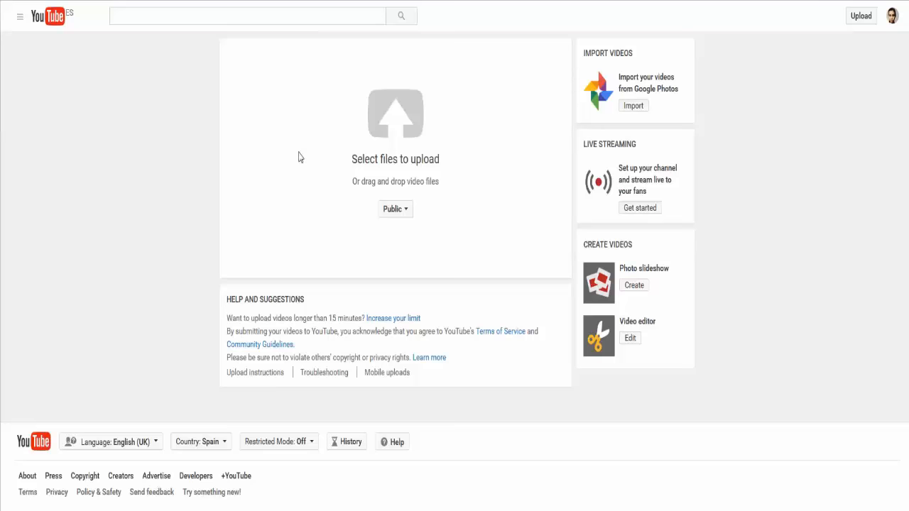
pyautogui.moveTo(391, 126)
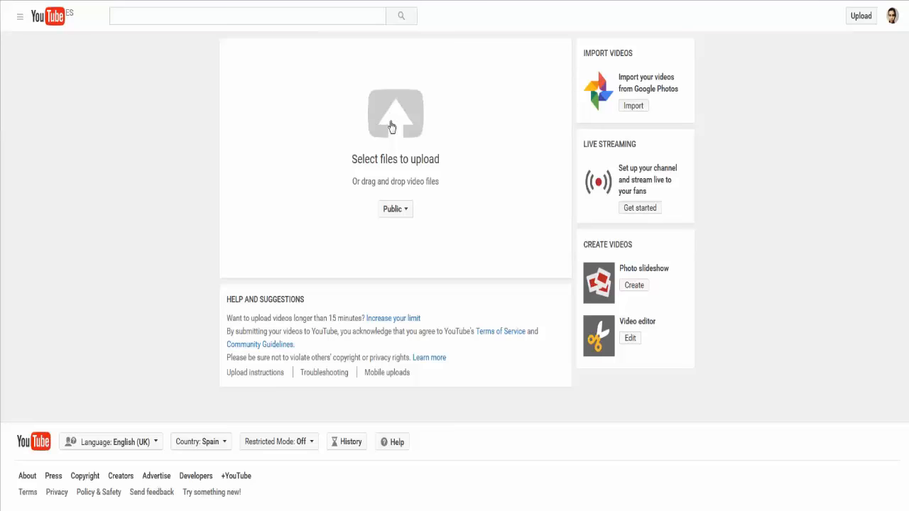
pyautogui.moveTo(200, 309)
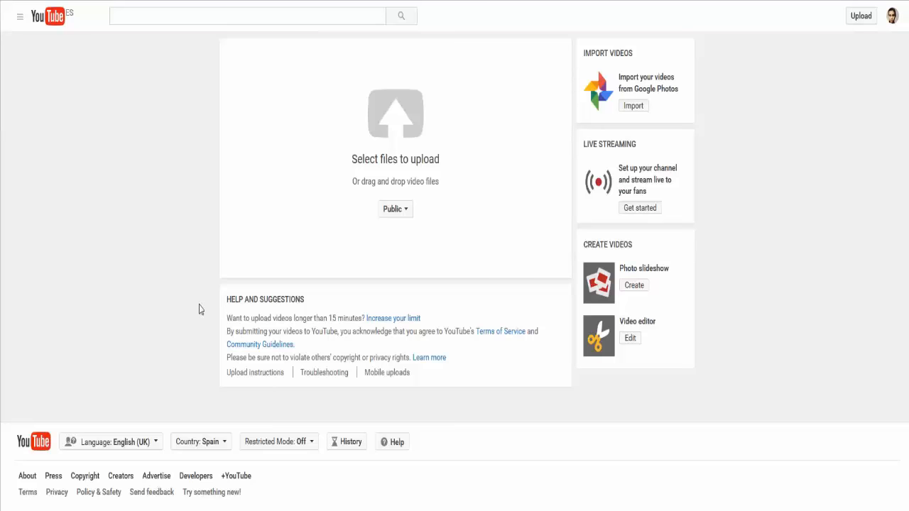
pyautogui.moveTo(477, 106)
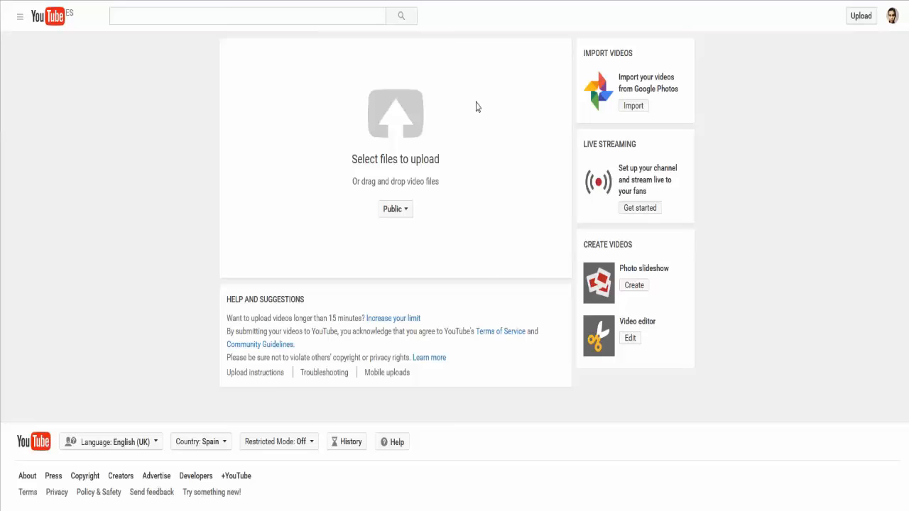